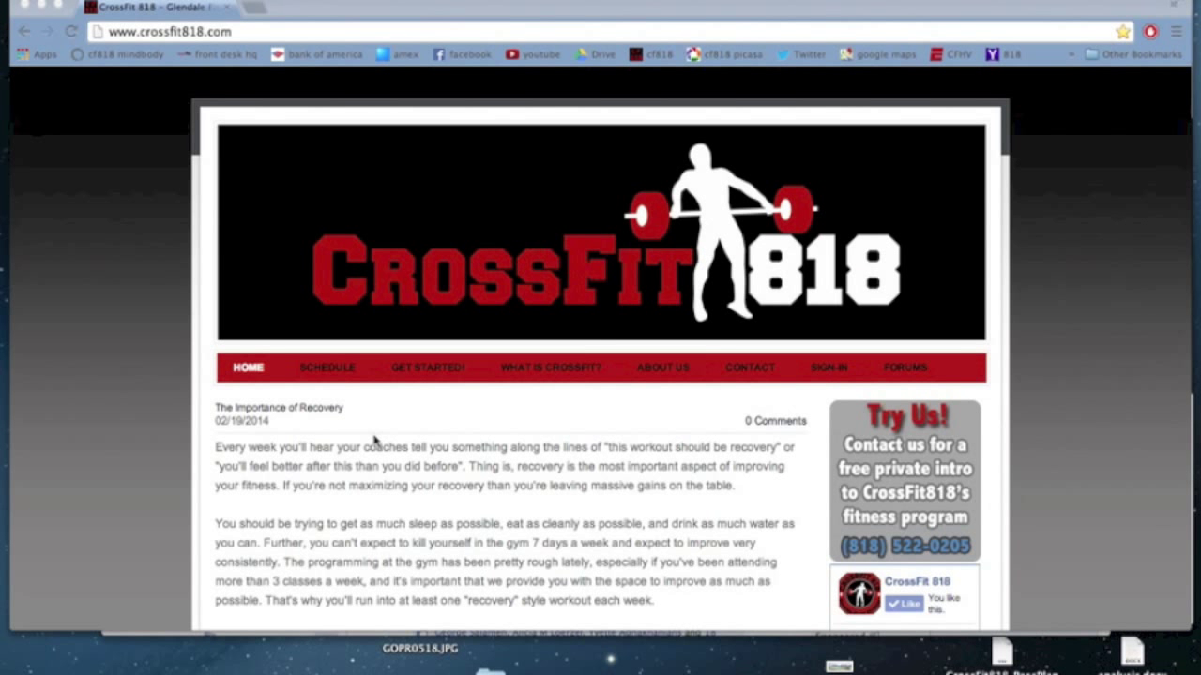
mouse_move(639, 542)
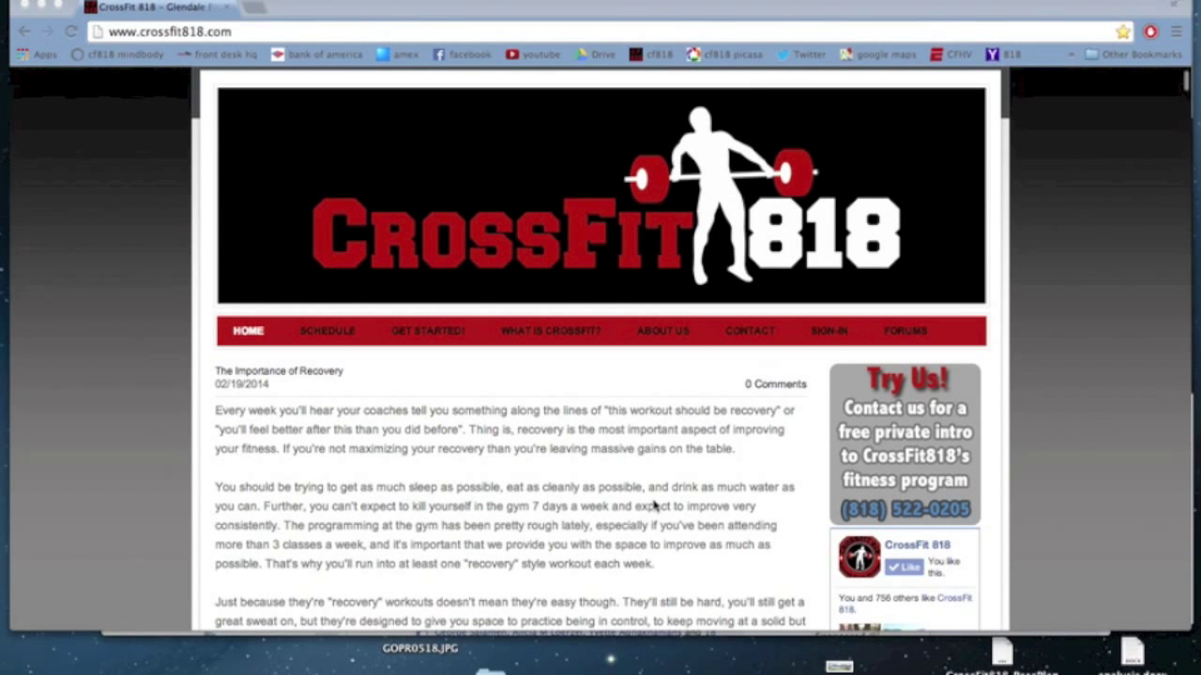
mouse_move(666, 448)
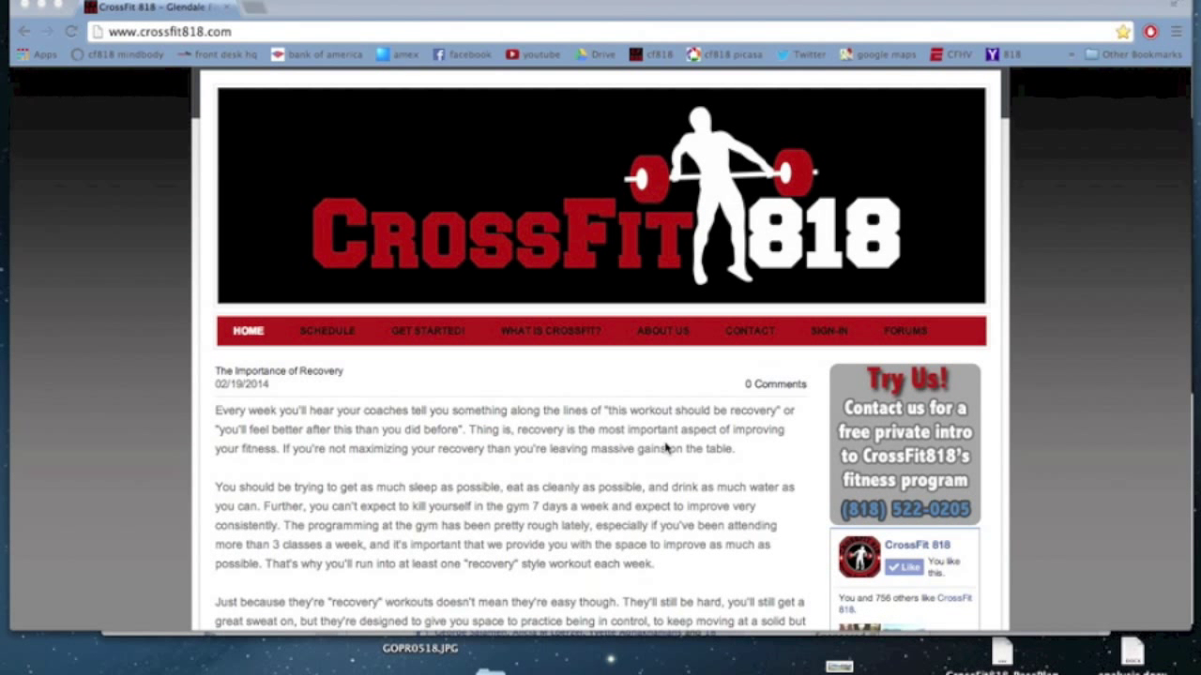
mouse_move(453, 259)
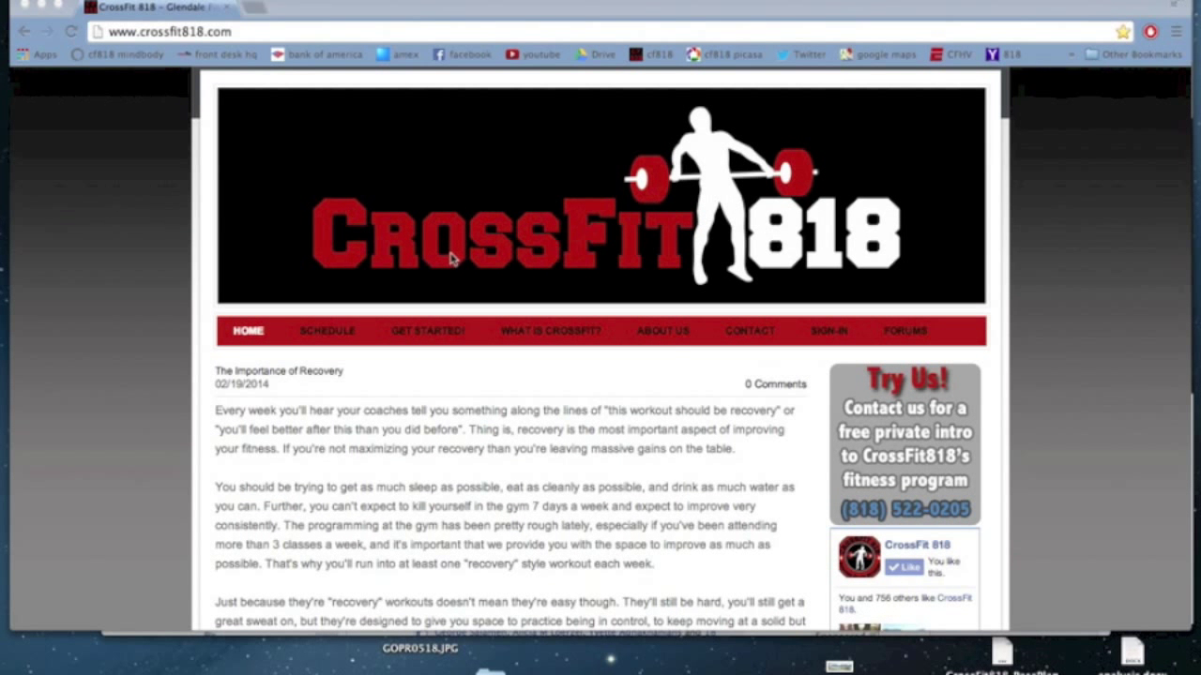
Go to CrossFit 818's Member Sign-in page and review its class reservation instructions
scroll(down, 3)
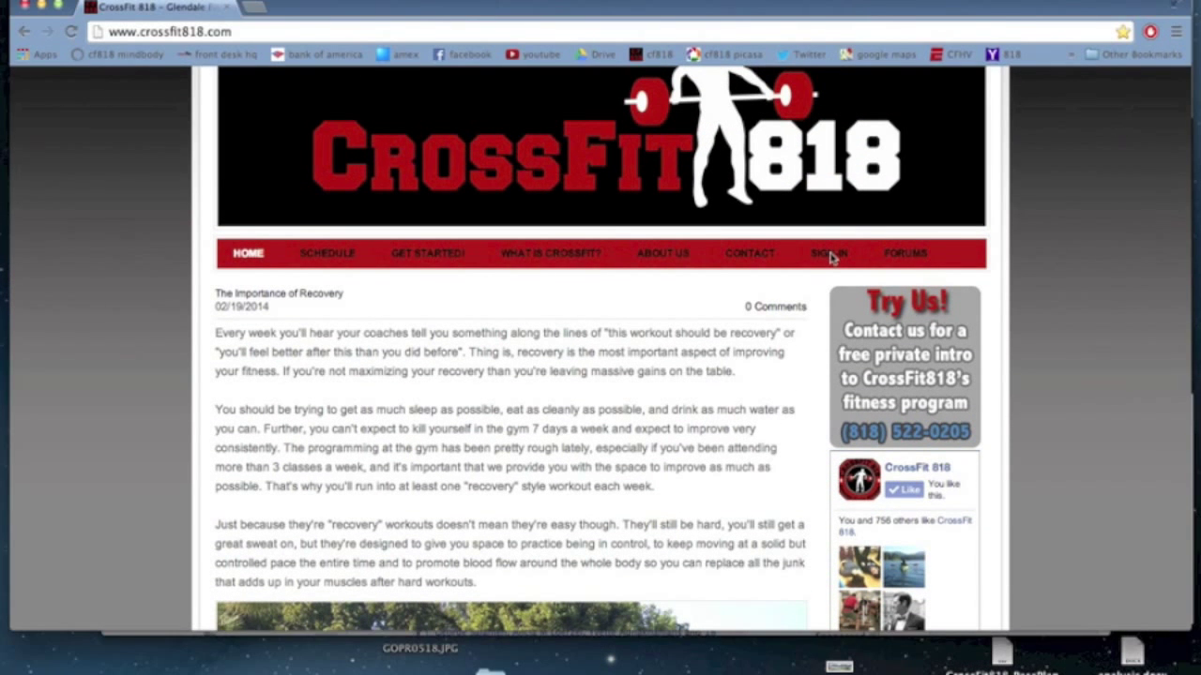
click(827, 254)
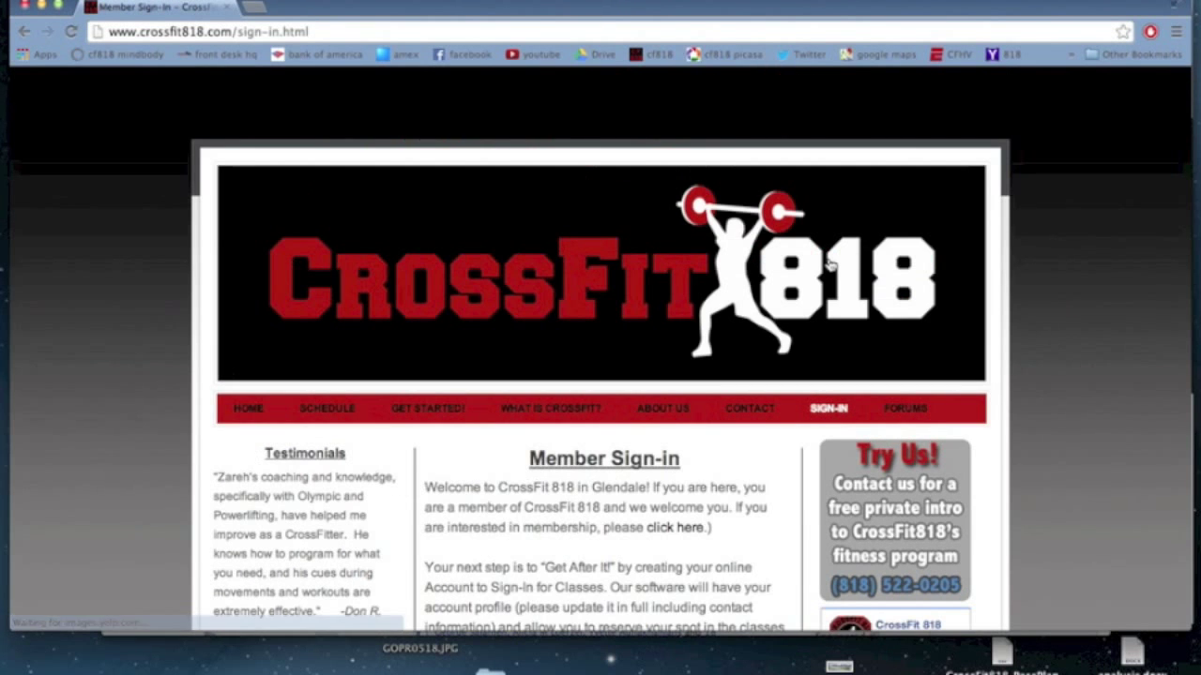
scroll(down, 3)
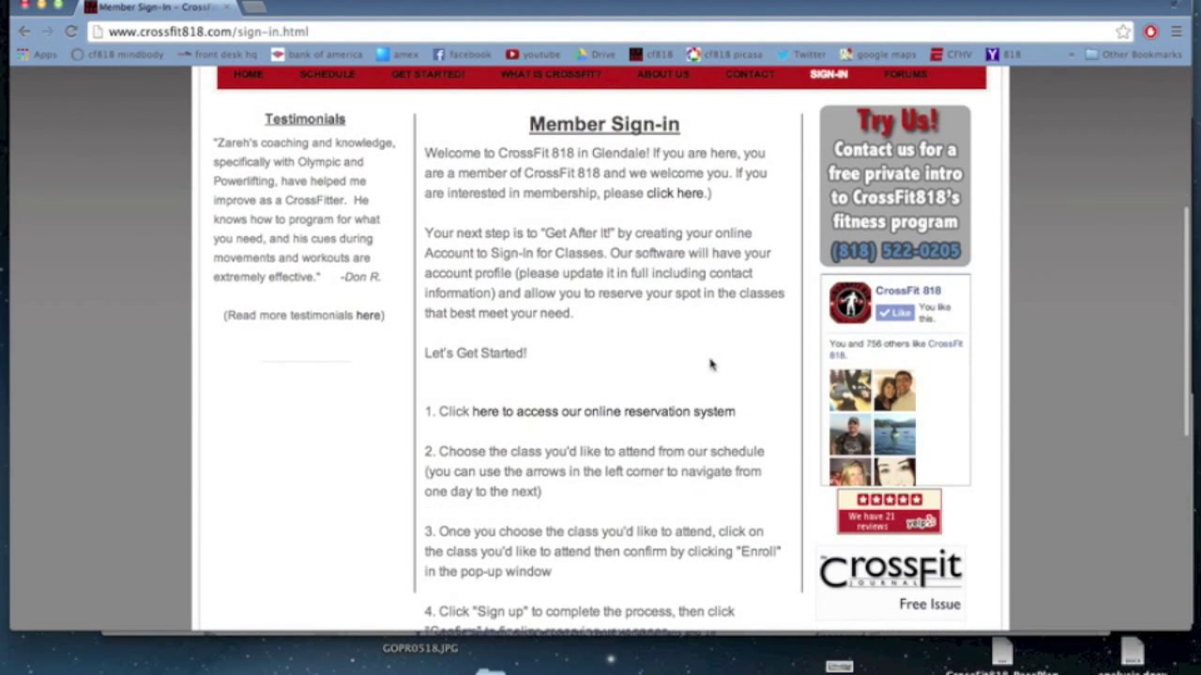
mouse_move(524, 428)
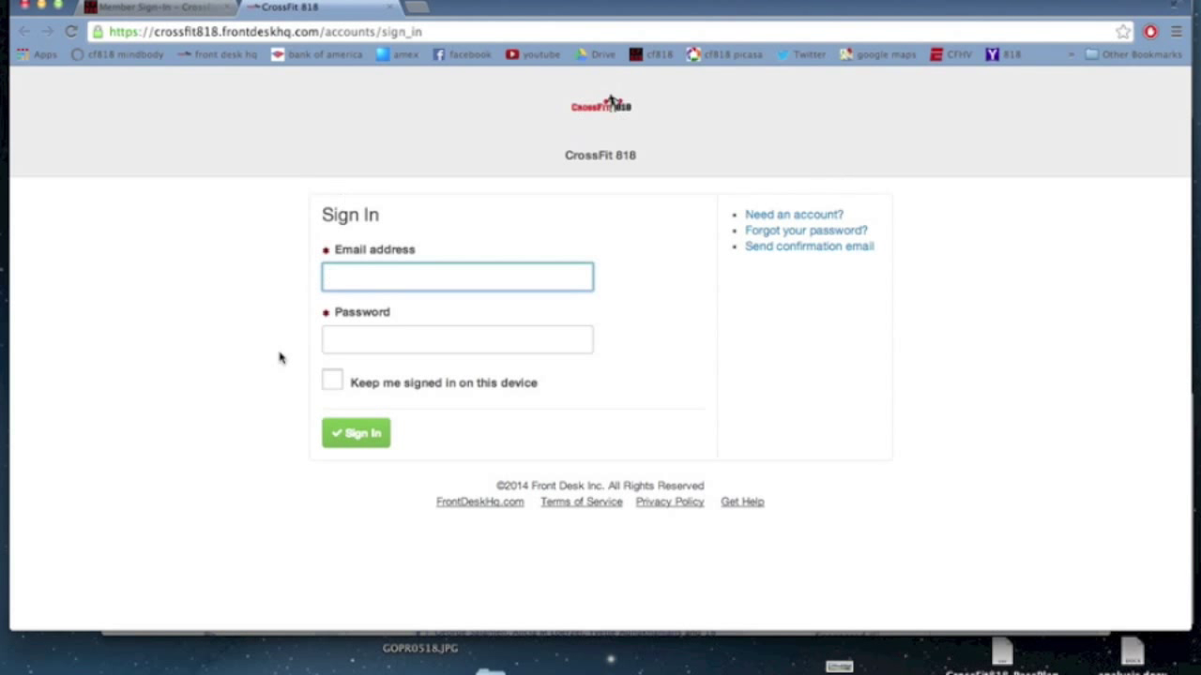
mouse_move(349, 147)
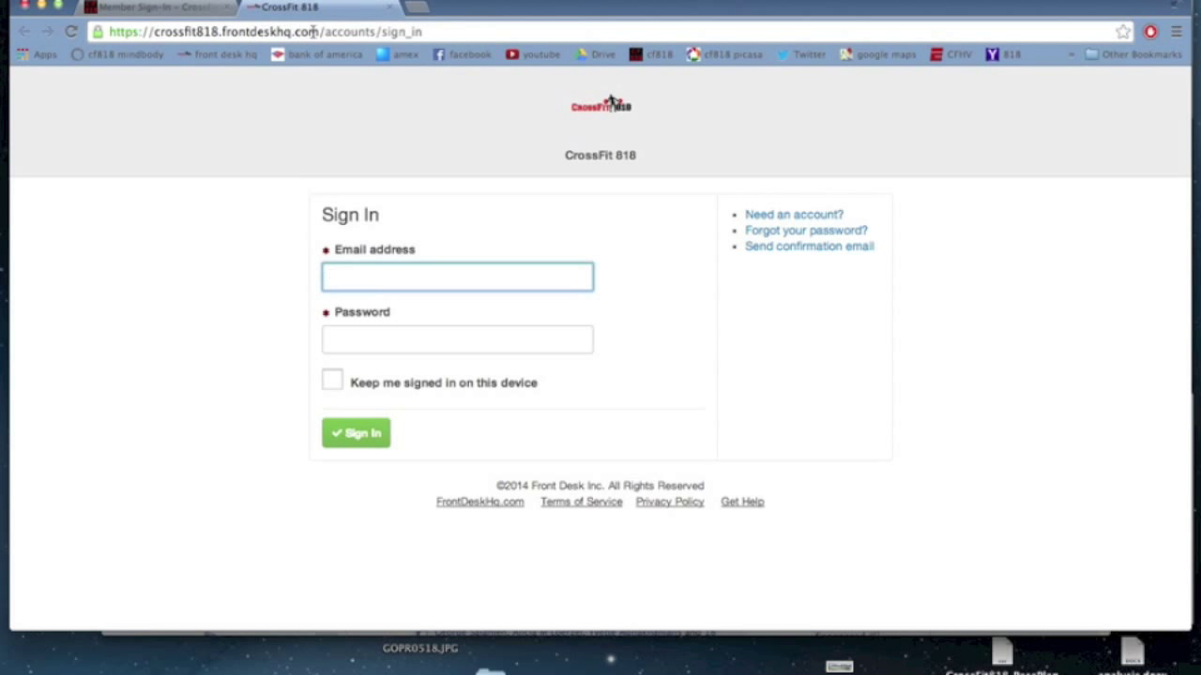
mouse_move(311, 133)
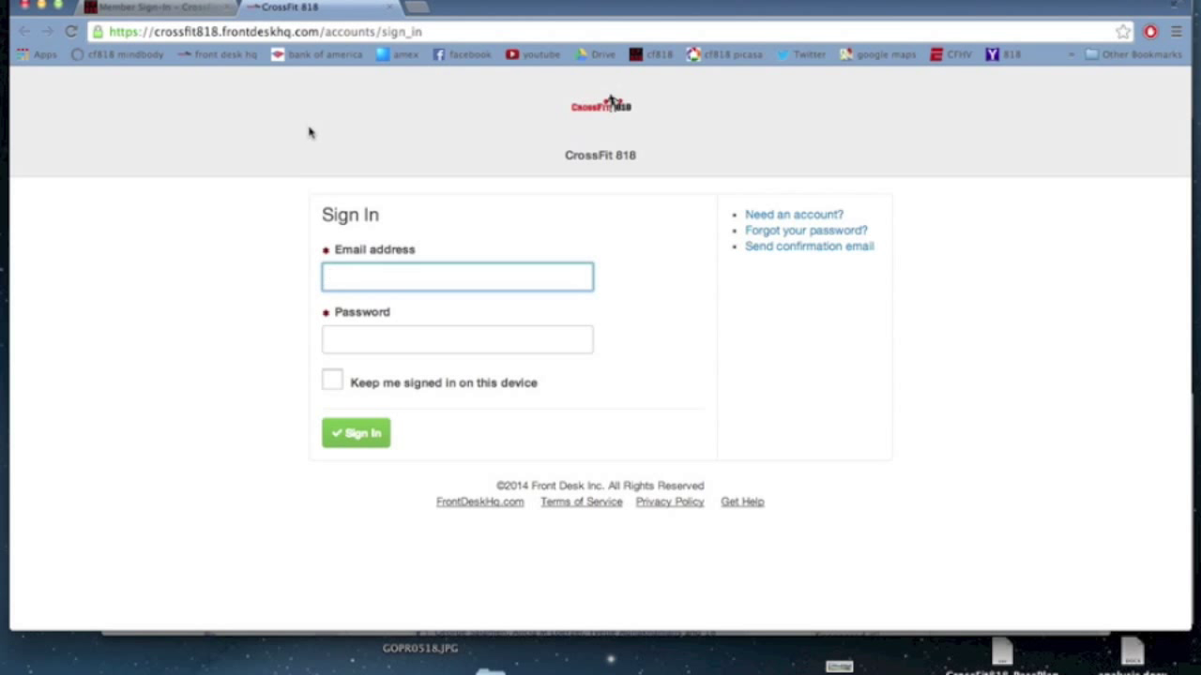
In a new tab, load crossfit818.com's Front Desk Services page
click(483, 7)
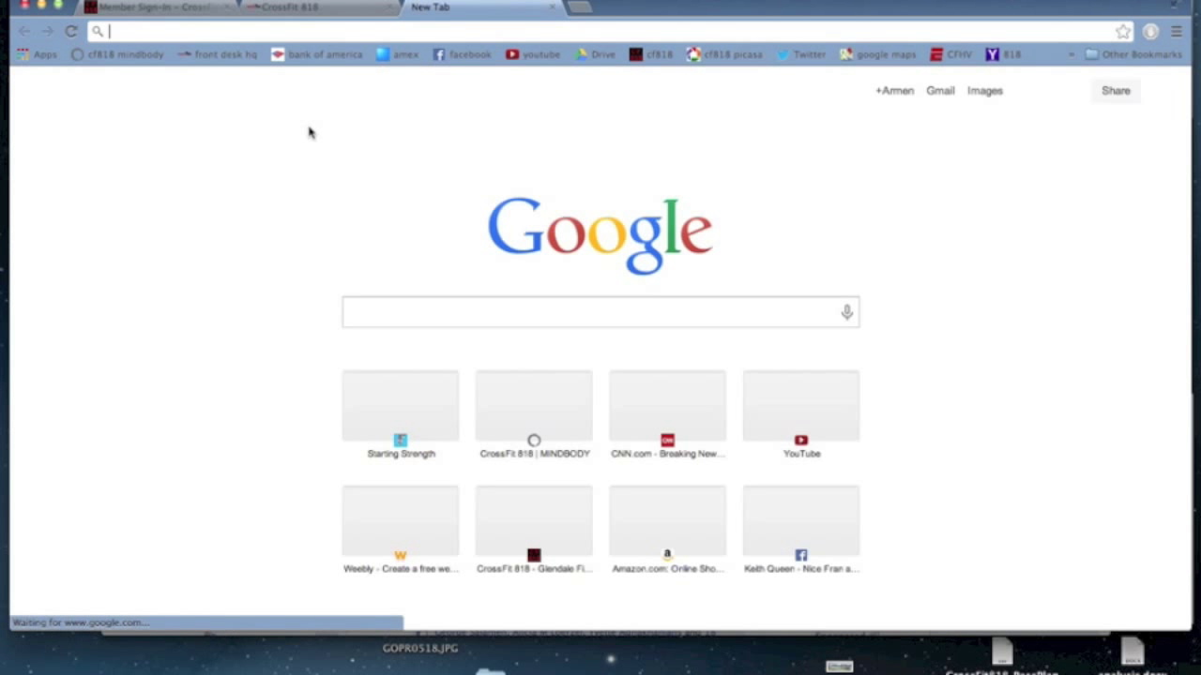
text(crossfit818.com)
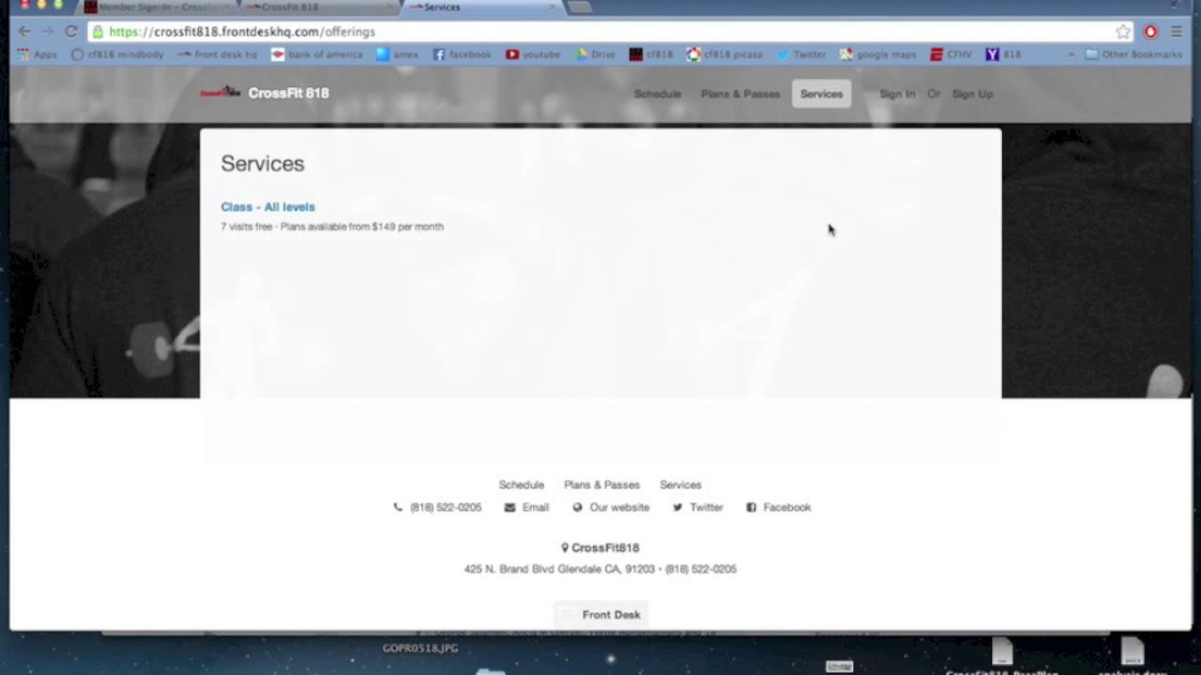
mouse_move(896, 94)
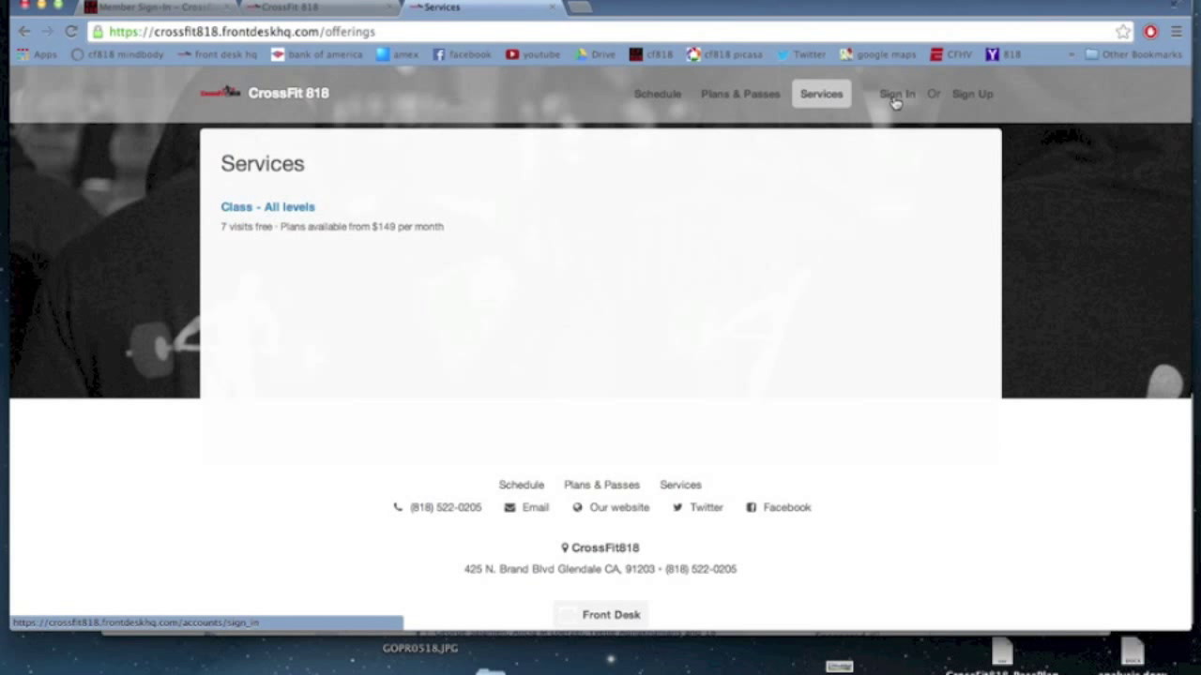
Sign in to Front Desk with the member's email and password
click(895, 93)
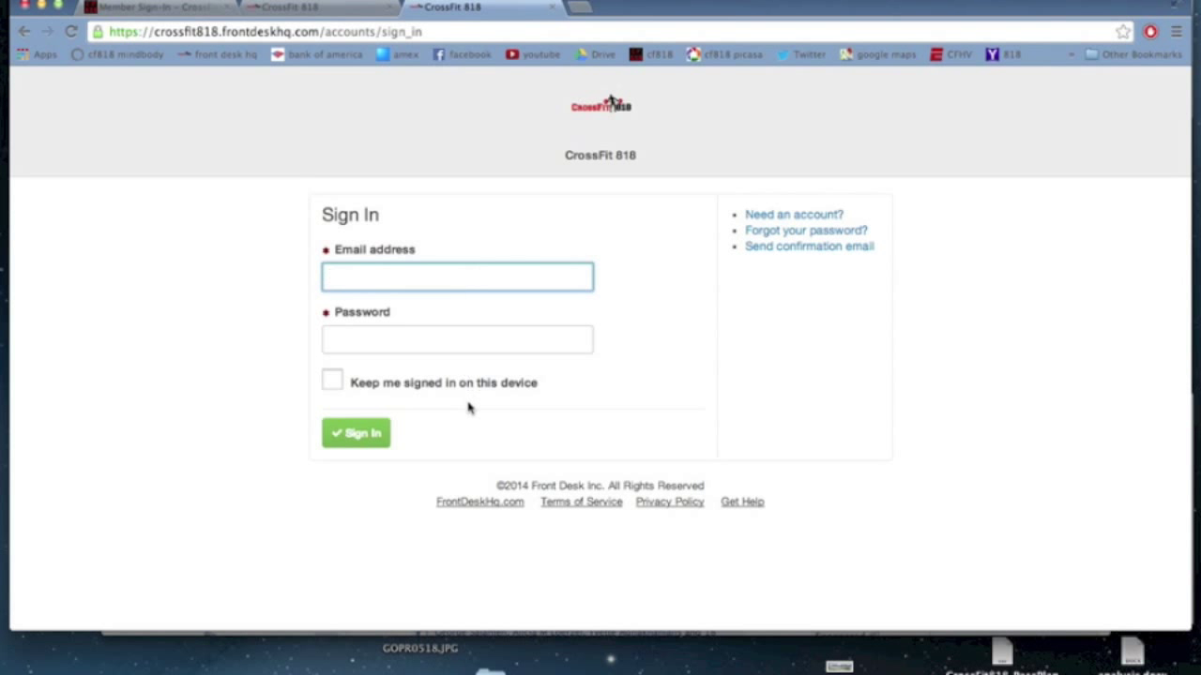
mouse_move(554, 167)
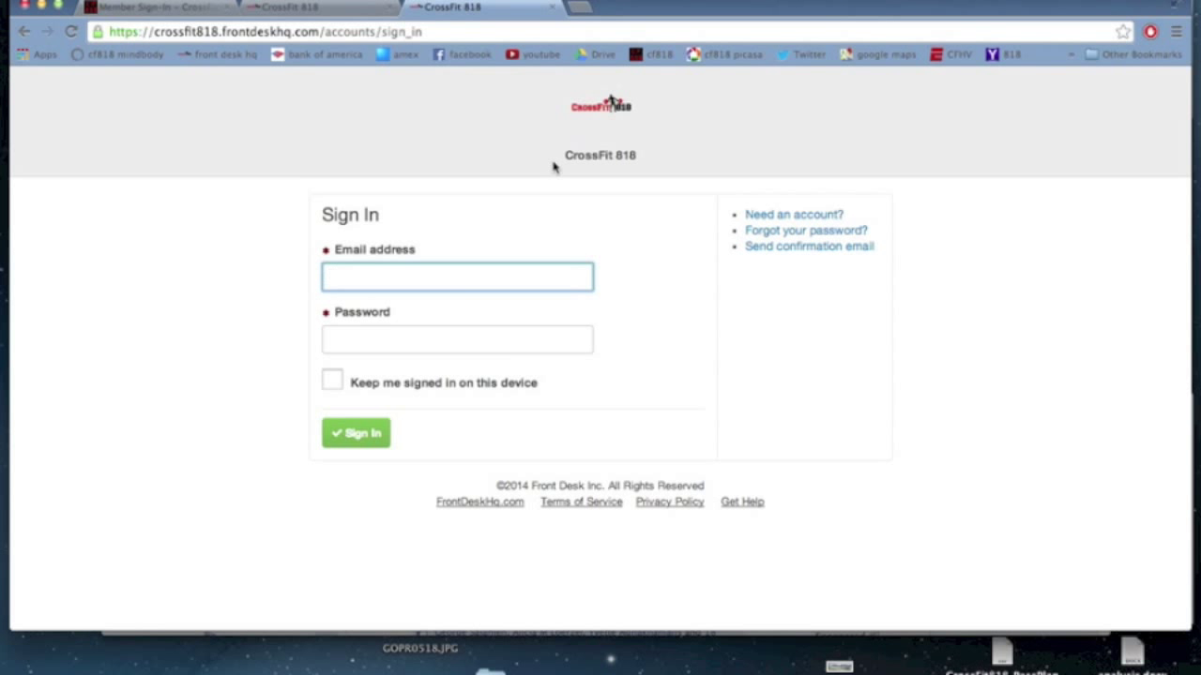
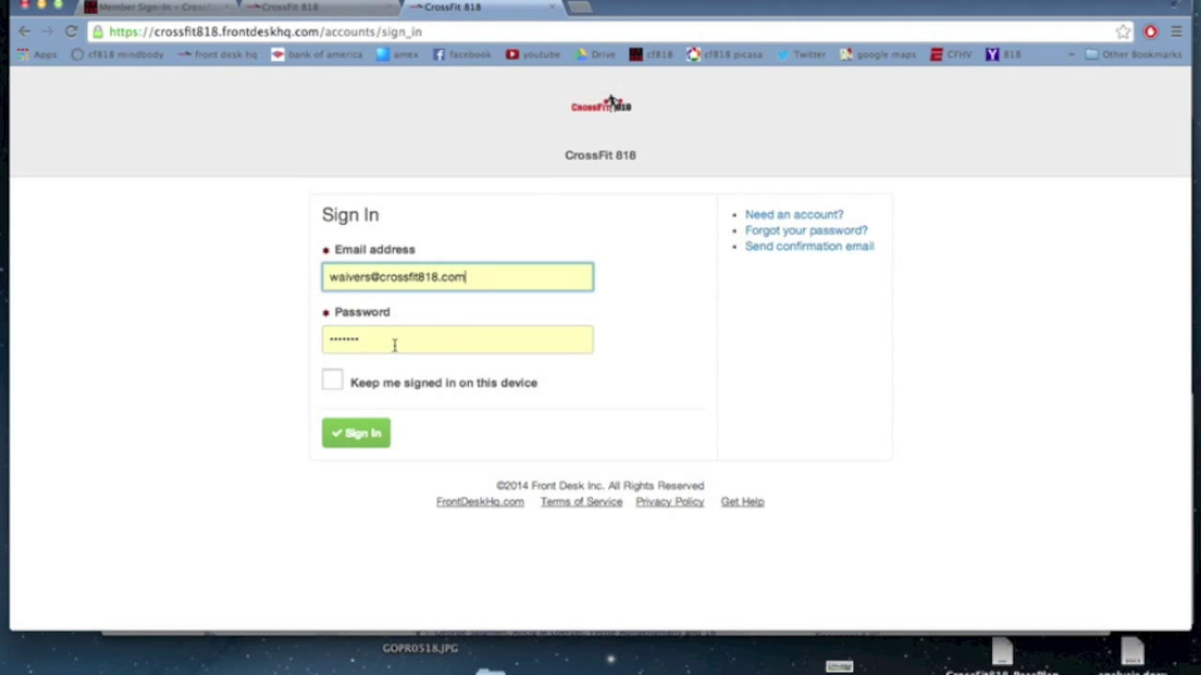
click(355, 433)
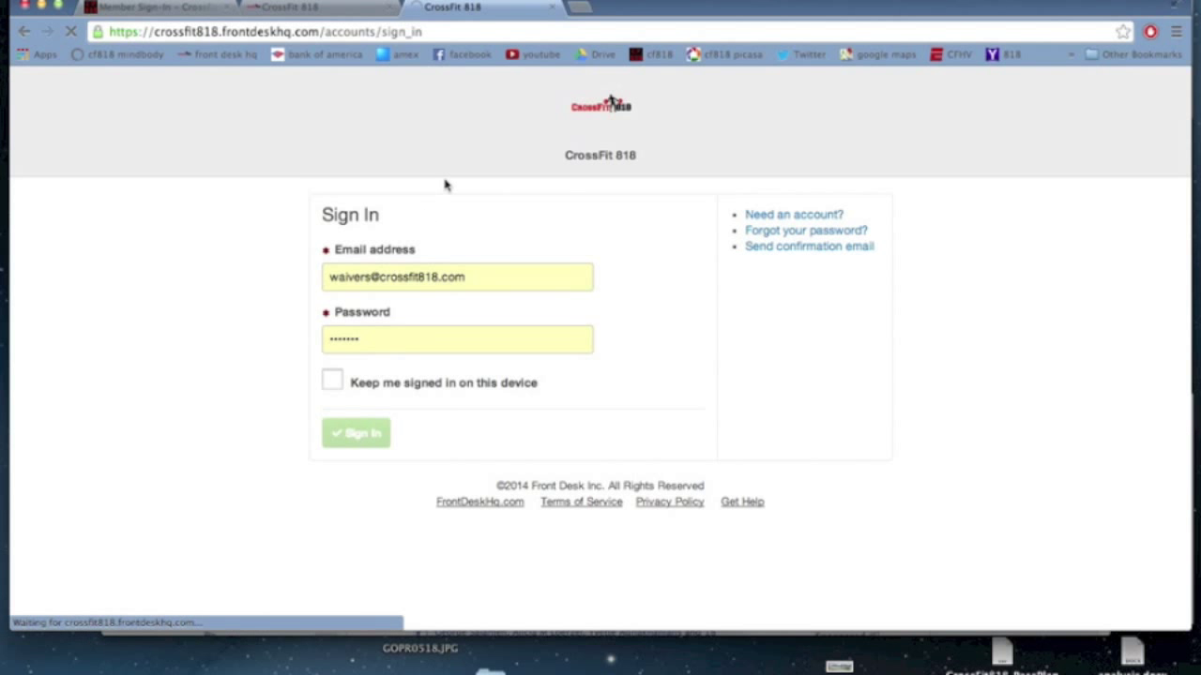
click(356, 432)
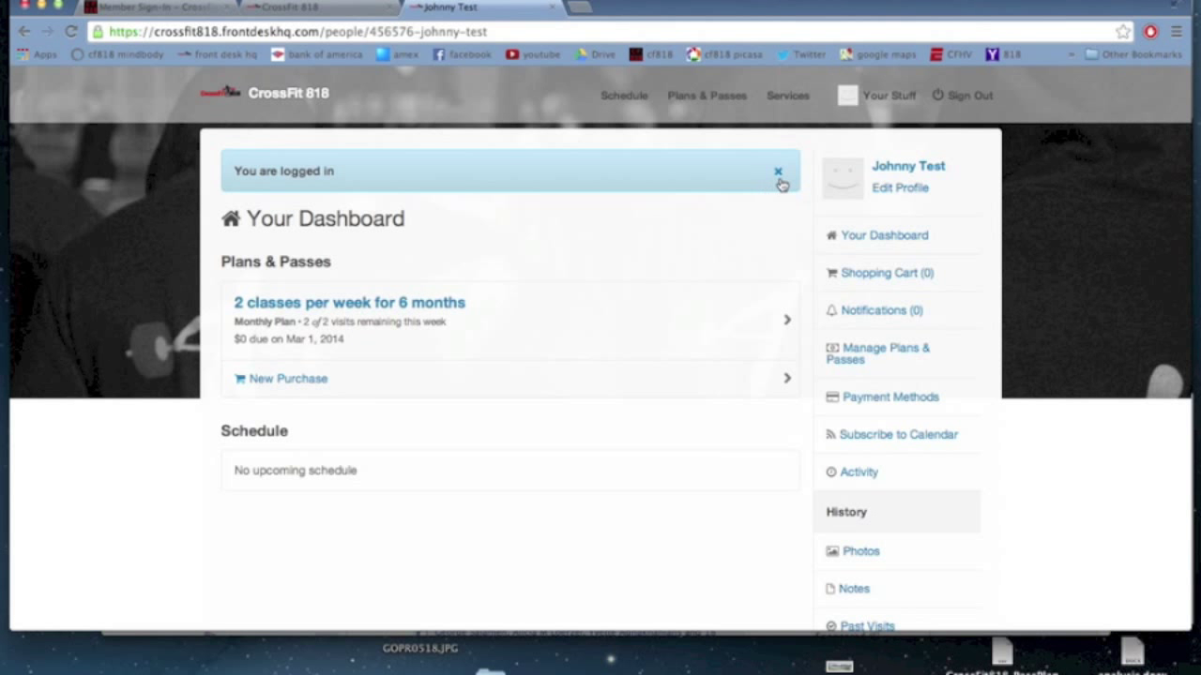
Dismiss the 'You are logged in' alert, browse the dashboard, then go to Notifications (0)
click(778, 170)
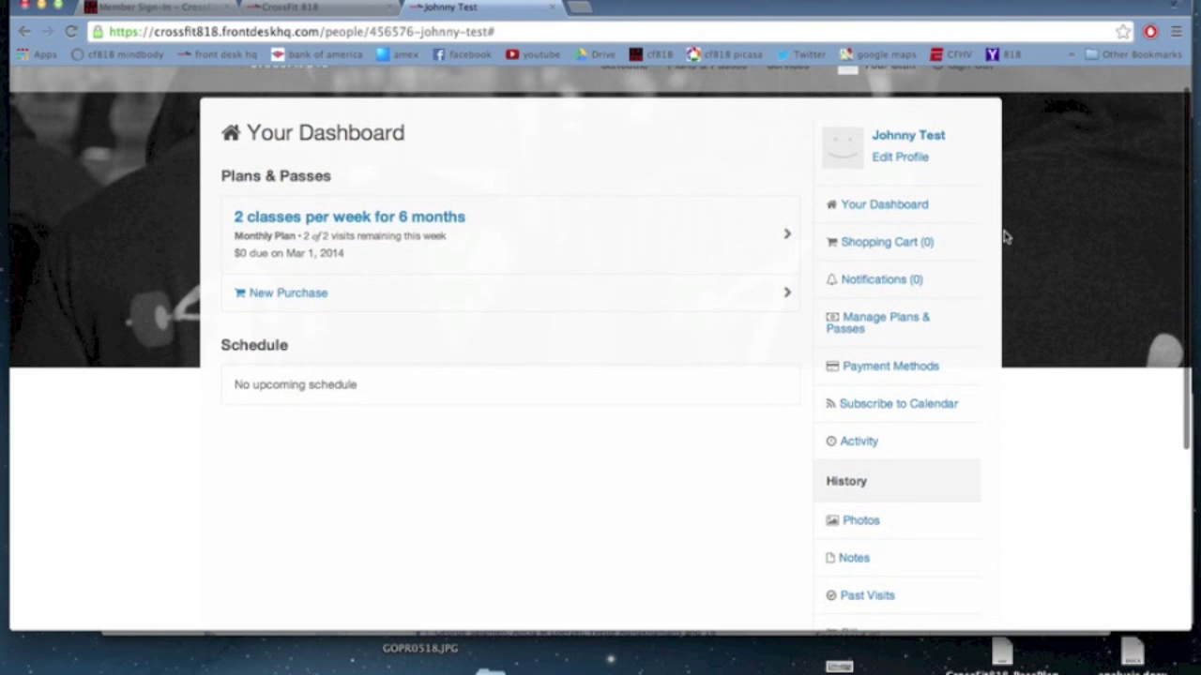
mouse_move(411, 247)
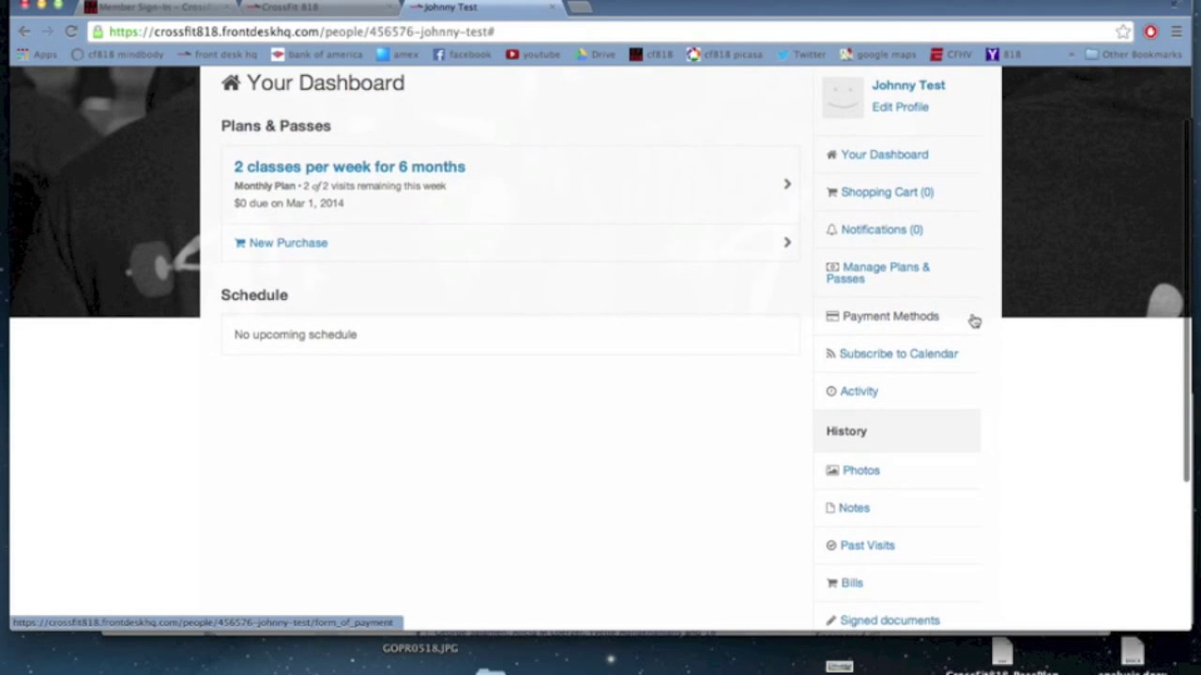
mouse_move(948, 280)
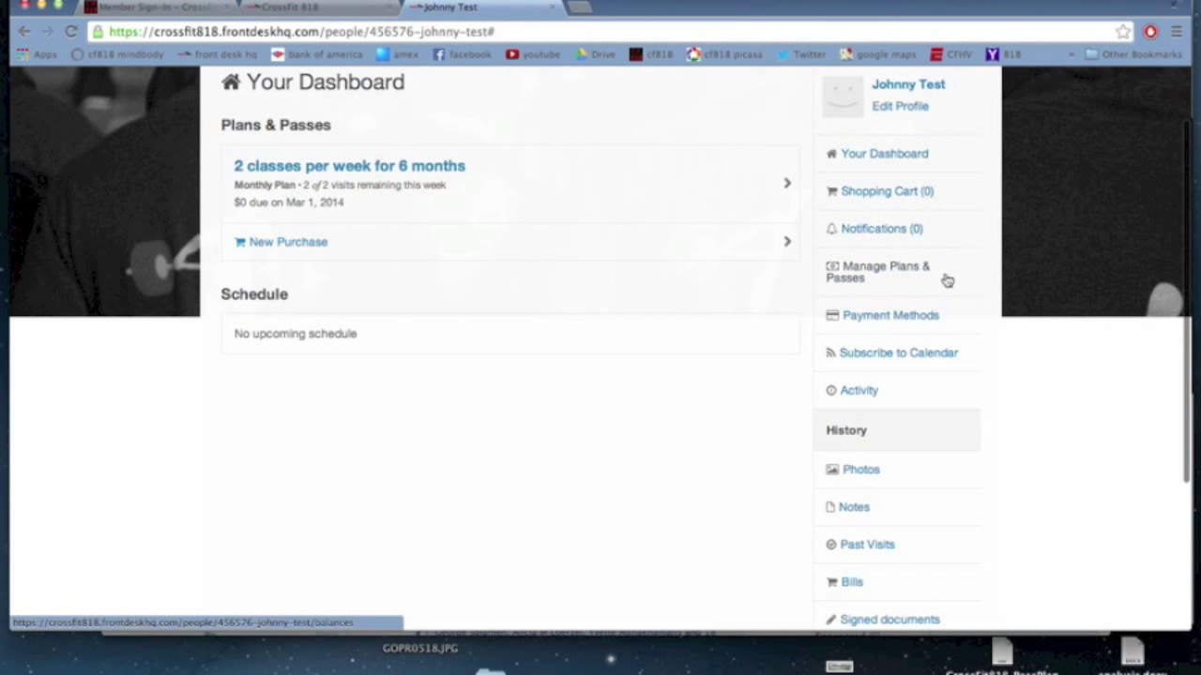
scroll(down, 3)
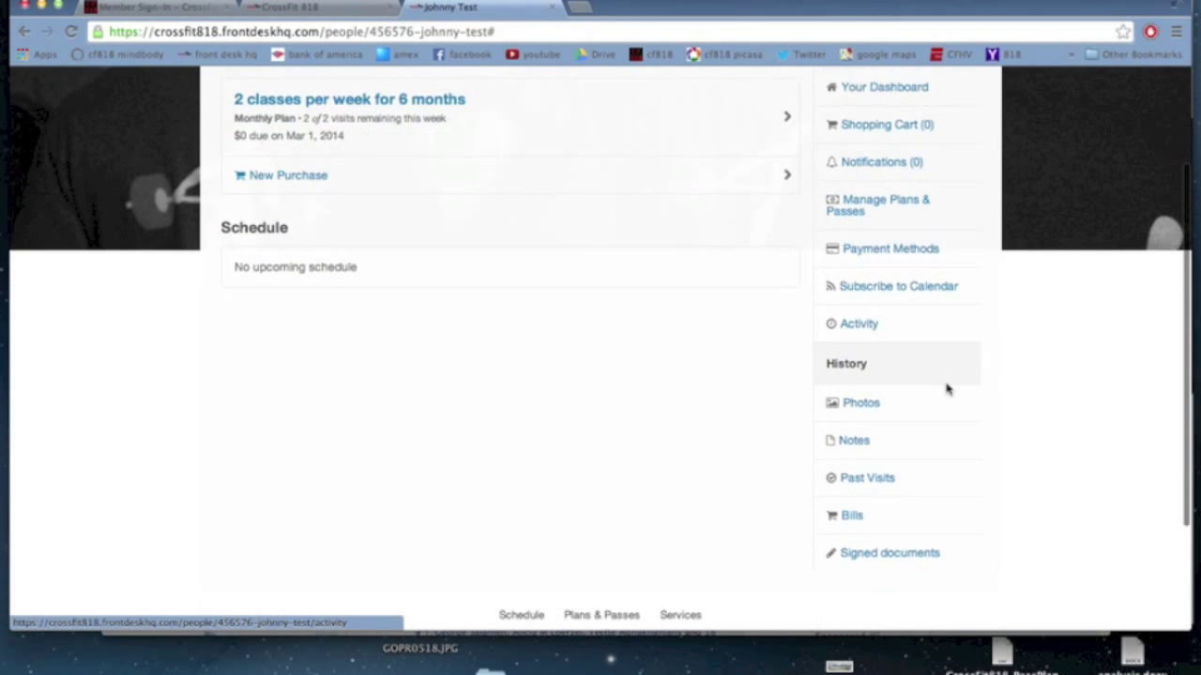
scroll(up, 3)
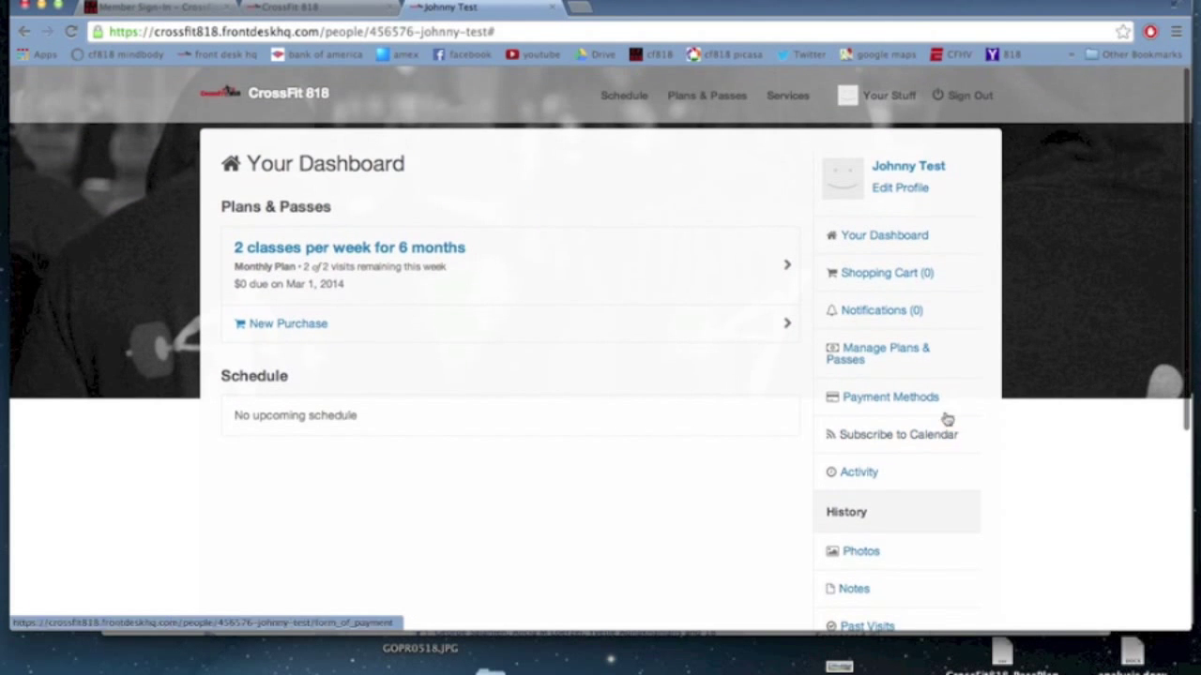
mouse_move(943, 243)
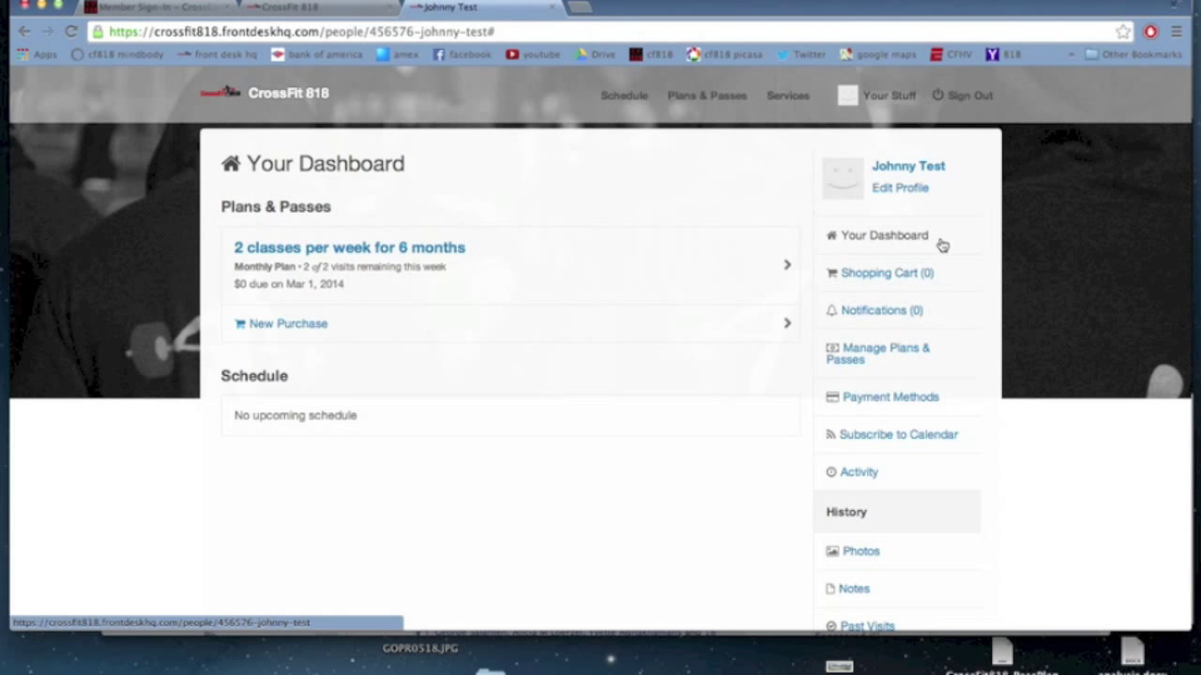
mouse_move(919, 273)
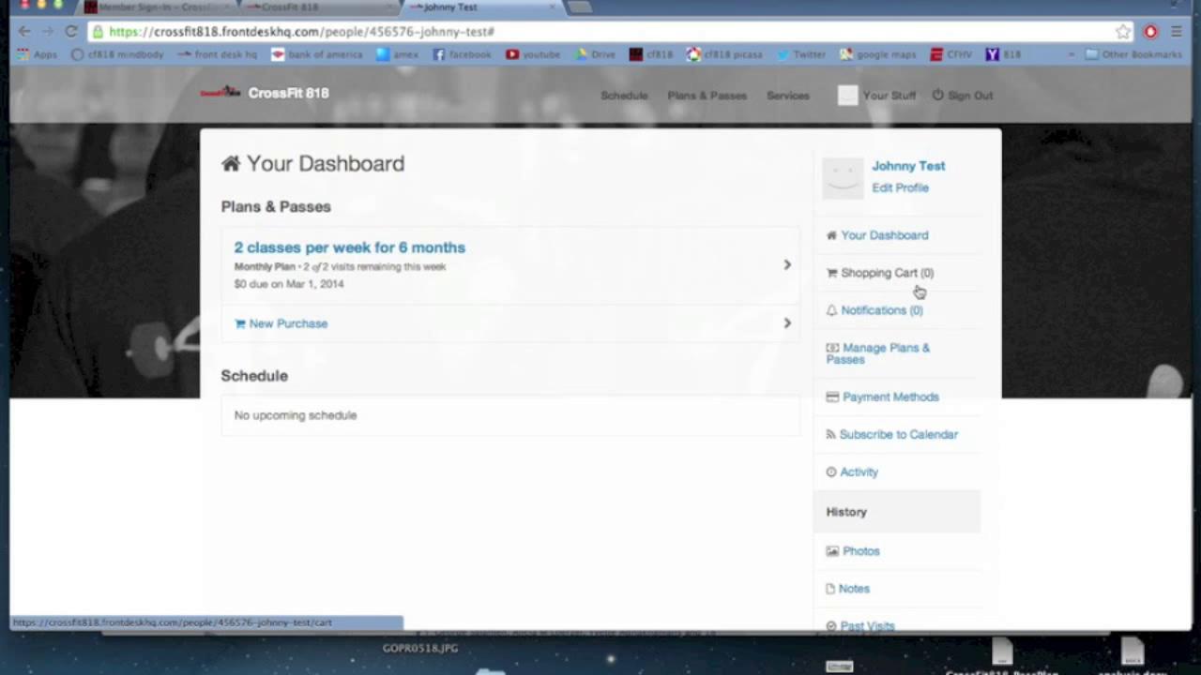
click(880, 310)
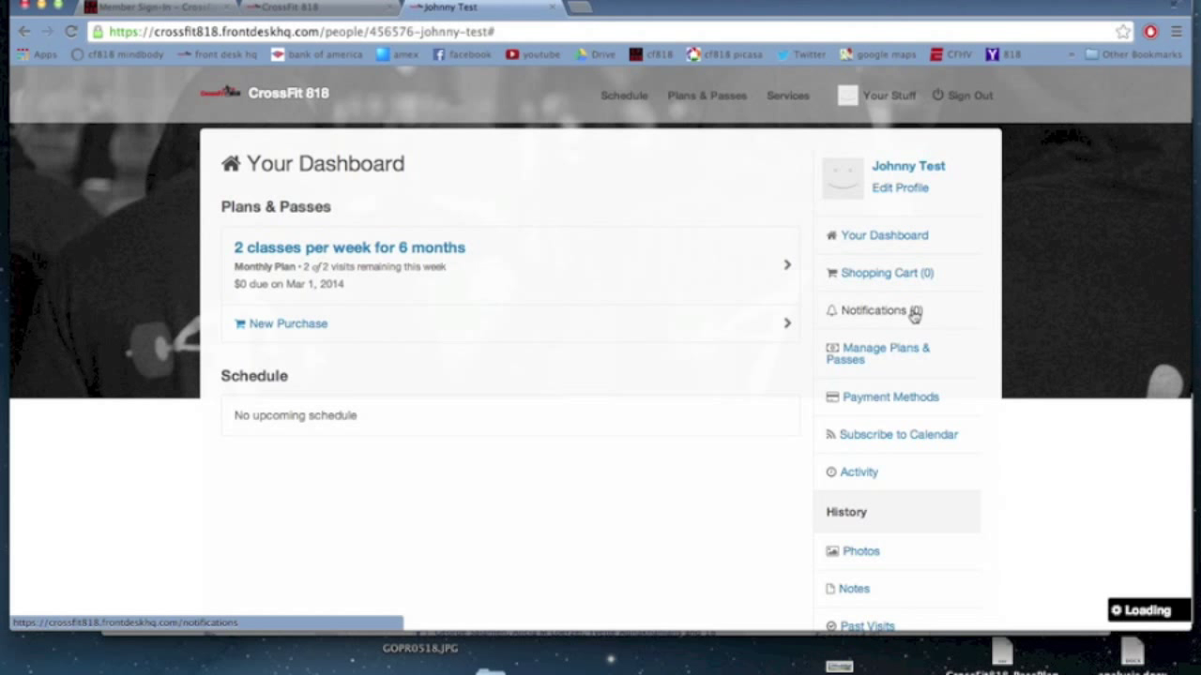
Bring up the Notification Settings and scroll through them
click(874, 310)
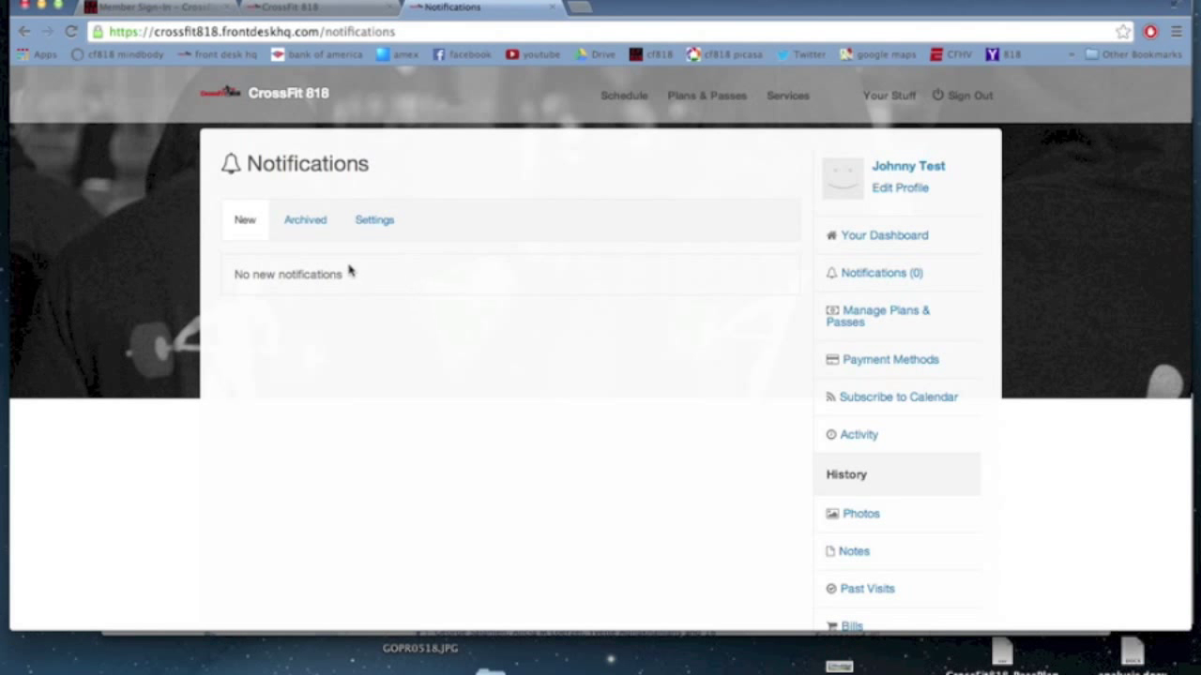
click(373, 219)
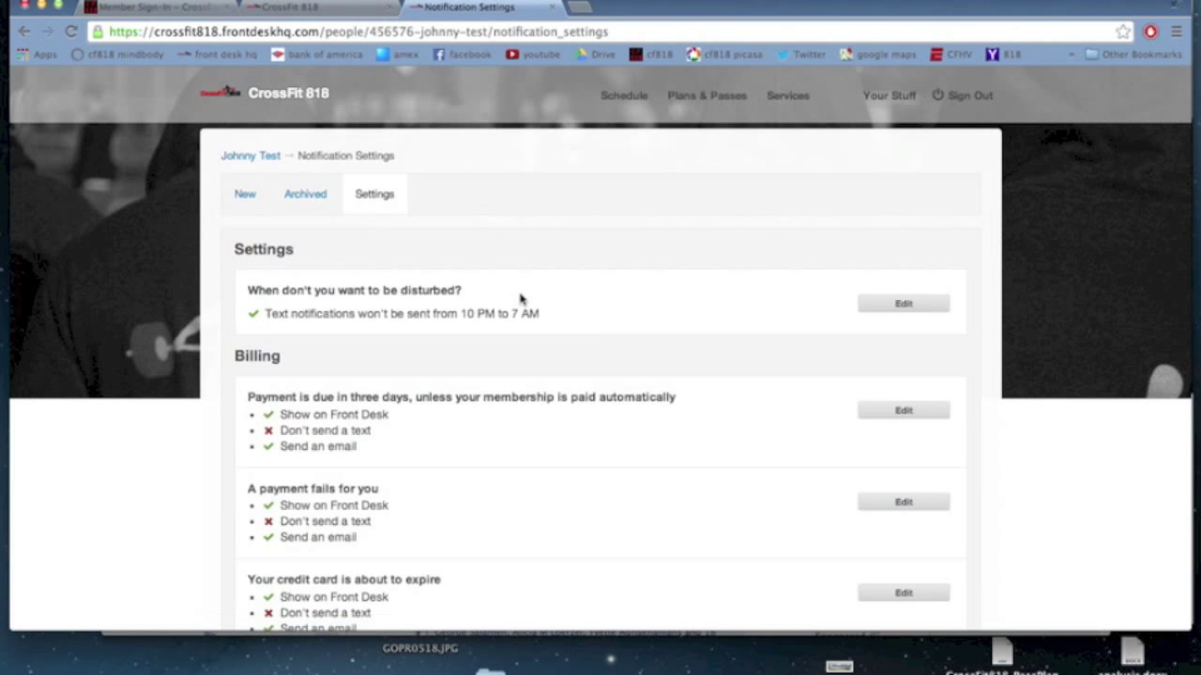
scroll(down, 3)
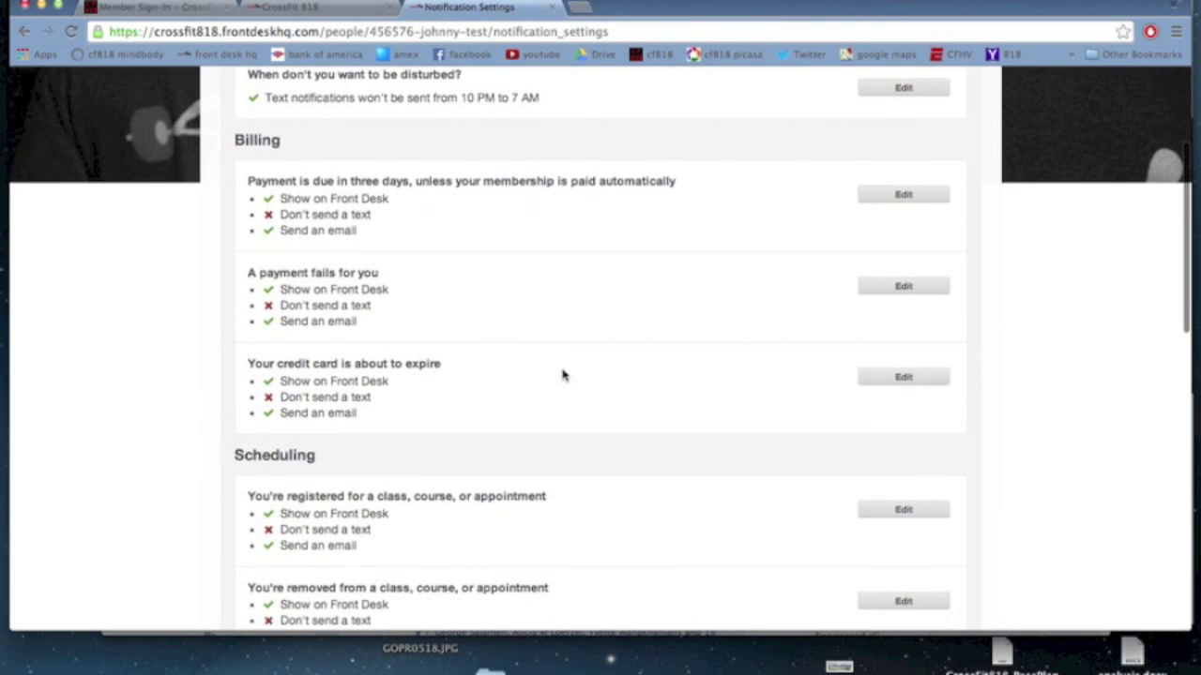
scroll(down, 3)
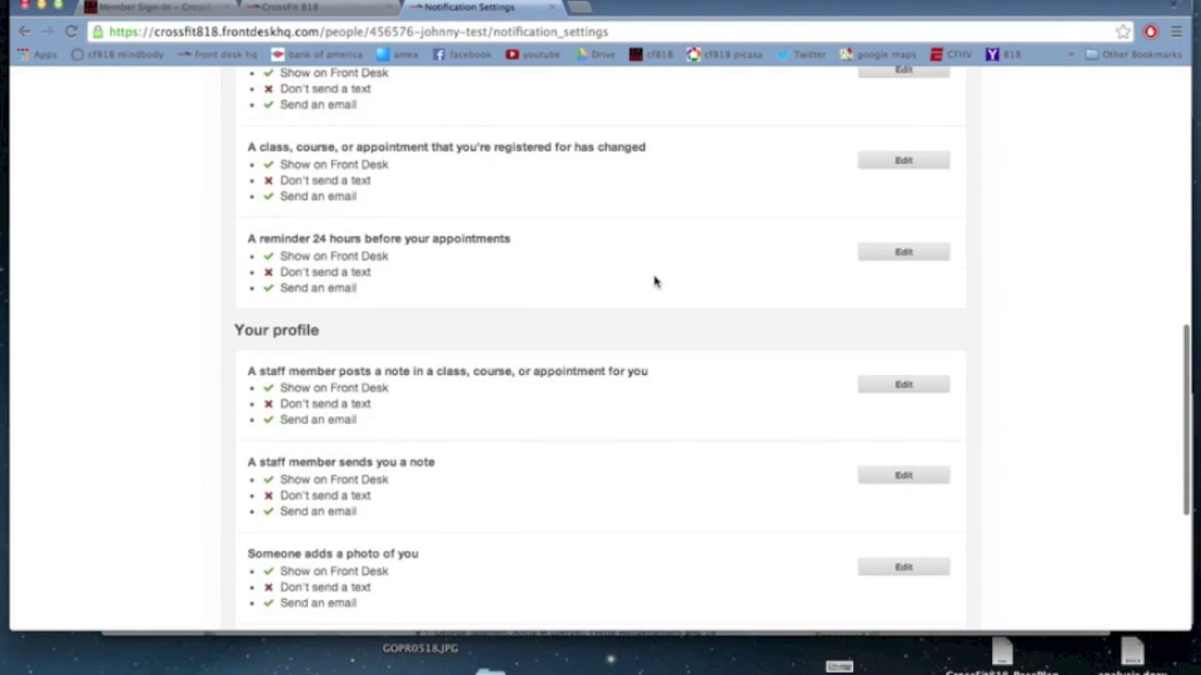
scroll(up, 3)
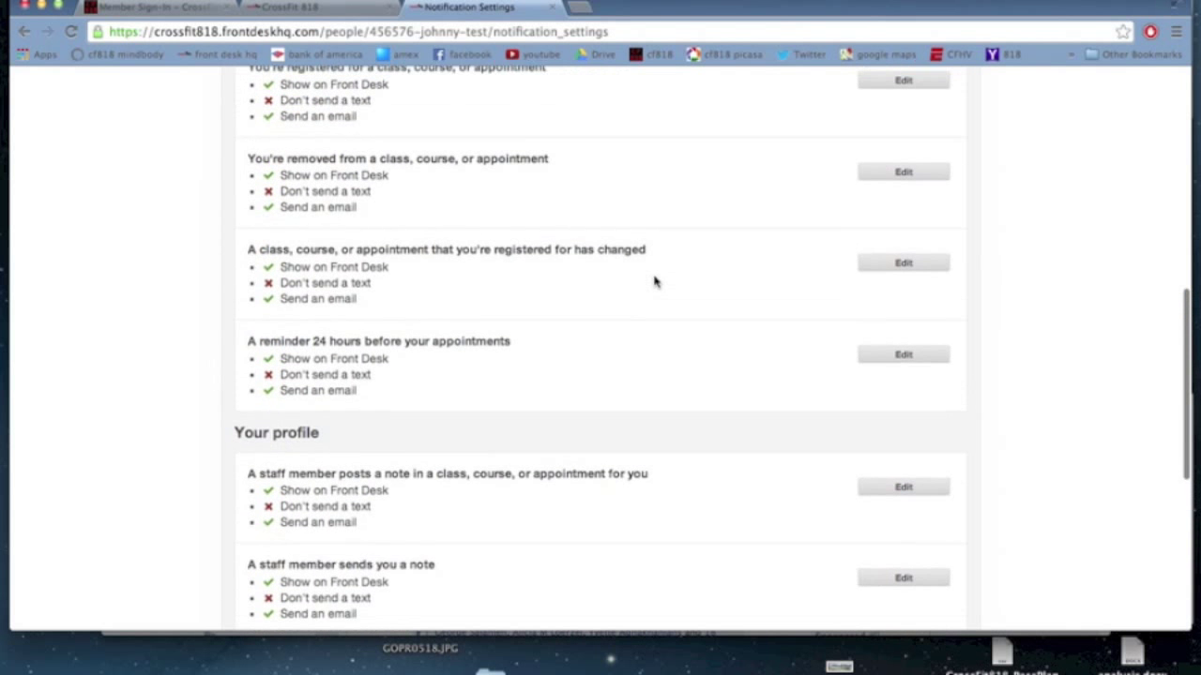
scroll(up, 3)
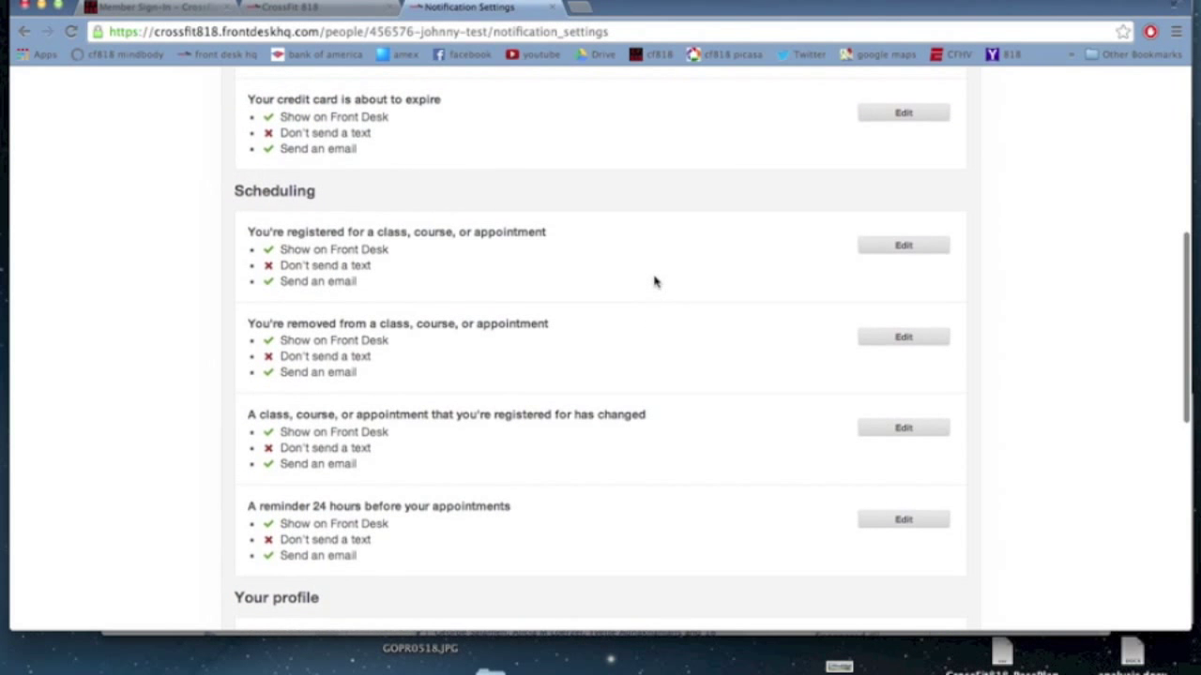
mouse_move(399, 502)
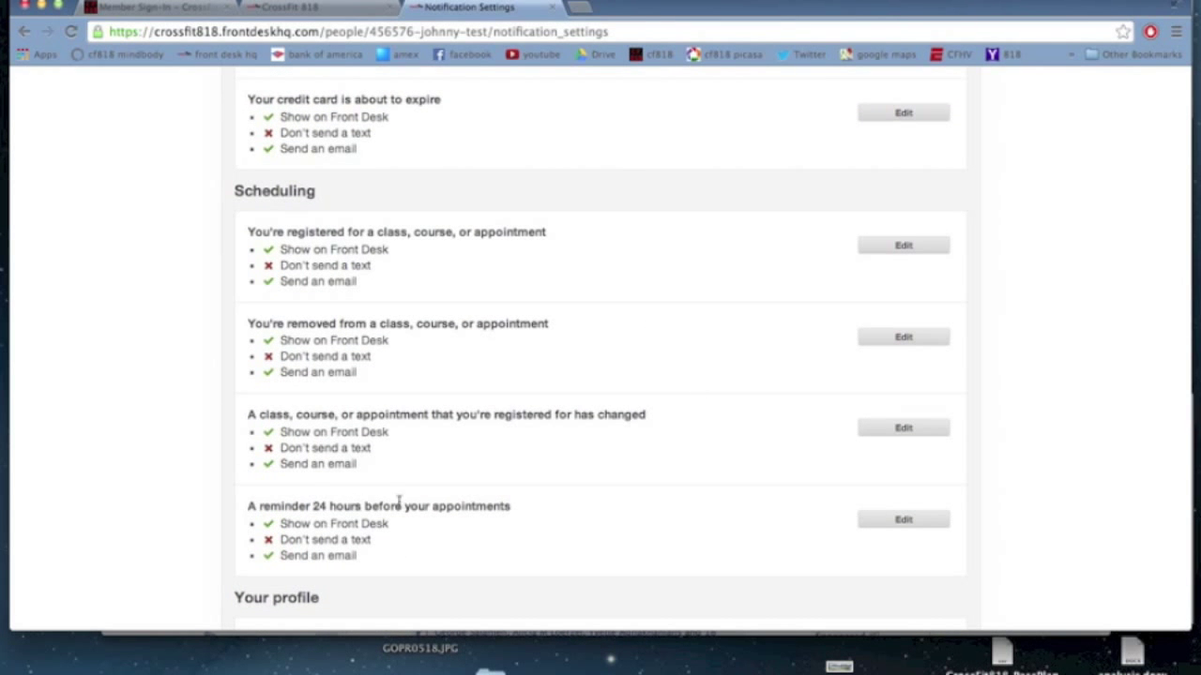
Scroll back to the top and view the empty New notifications tab
scroll(down, 3)
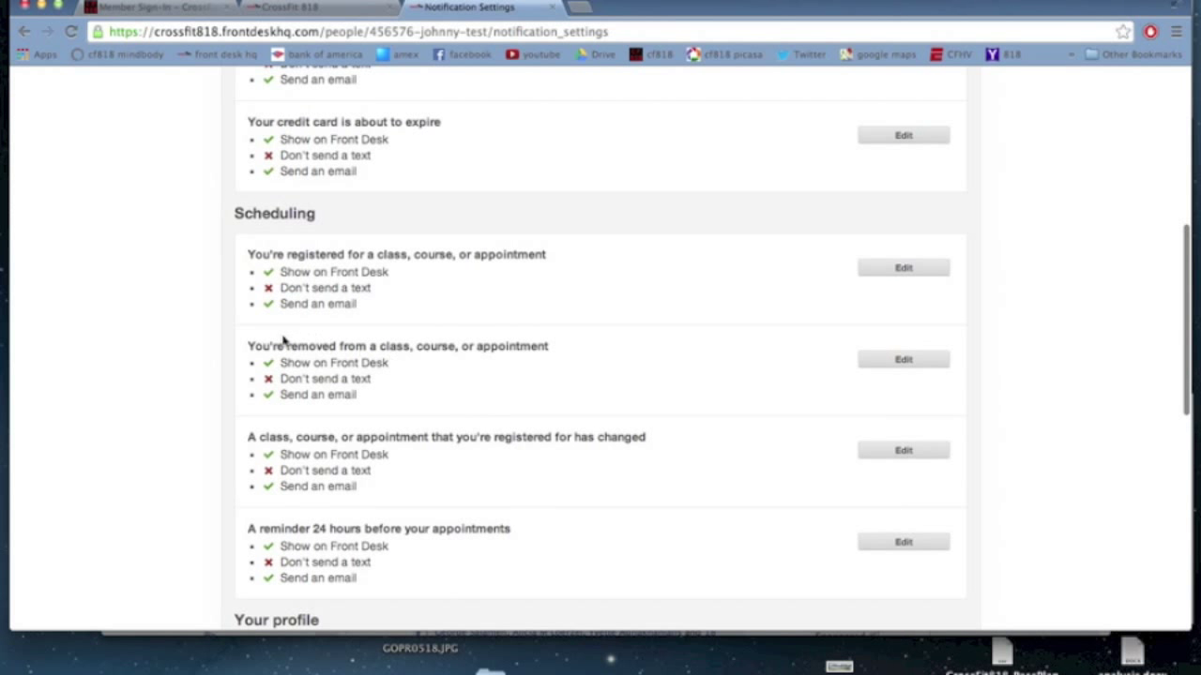
scroll(up, 3)
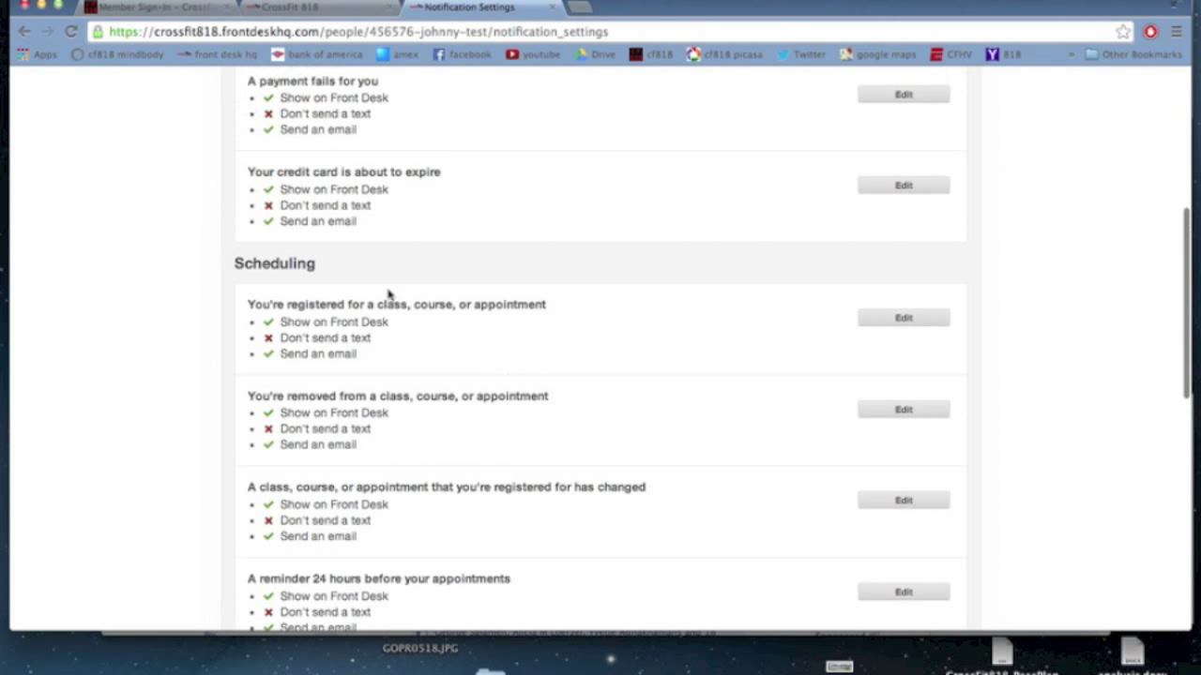
scroll(up, 3)
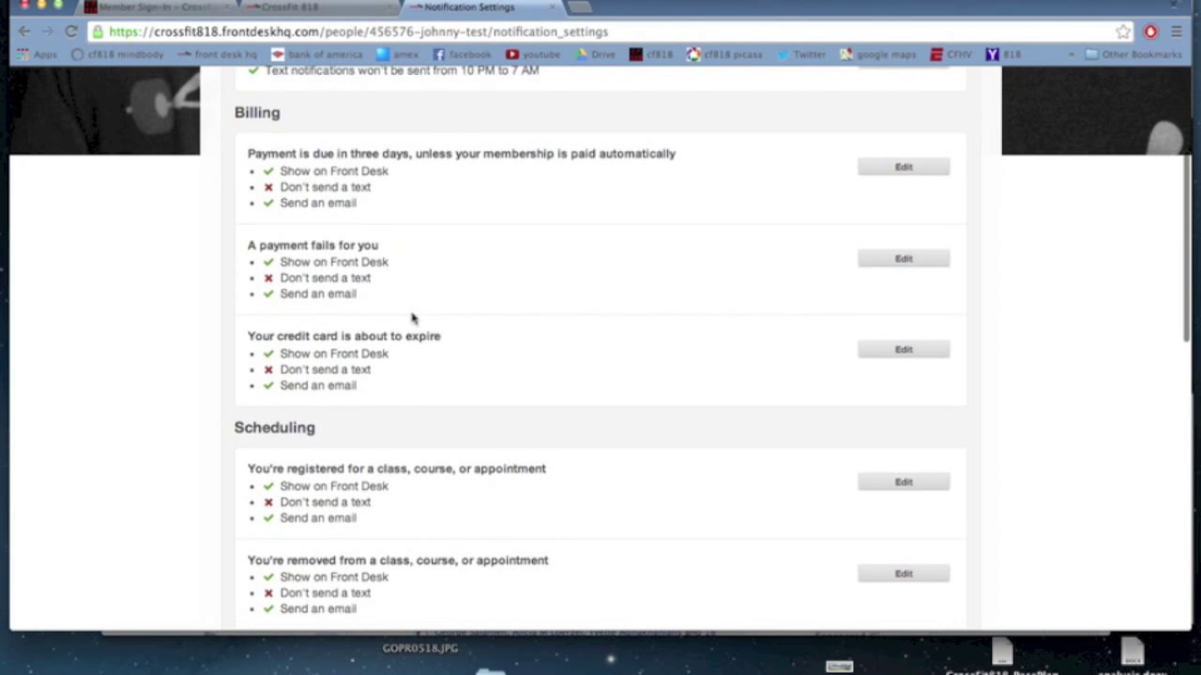
scroll(up, 3)
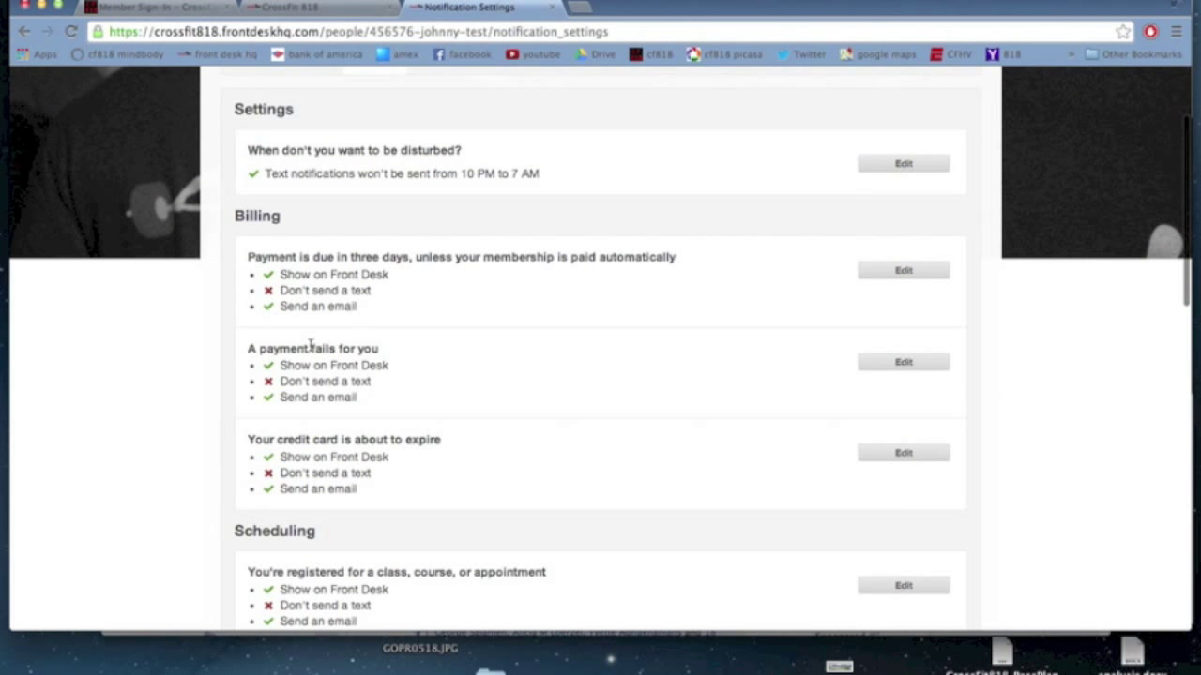
scroll(up, 3)
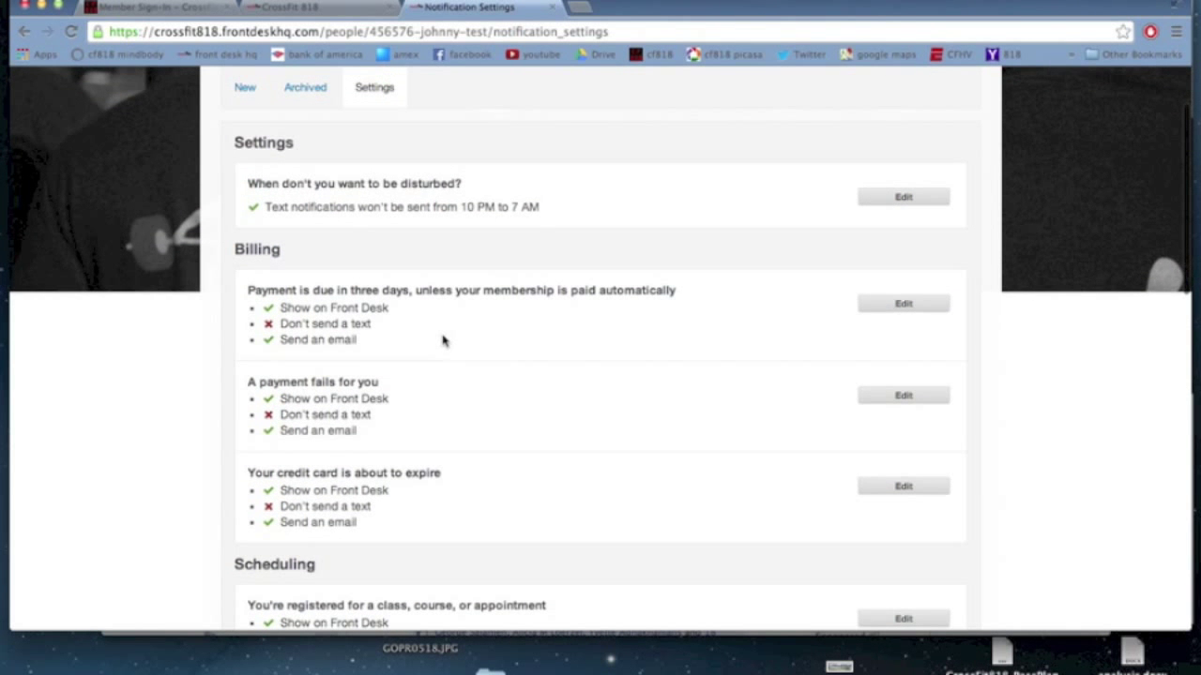
scroll(up, 3)
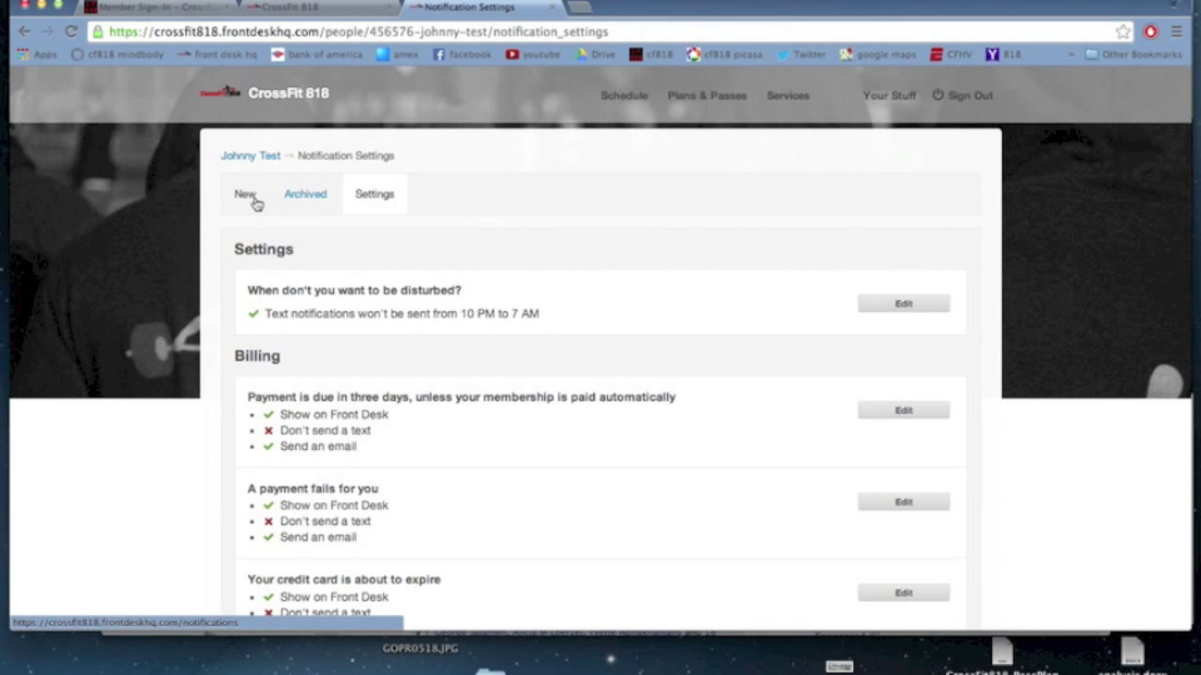
click(245, 194)
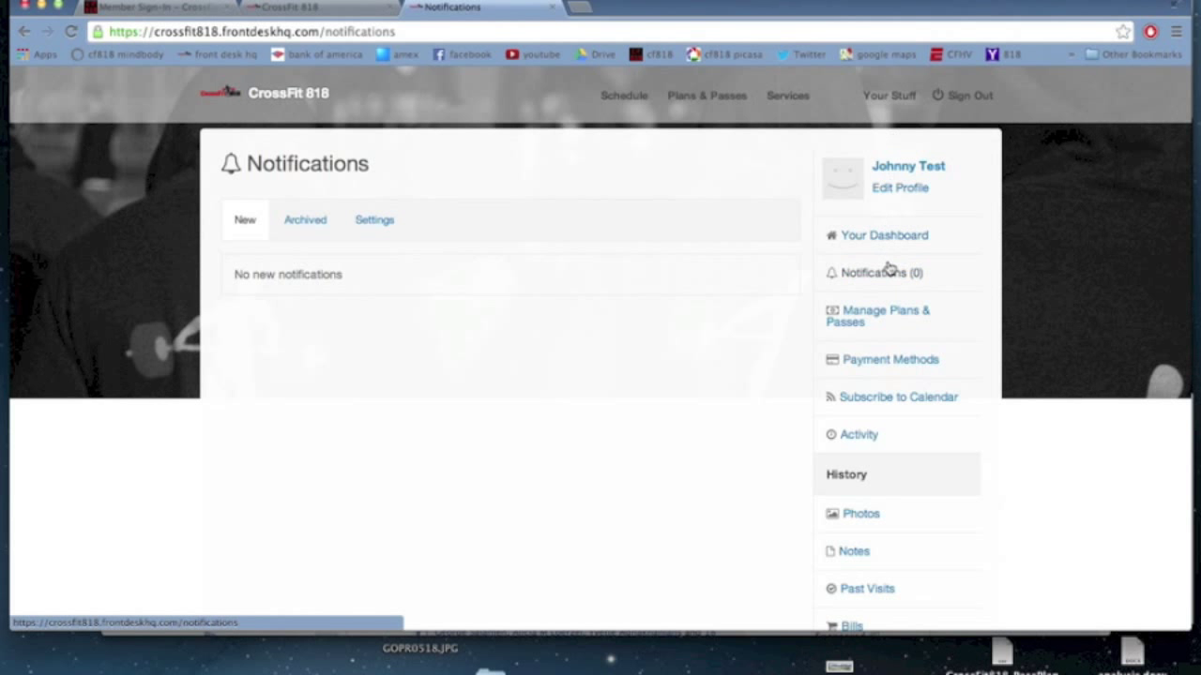
Return to the member dashboard and load the gym's class Schedule
click(883, 235)
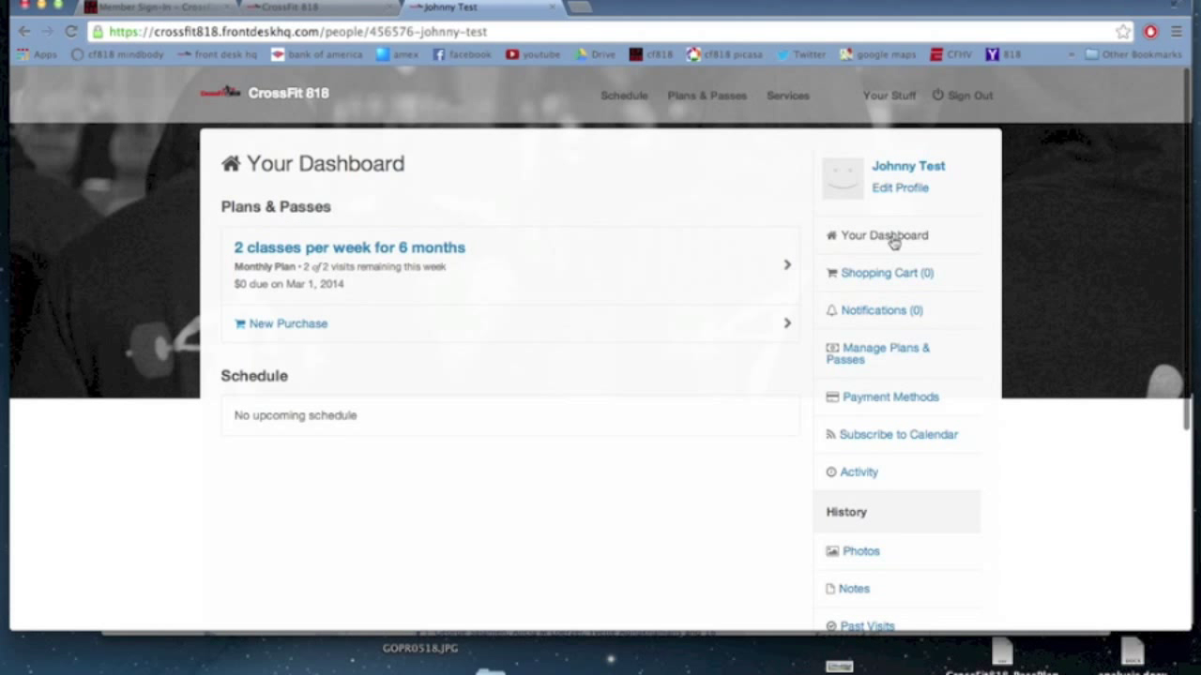
mouse_move(628, 199)
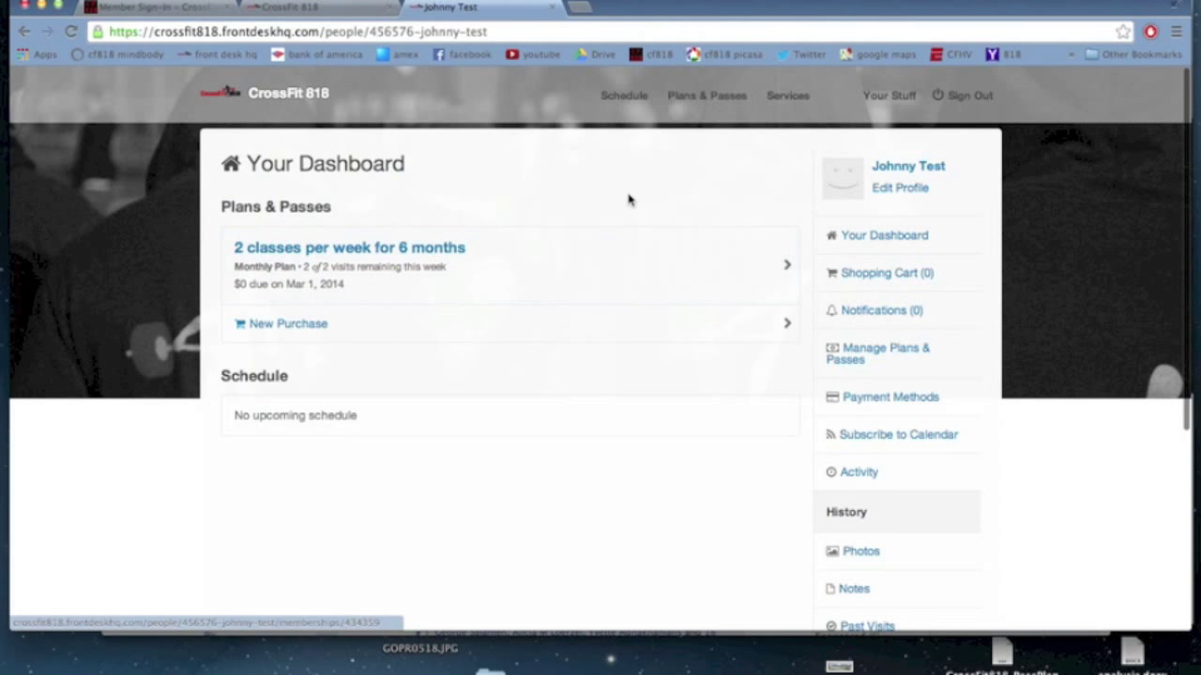
mouse_move(710, 131)
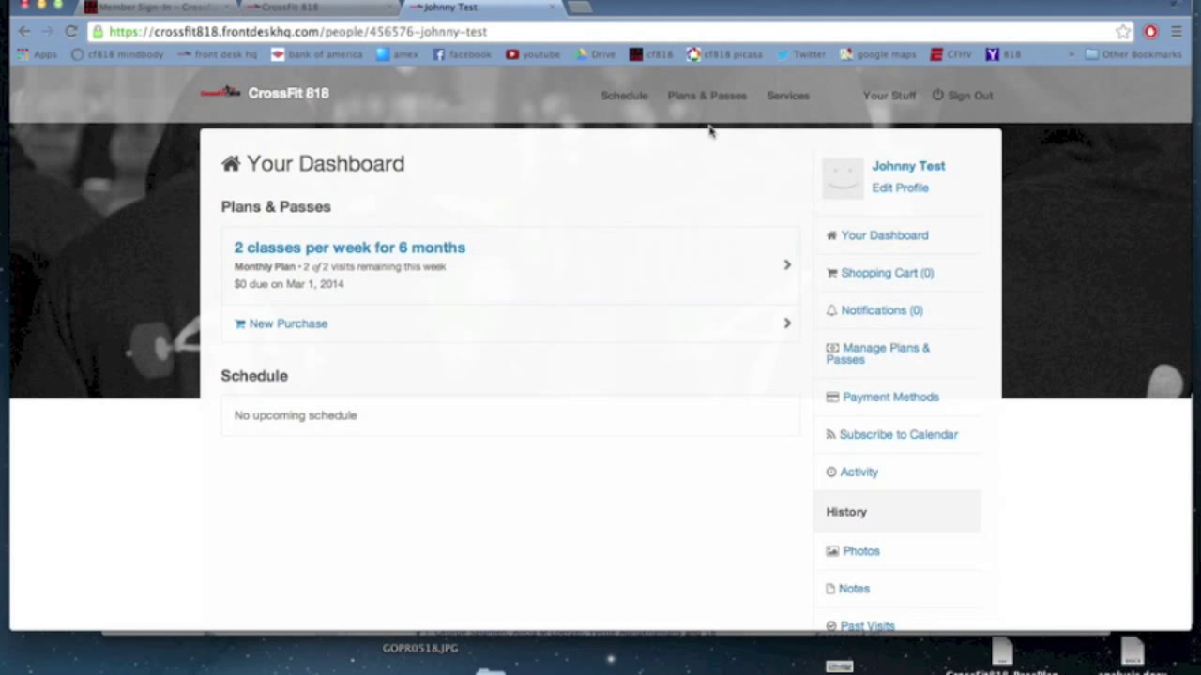
click(624, 95)
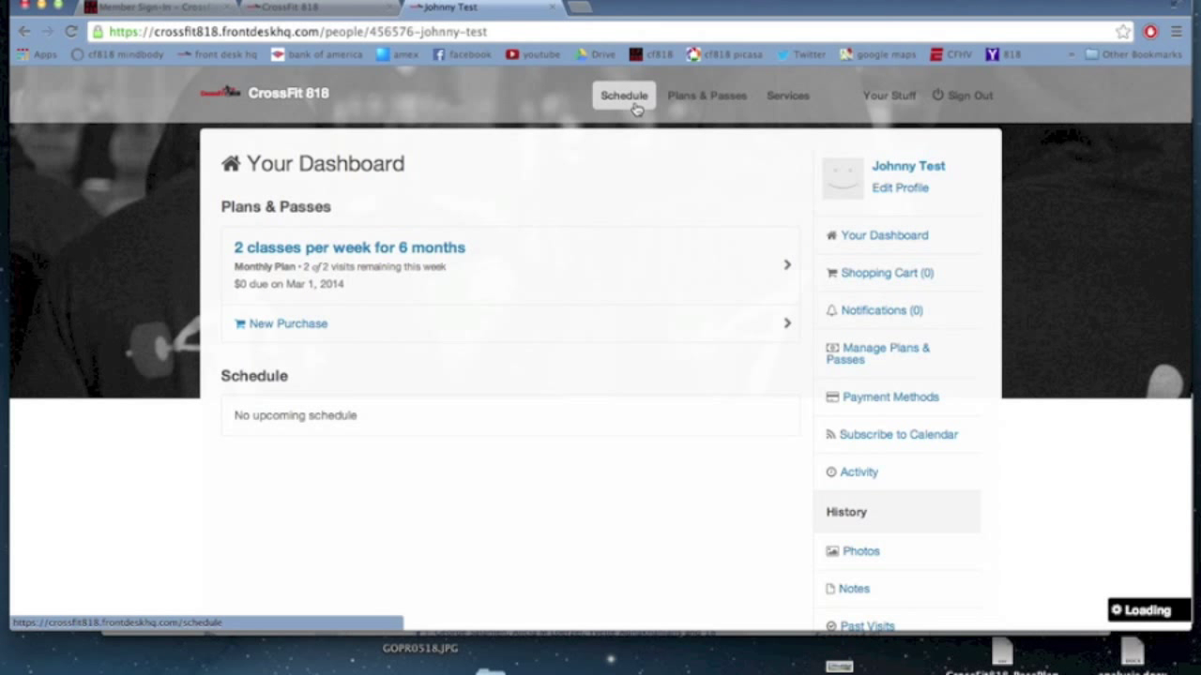
Browse the Feb 16–22 week grid and list Friday Feb 21's eight classes
click(623, 95)
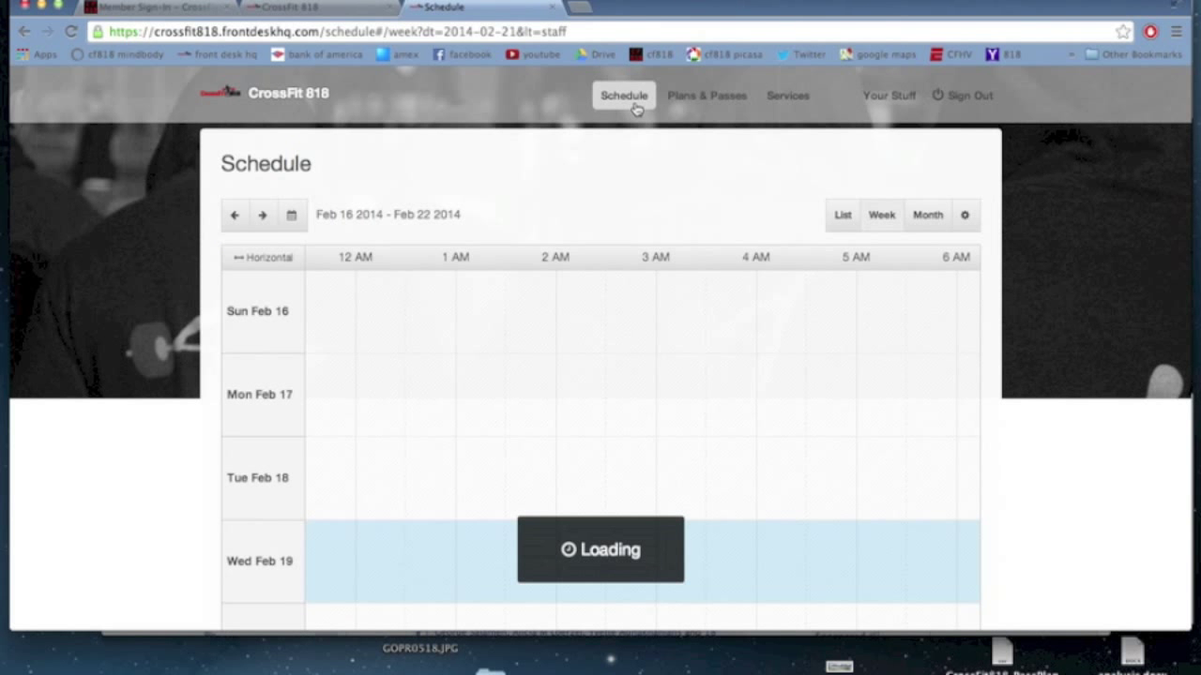
mouse_move(1079, 222)
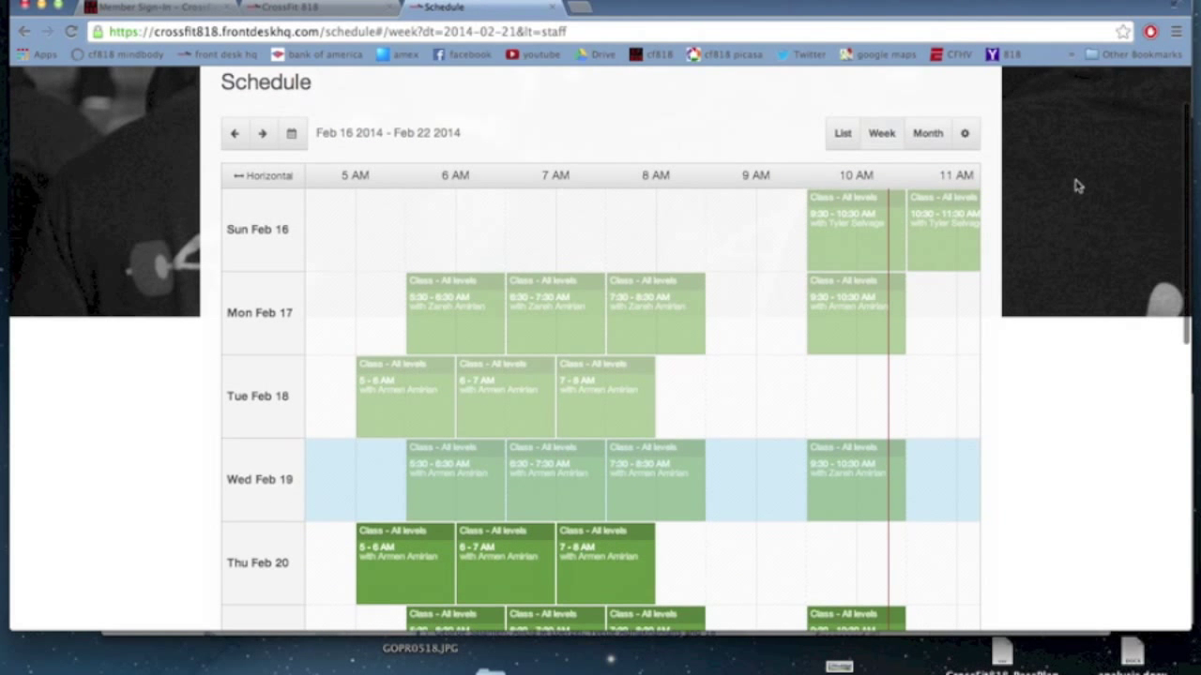
scroll(up, 3)
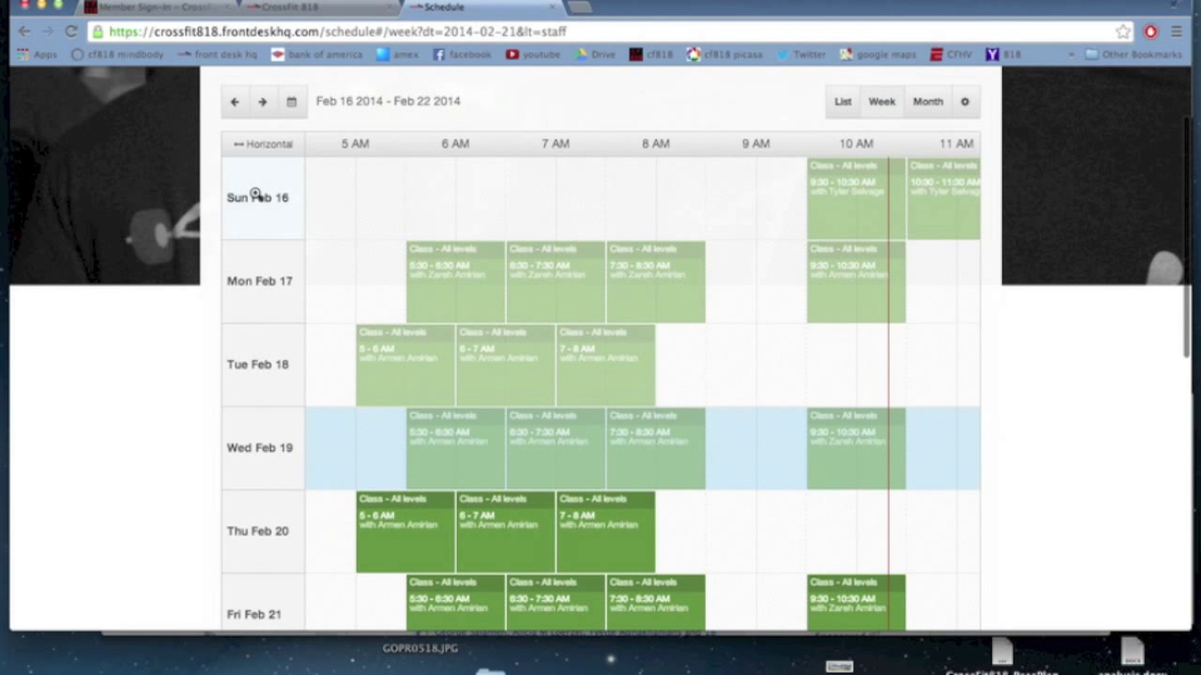
scroll(down, 3)
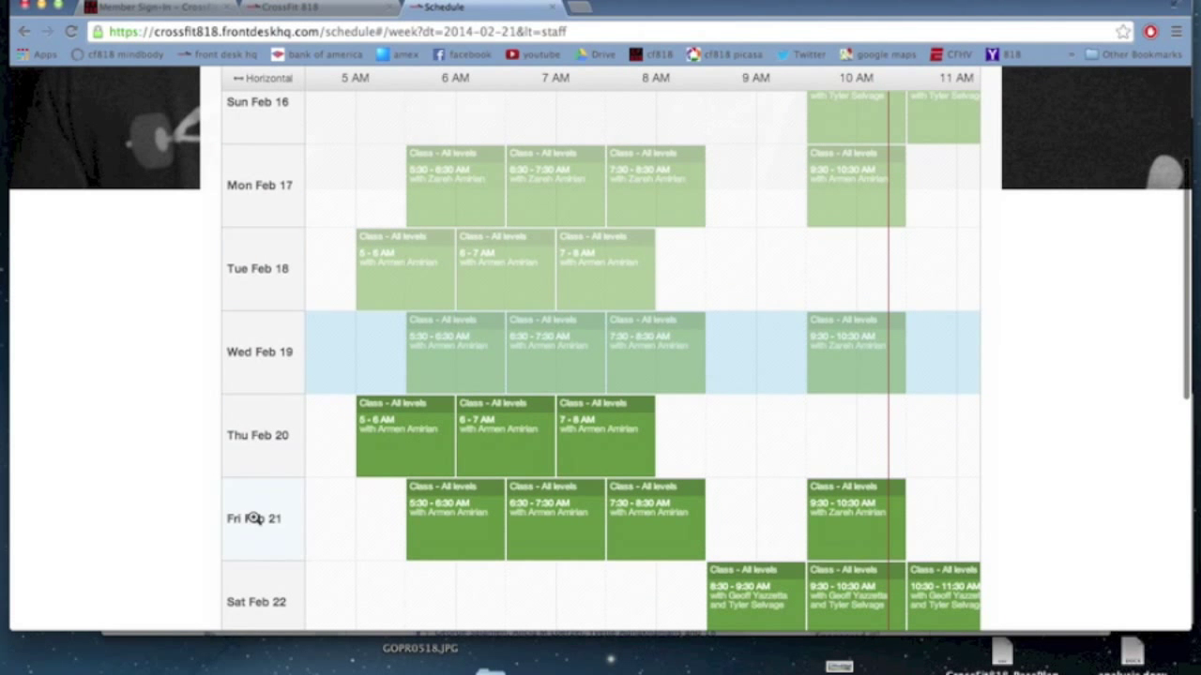
scroll(down, 3)
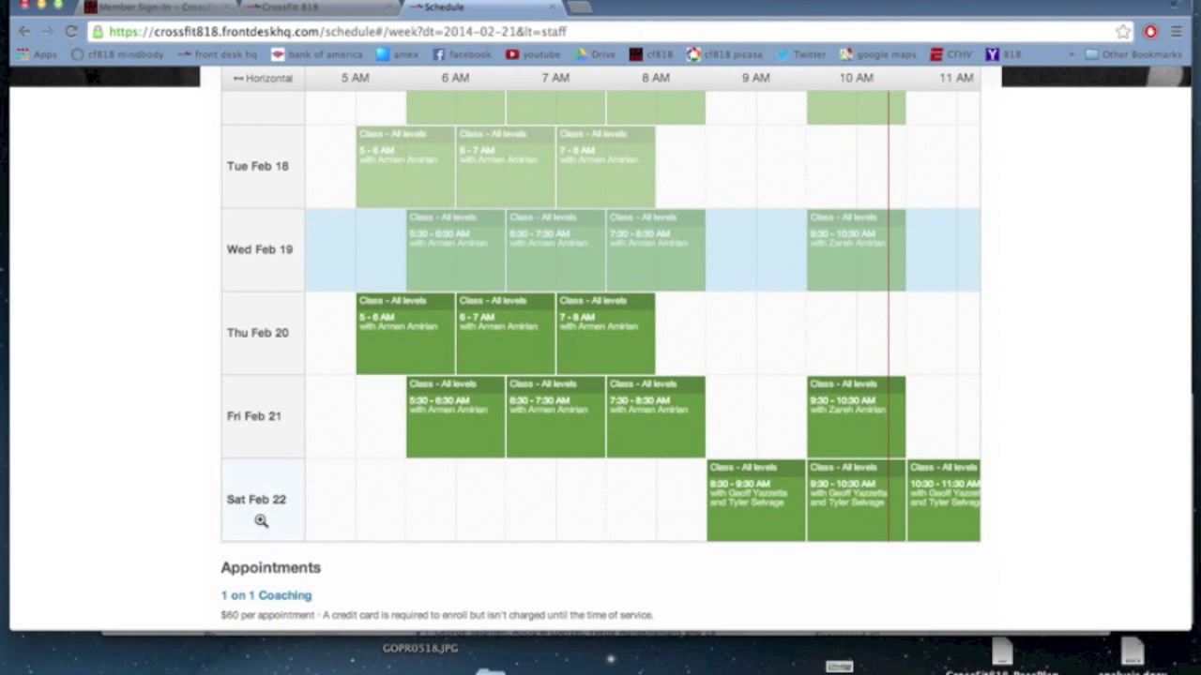
scroll(up, 3)
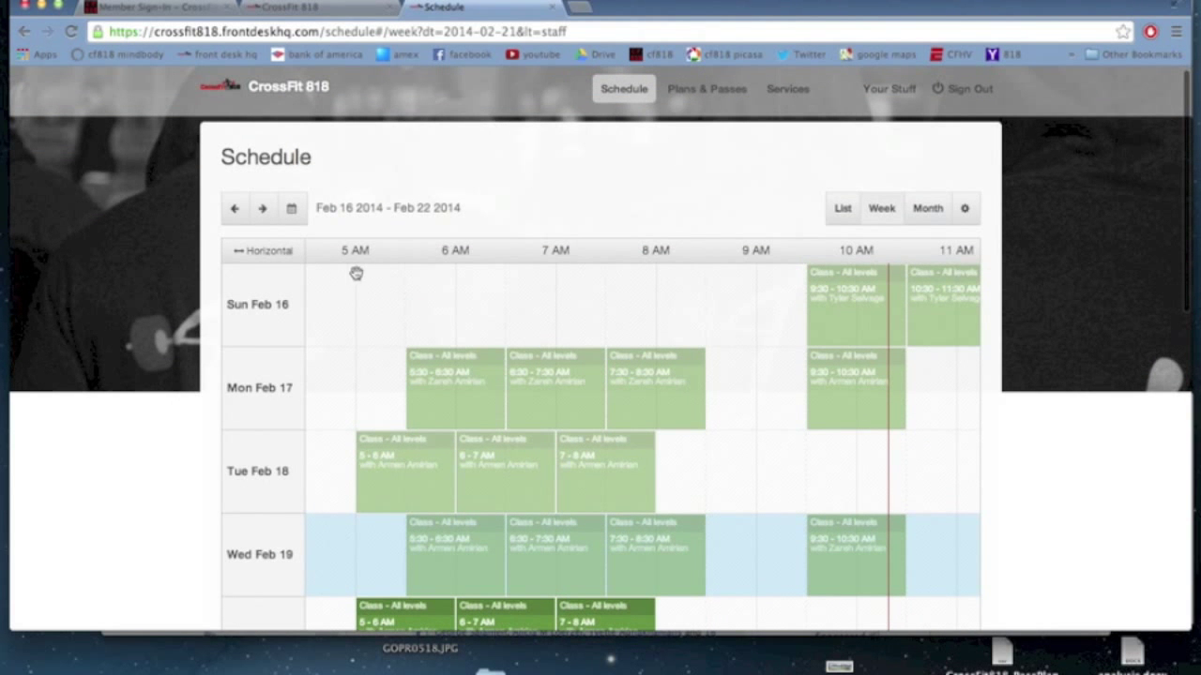
scroll(up, 3)
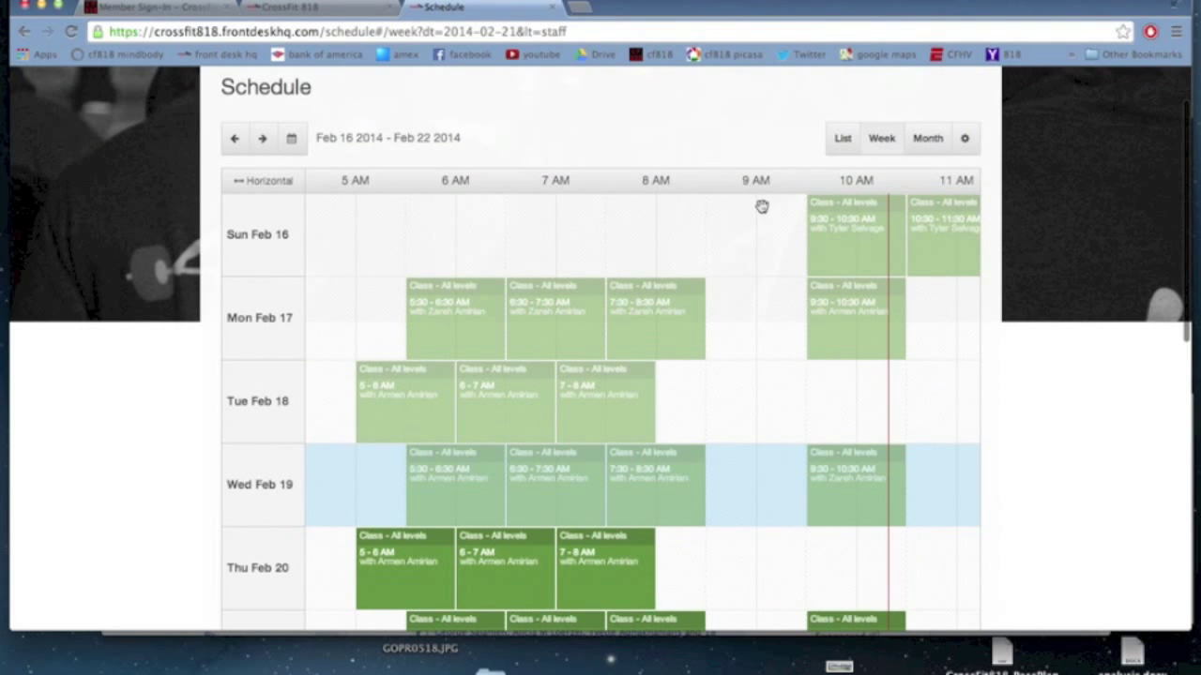
scroll(down, 3)
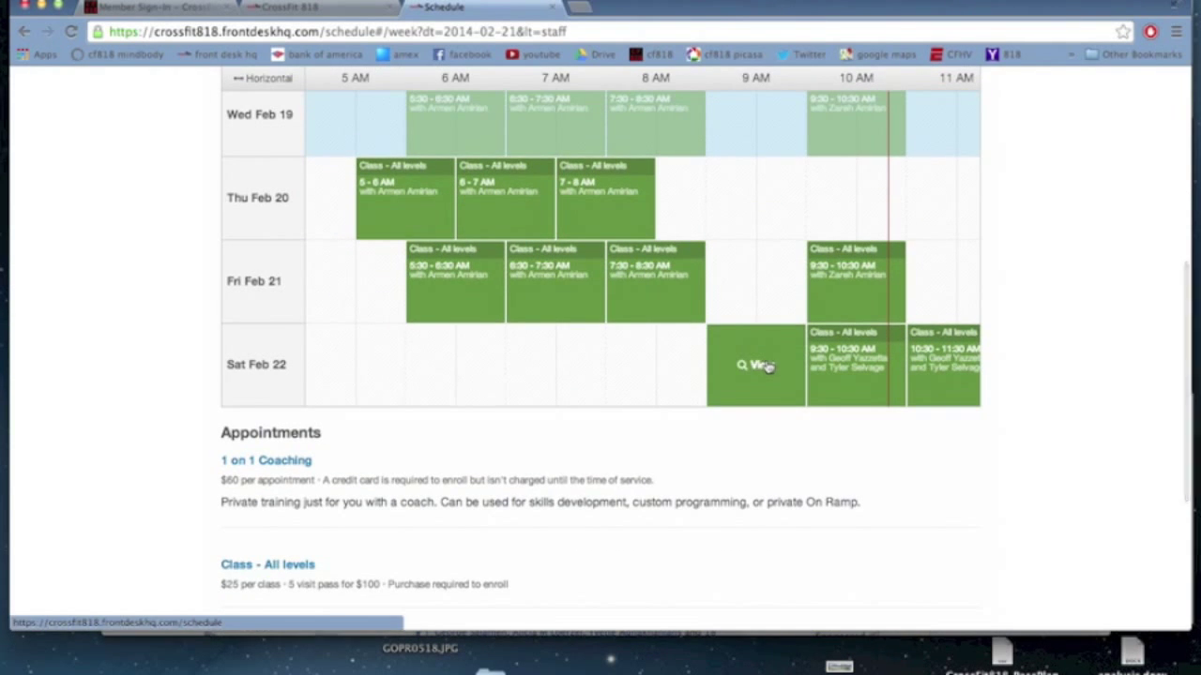
scroll(up, 3)
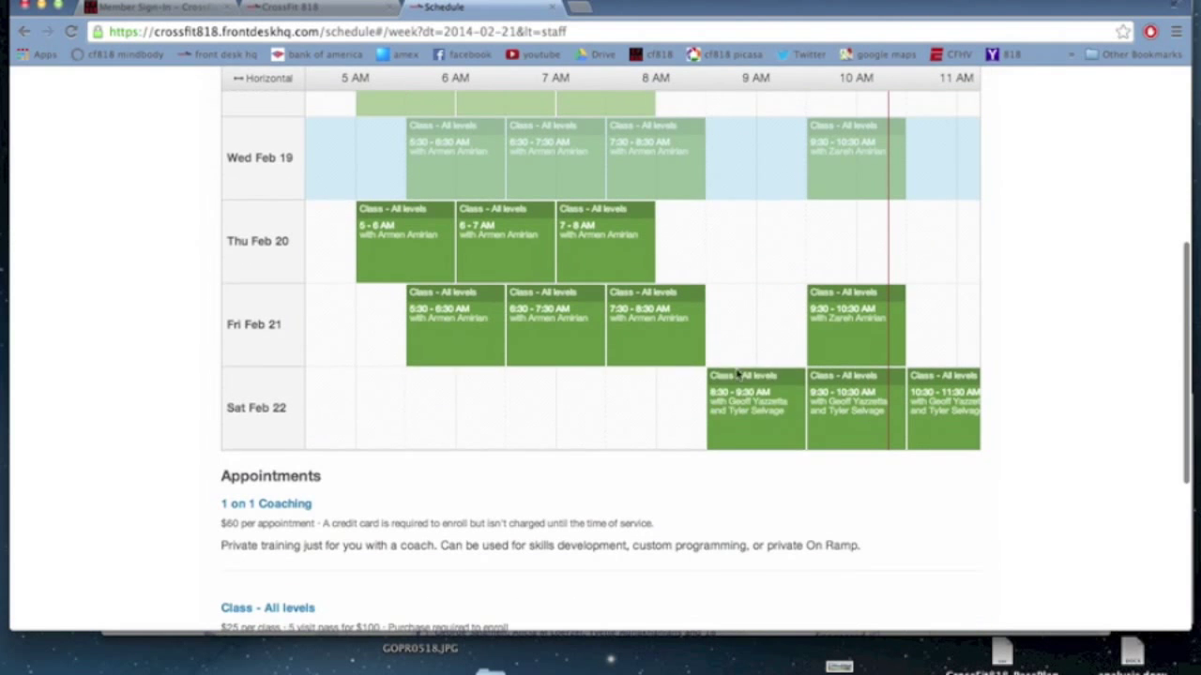
scroll(right, 3)
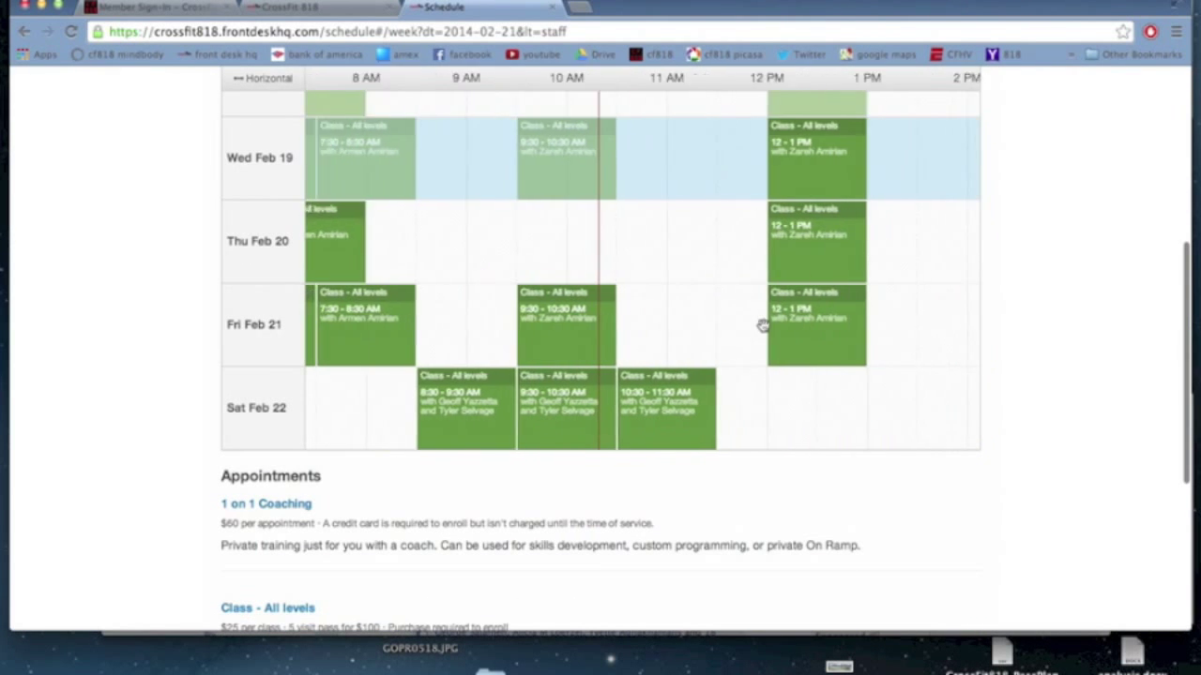
scroll(up, 3)
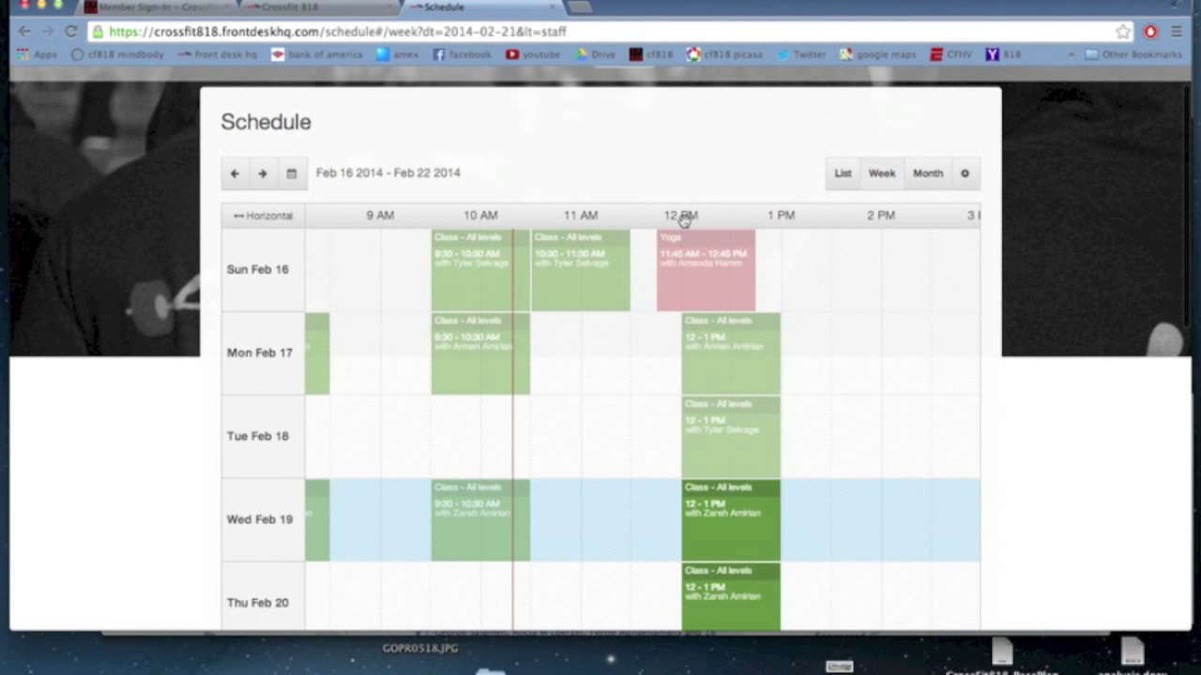
mouse_move(704, 270)
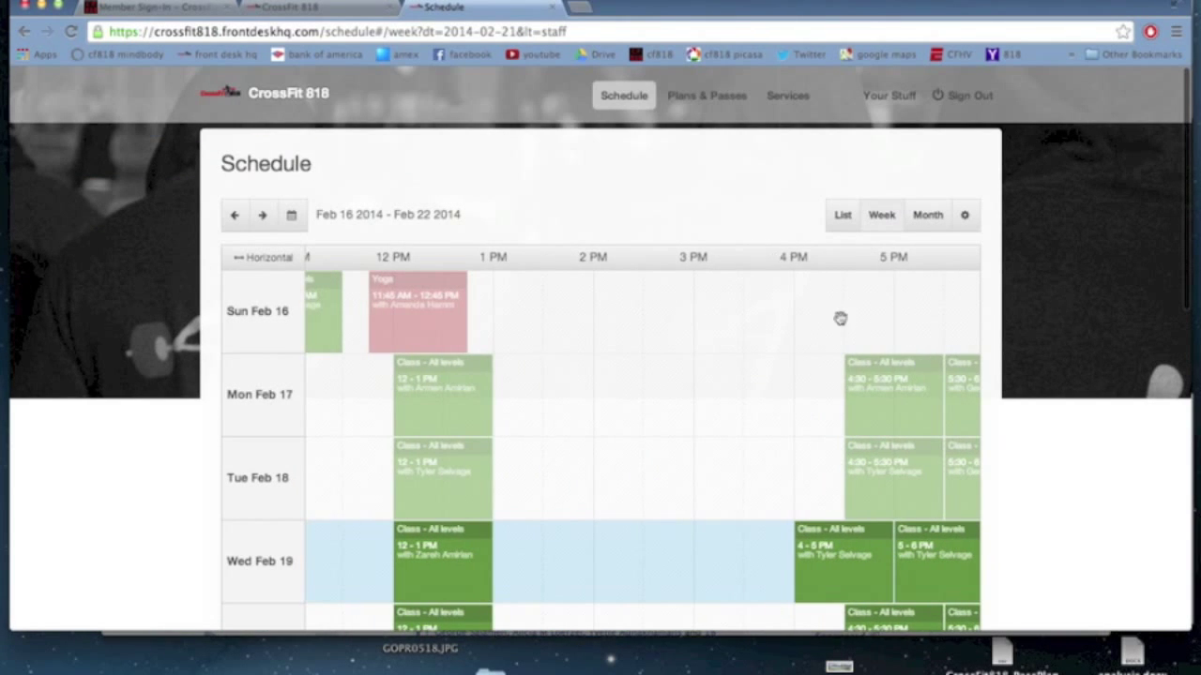
click(841, 215)
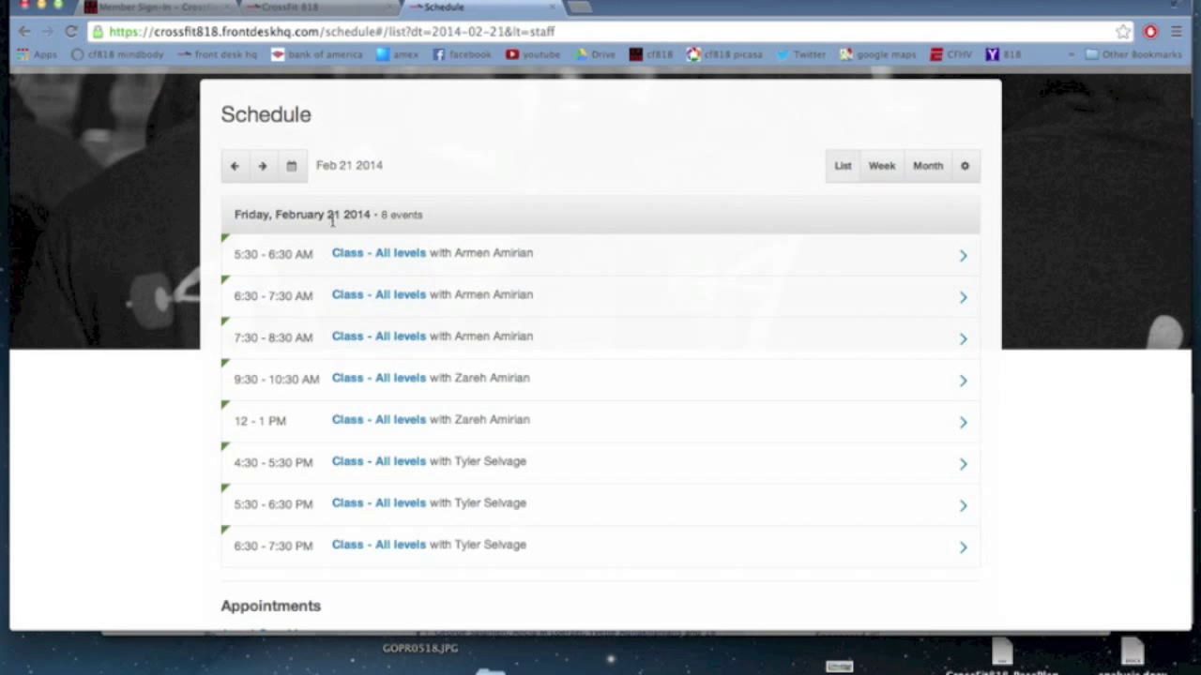
View the previous day and March 6 by date, then return to Wednesday Feb 19
click(235, 166)
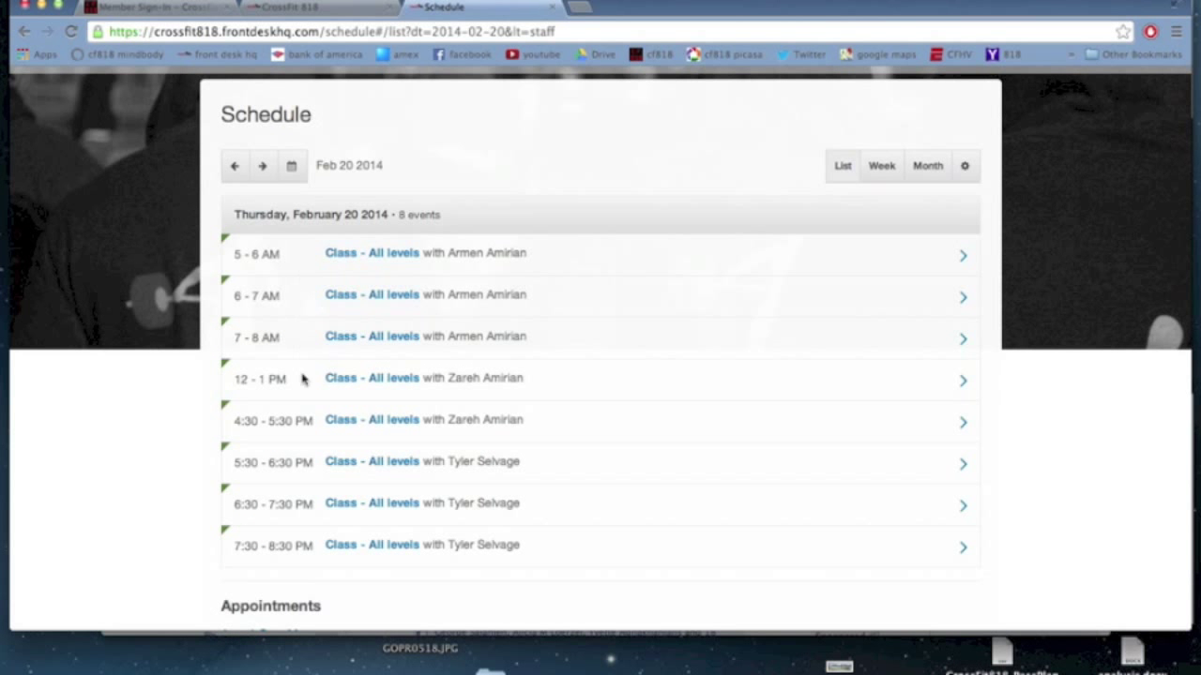
click(292, 165)
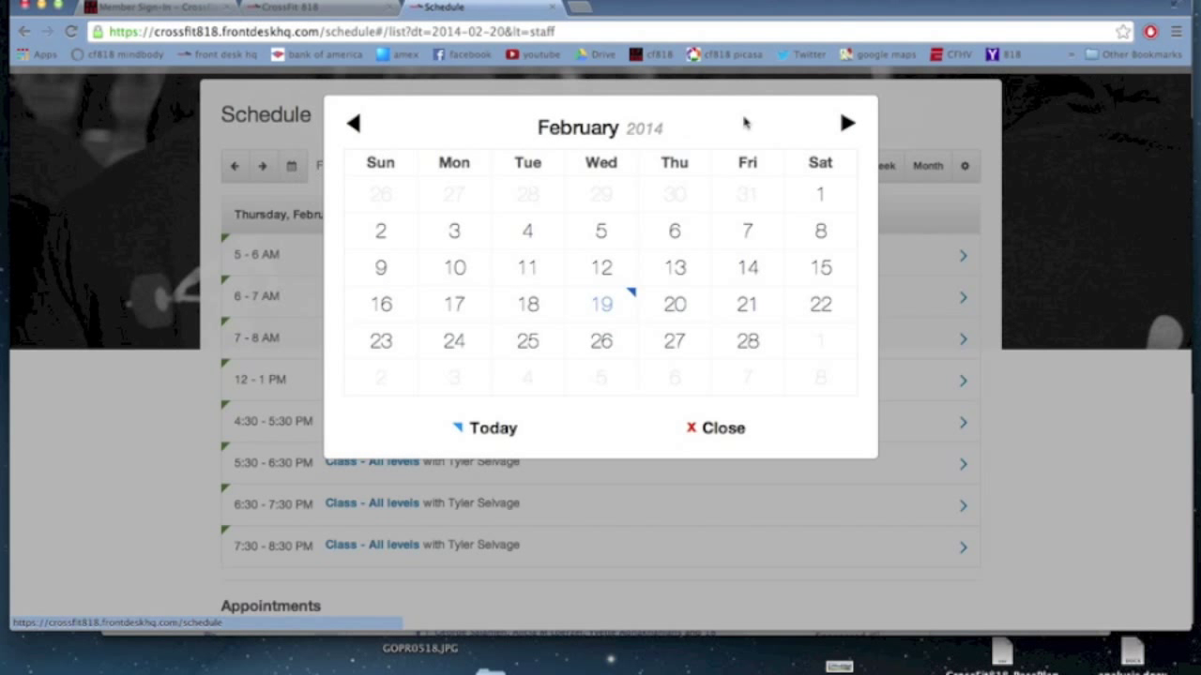
click(846, 122)
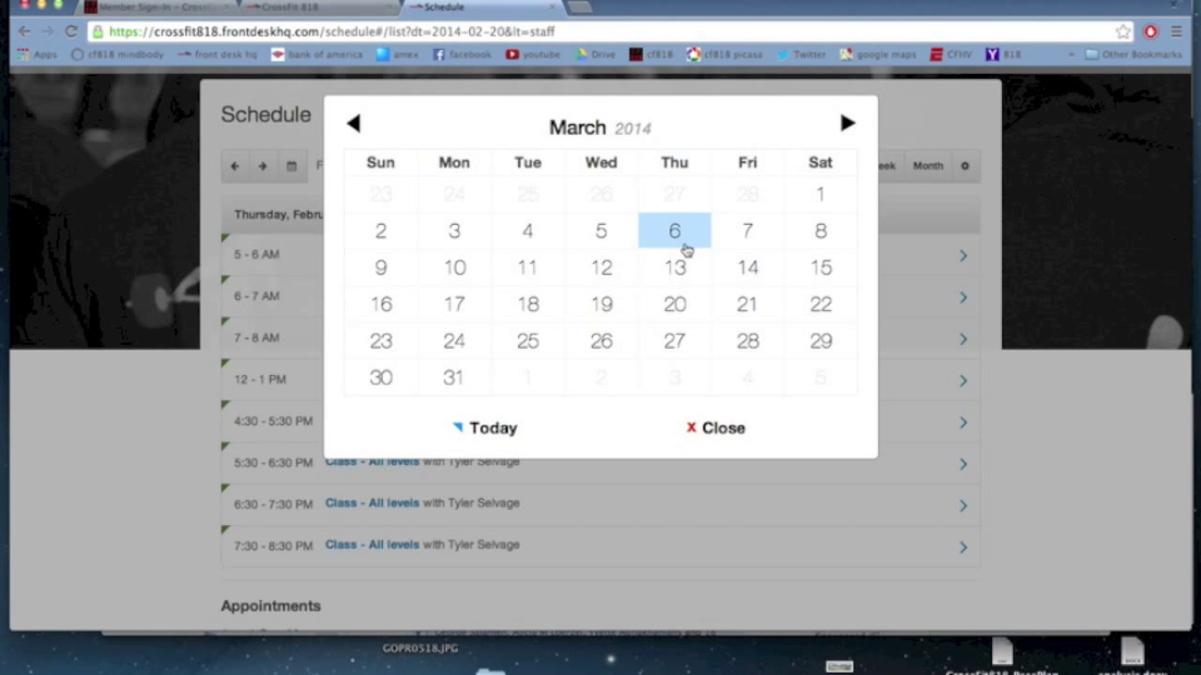
click(674, 230)
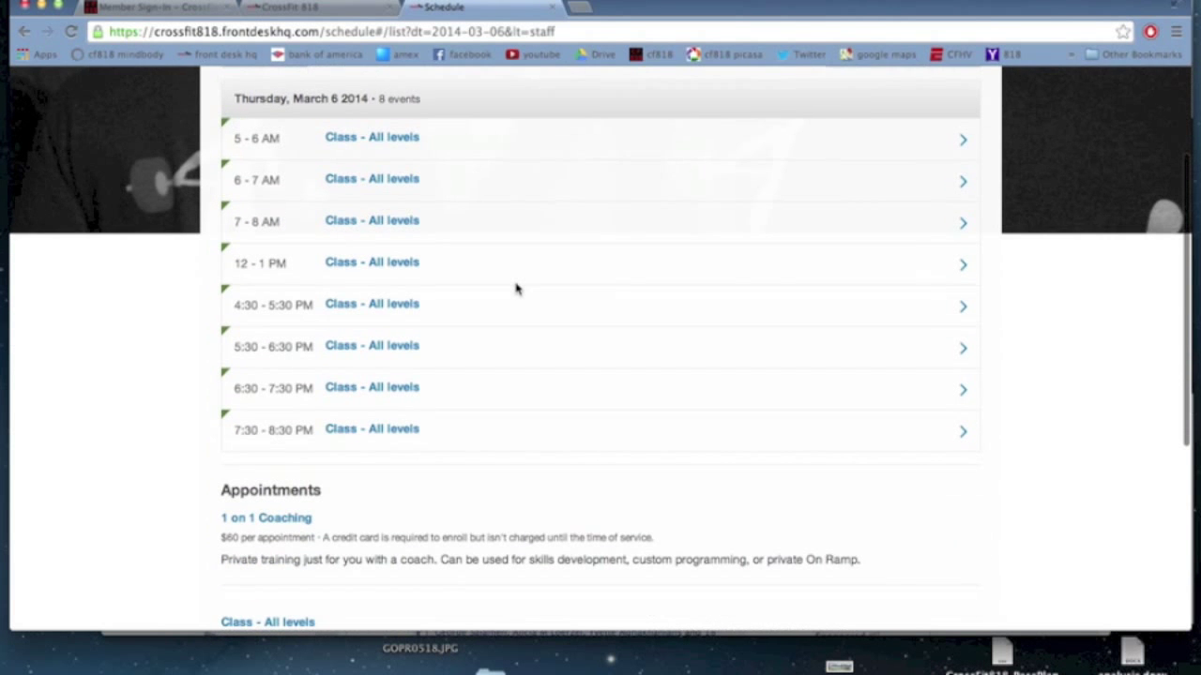
scroll(up, 3)
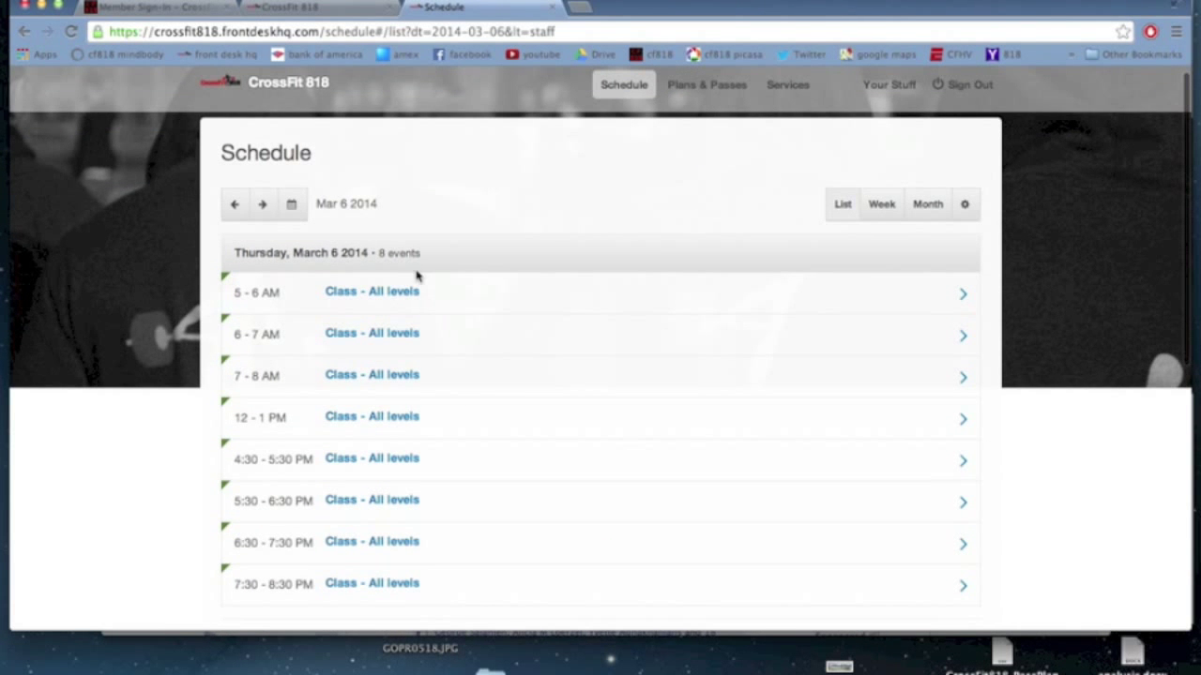
click(291, 204)
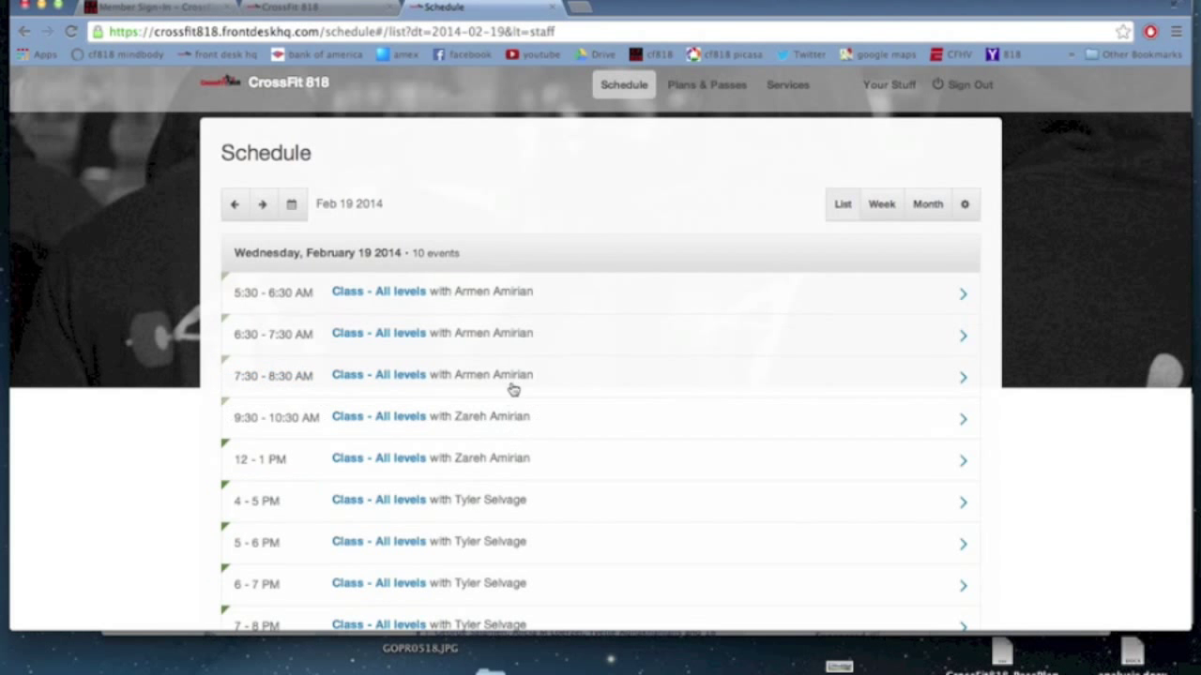
click(881, 203)
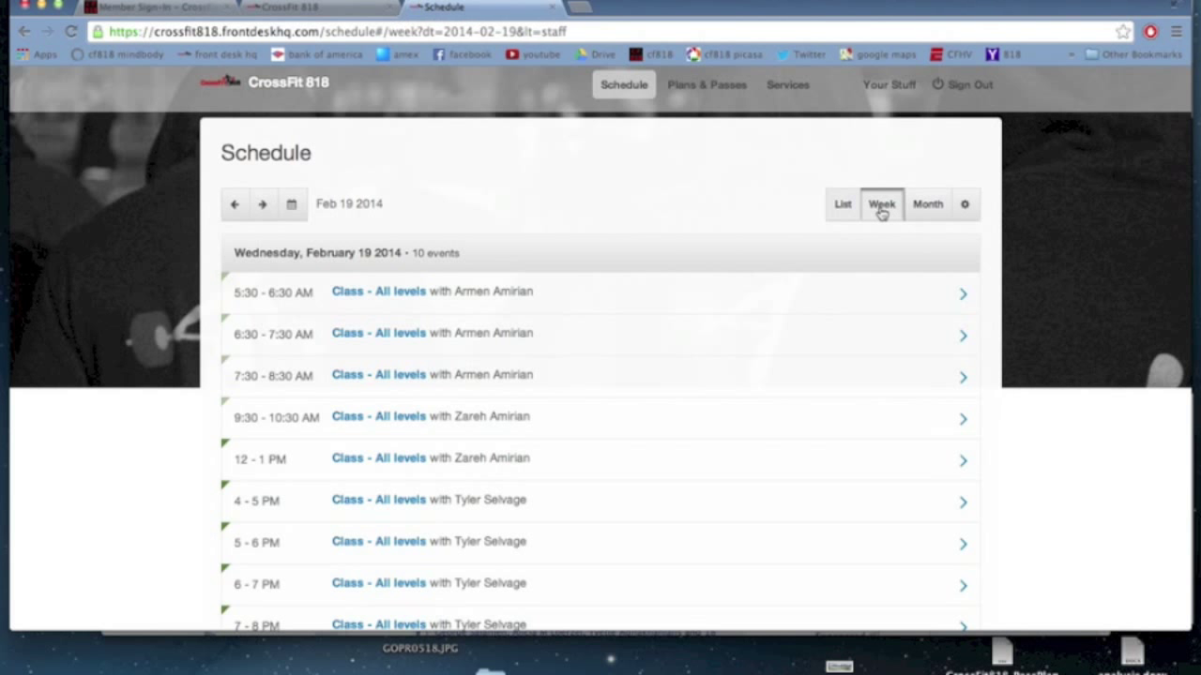
Switch the Feb 16–22 week to a days-as-columns layout and scroll to the morning classes
click(879, 203)
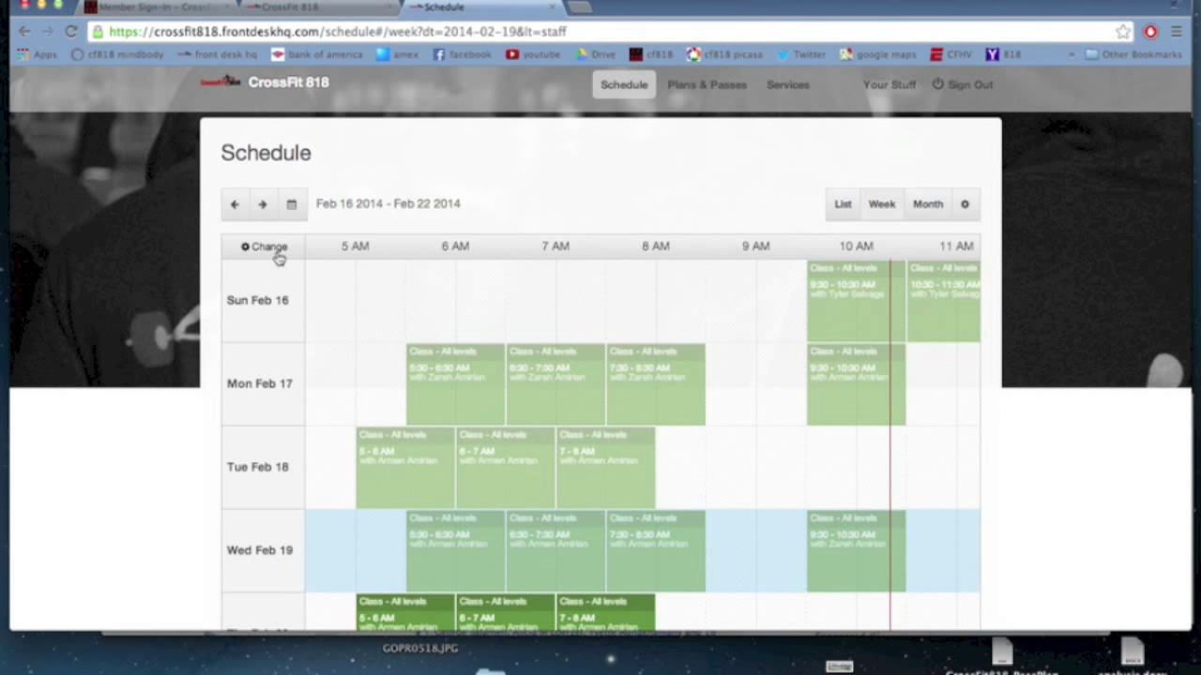
click(268, 246)
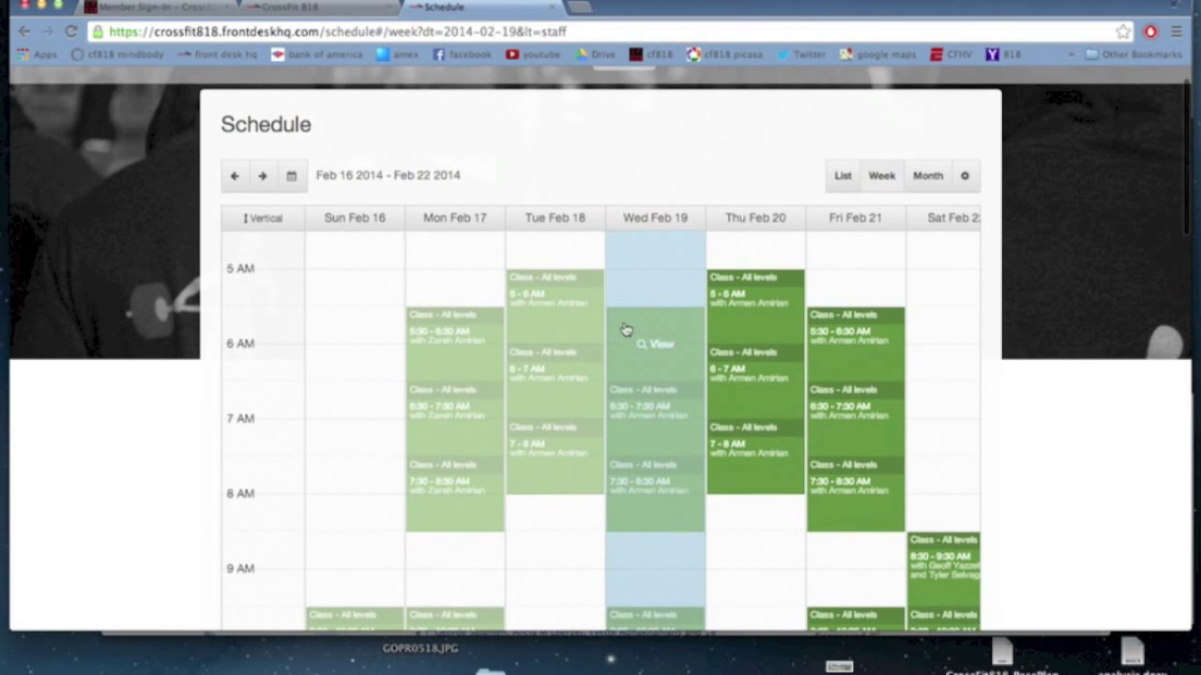
scroll(down, 3)
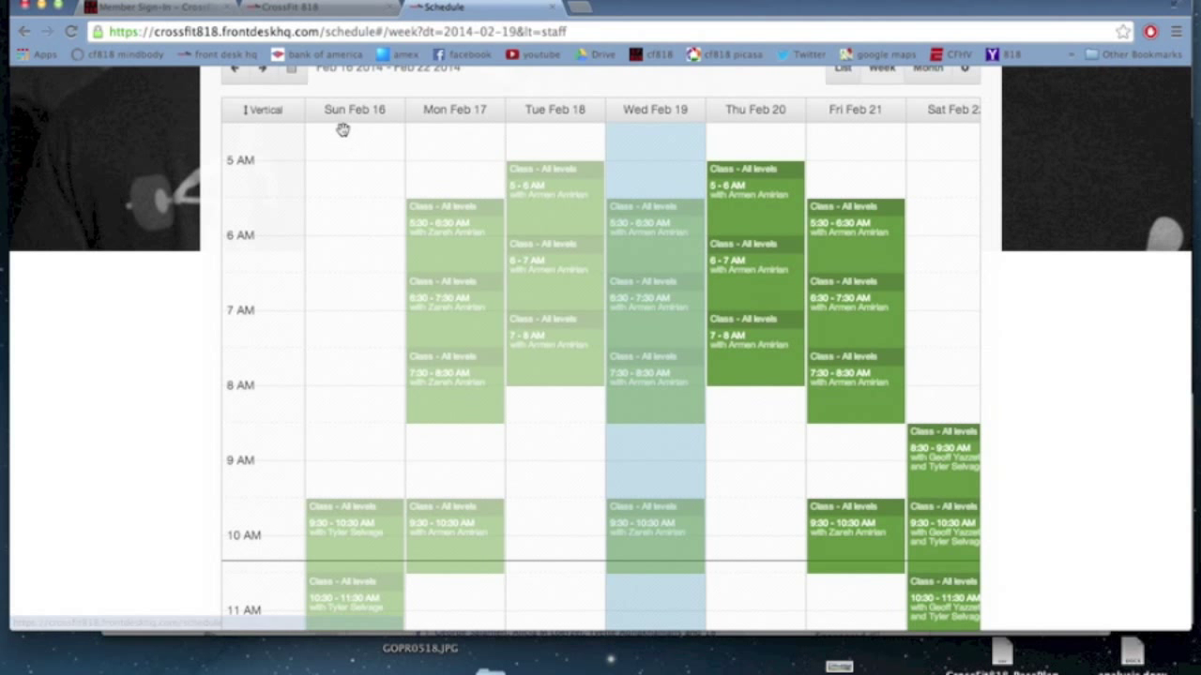
mouse_move(892, 130)
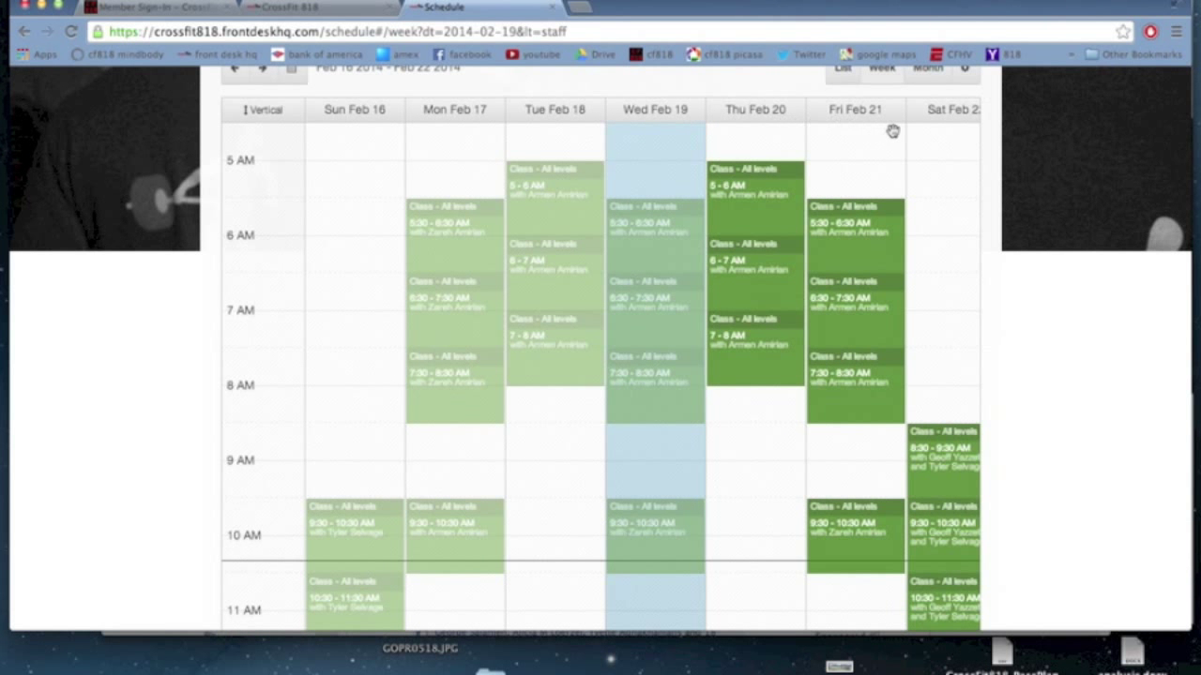
scroll(down, 3)
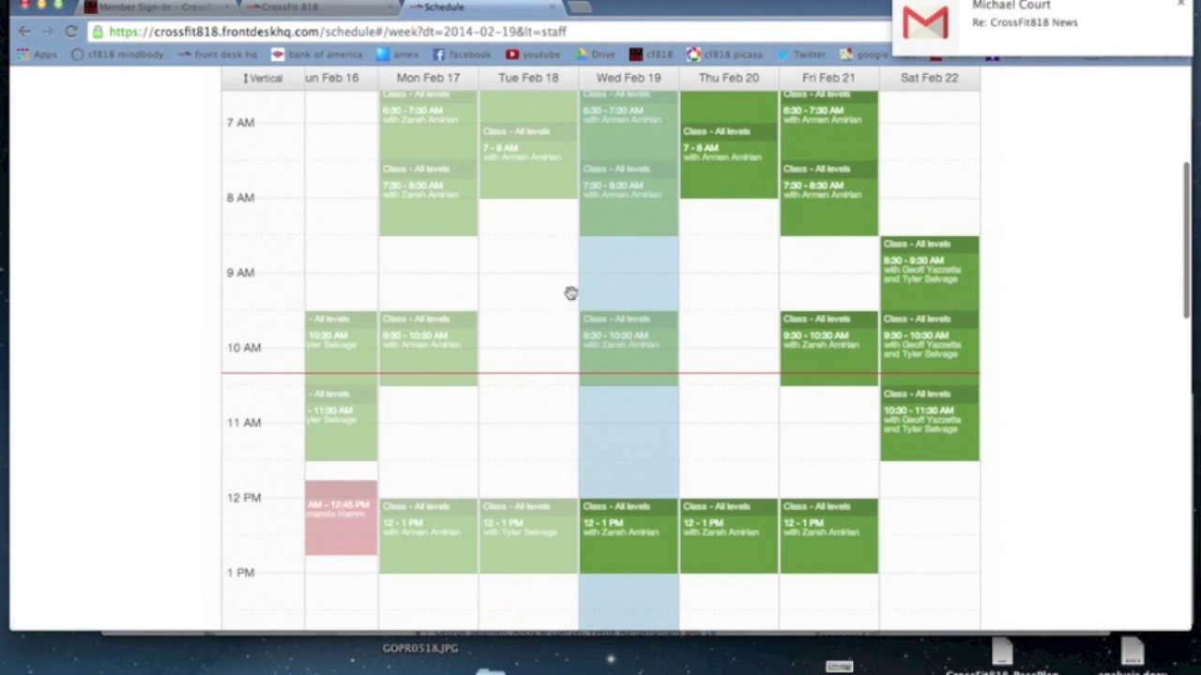
scroll(down, 3)
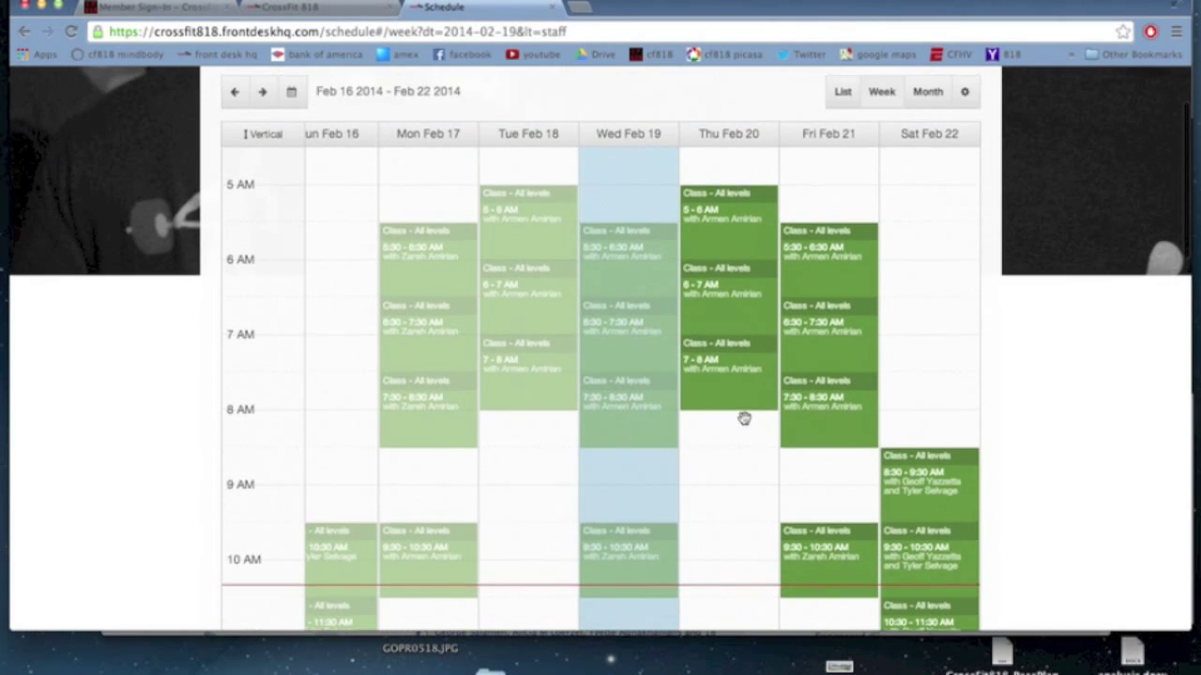
scroll(down, 3)
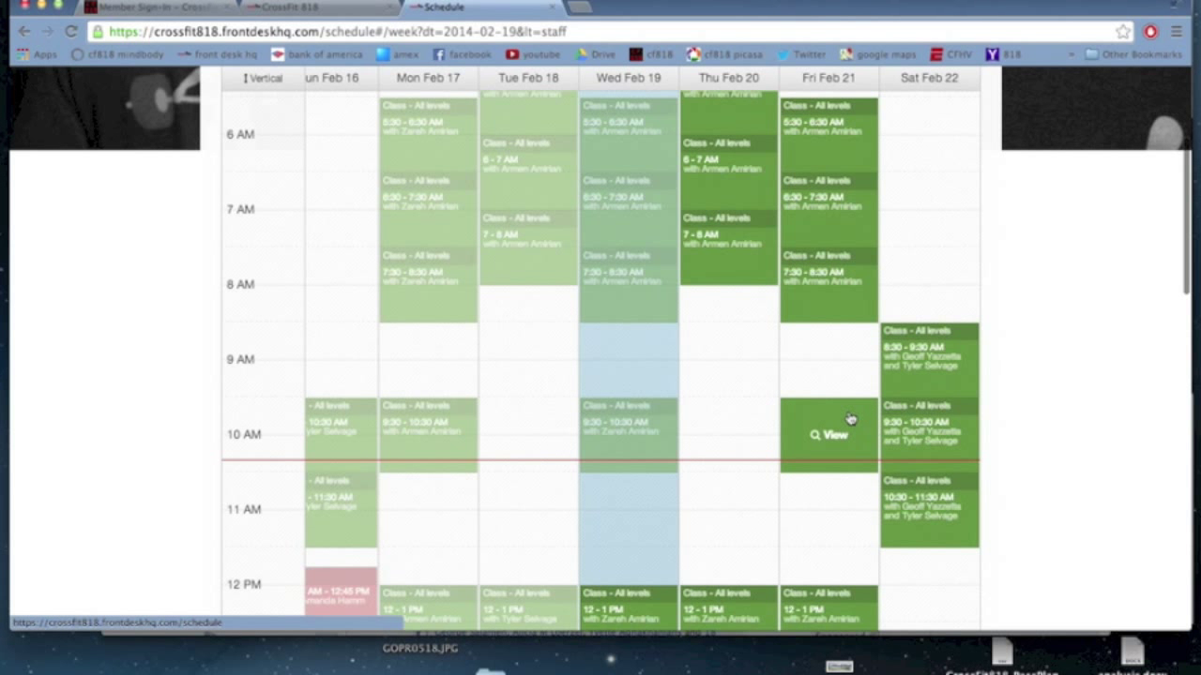
Bring up the Friday Feb 21 9:30 AM class details and choose Enroll
click(828, 433)
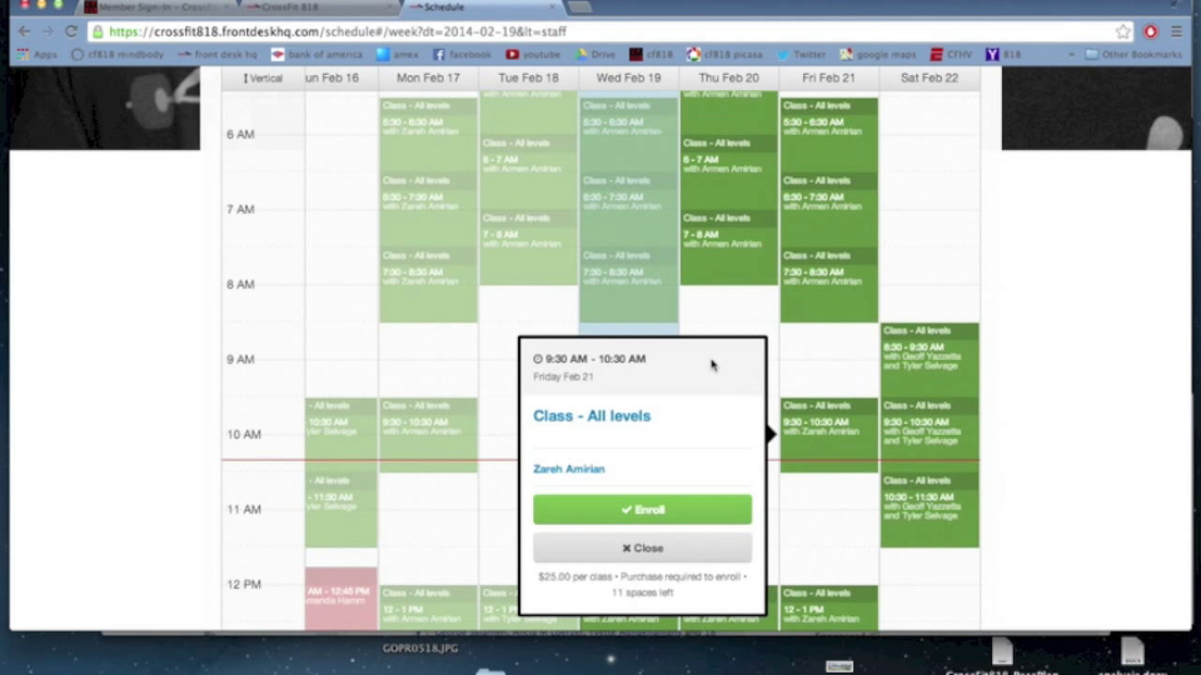
mouse_move(548, 582)
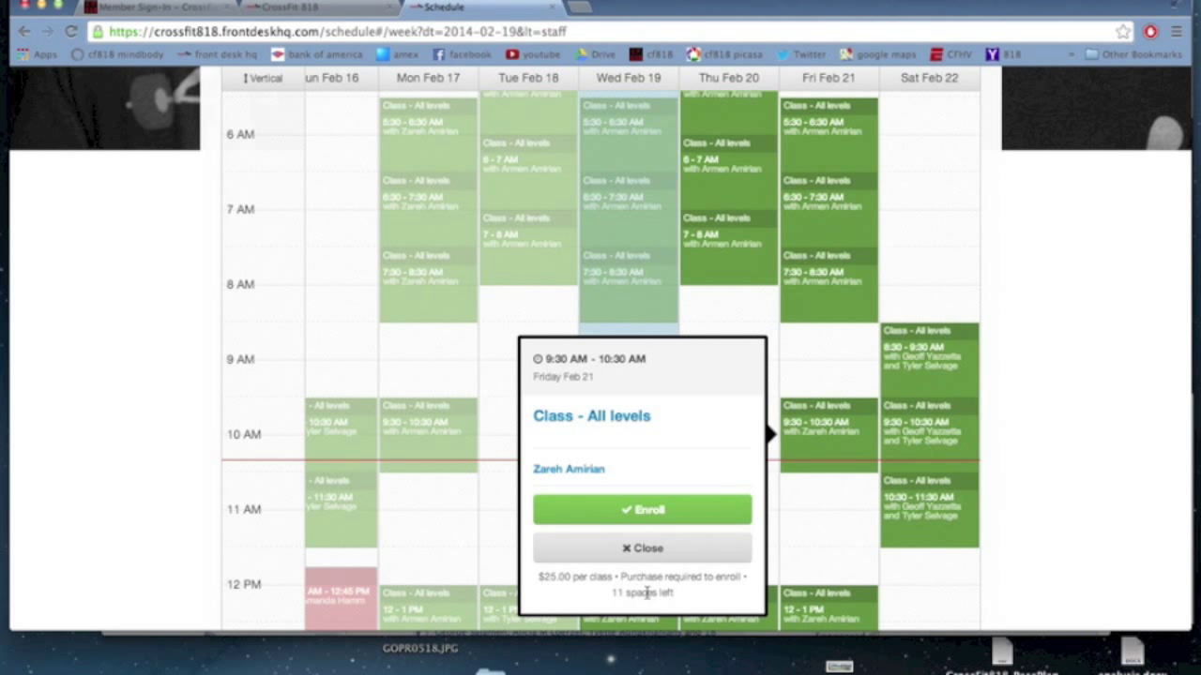
mouse_move(578, 377)
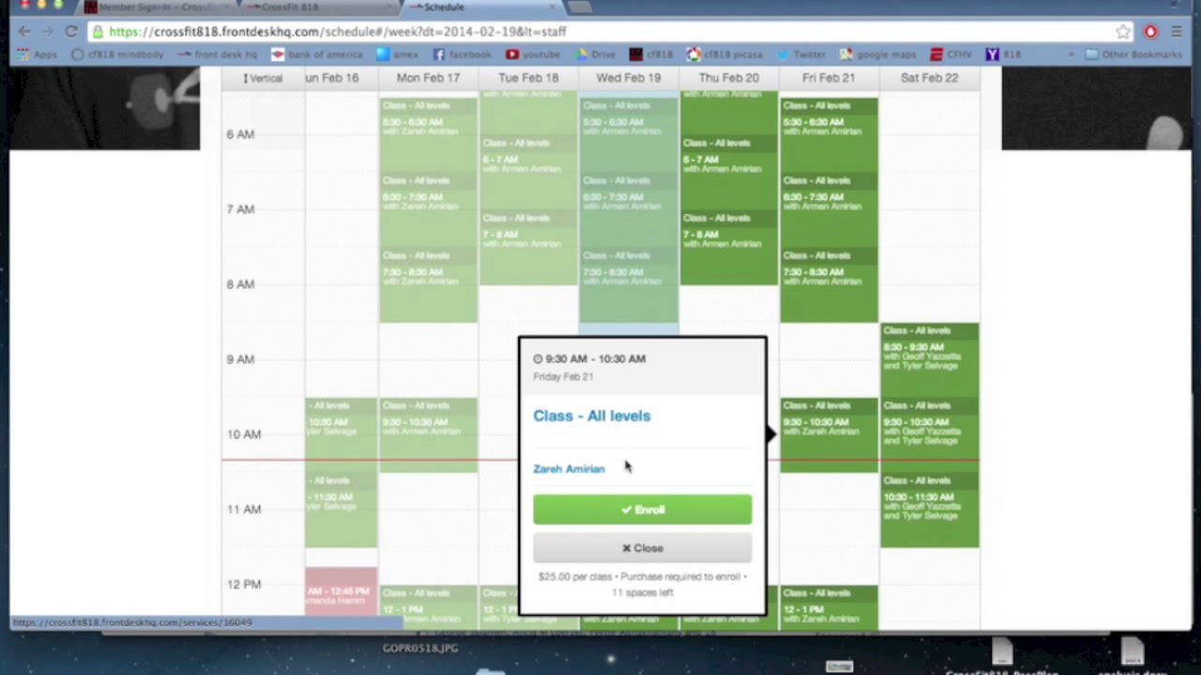
click(641, 509)
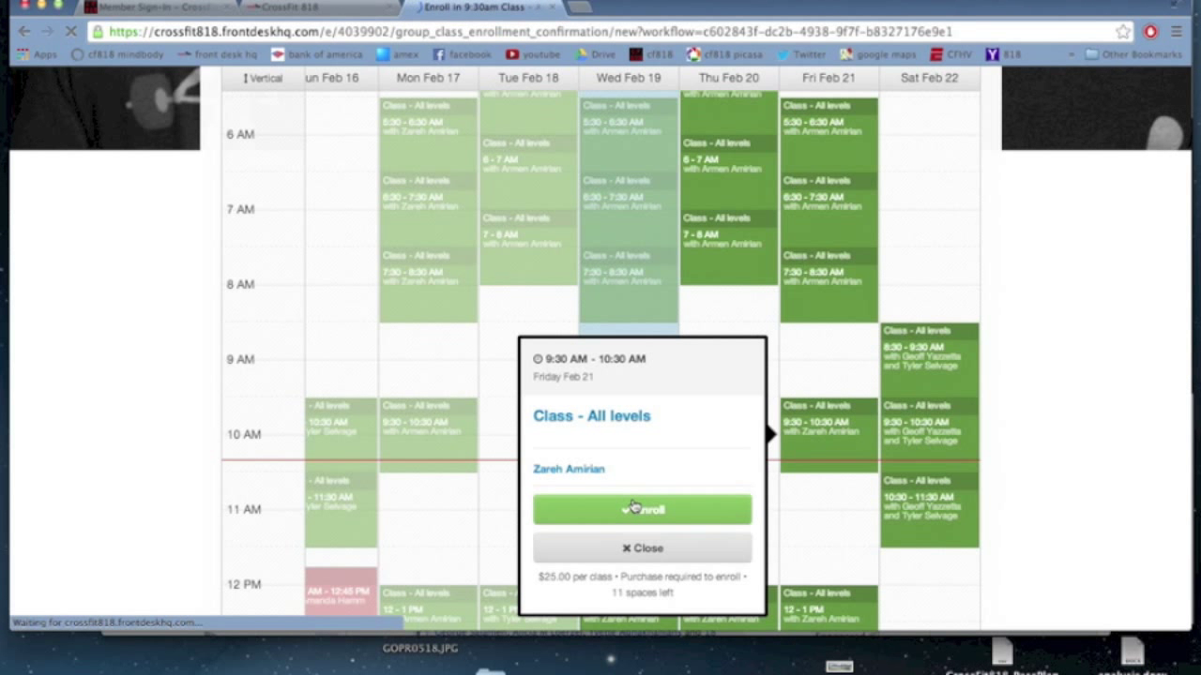
Confirm enrollment in the Friday Feb 21 9:30am class on the 2-per-week plan
click(642, 509)
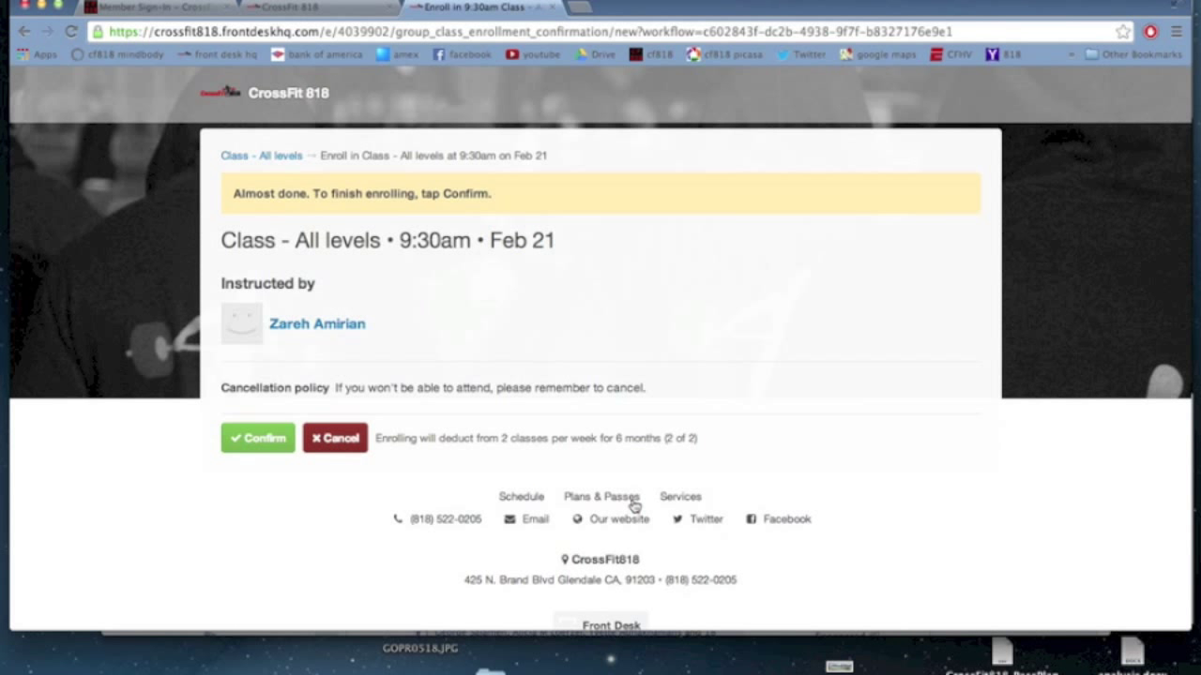
mouse_move(251, 269)
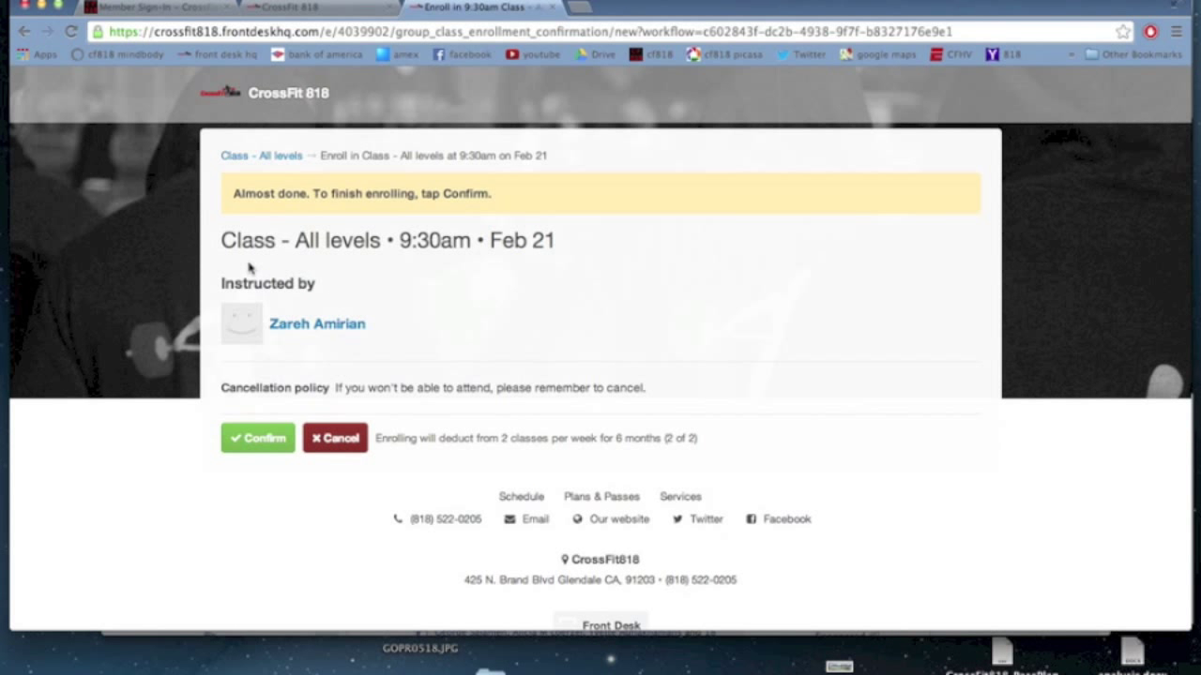
mouse_move(380, 441)
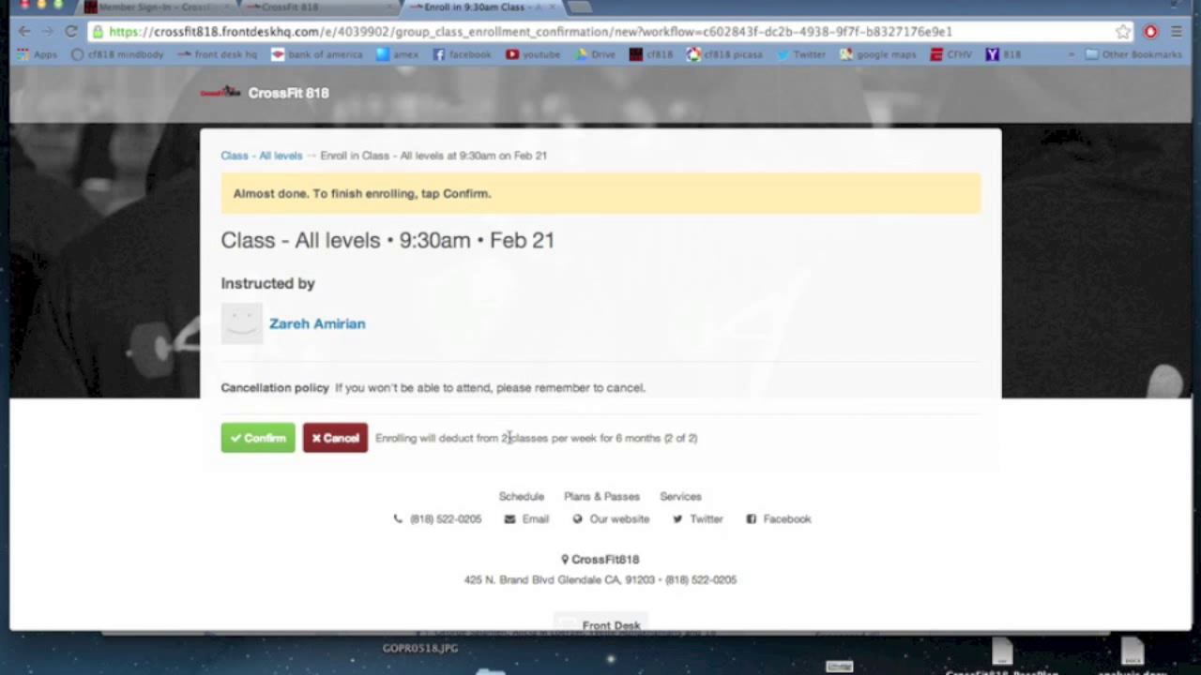
mouse_move(673, 439)
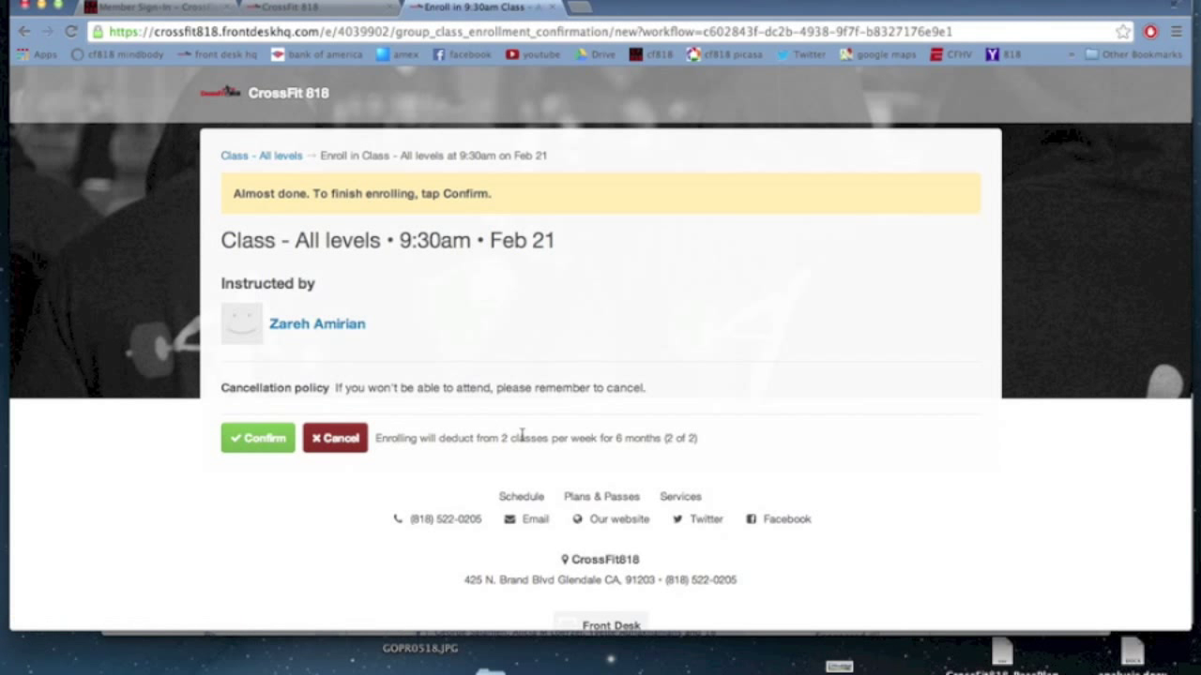
click(257, 437)
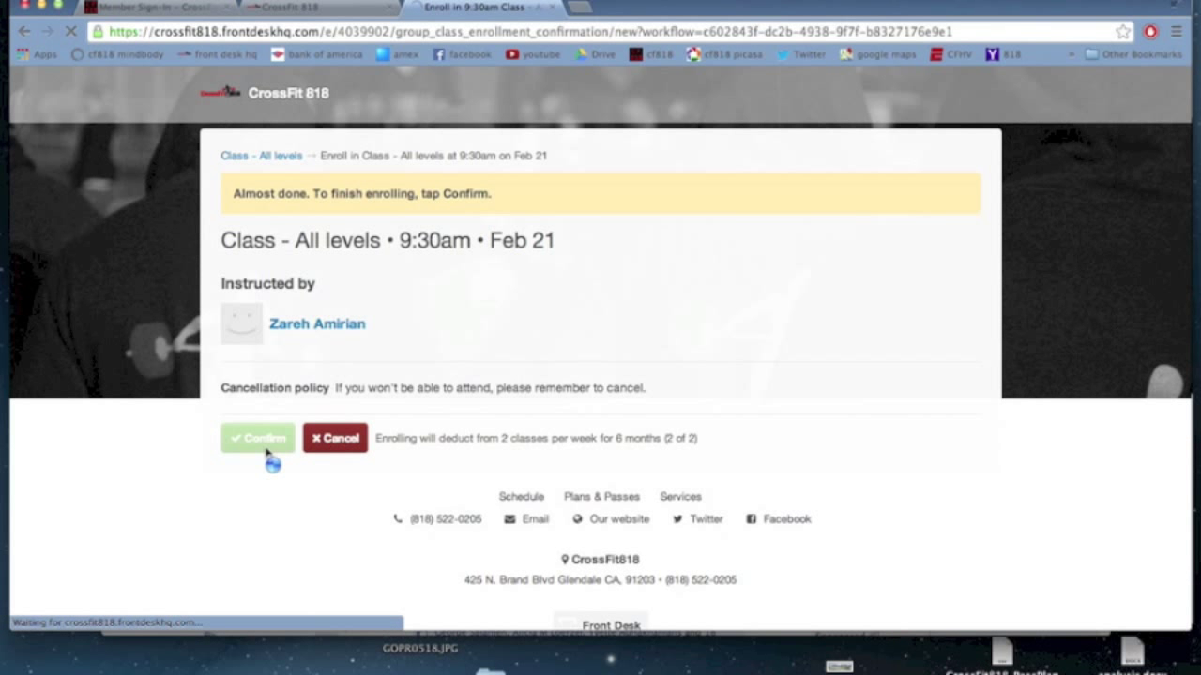
Finish registering for the Feb 21 9:30am class and view the member's notifications
click(258, 438)
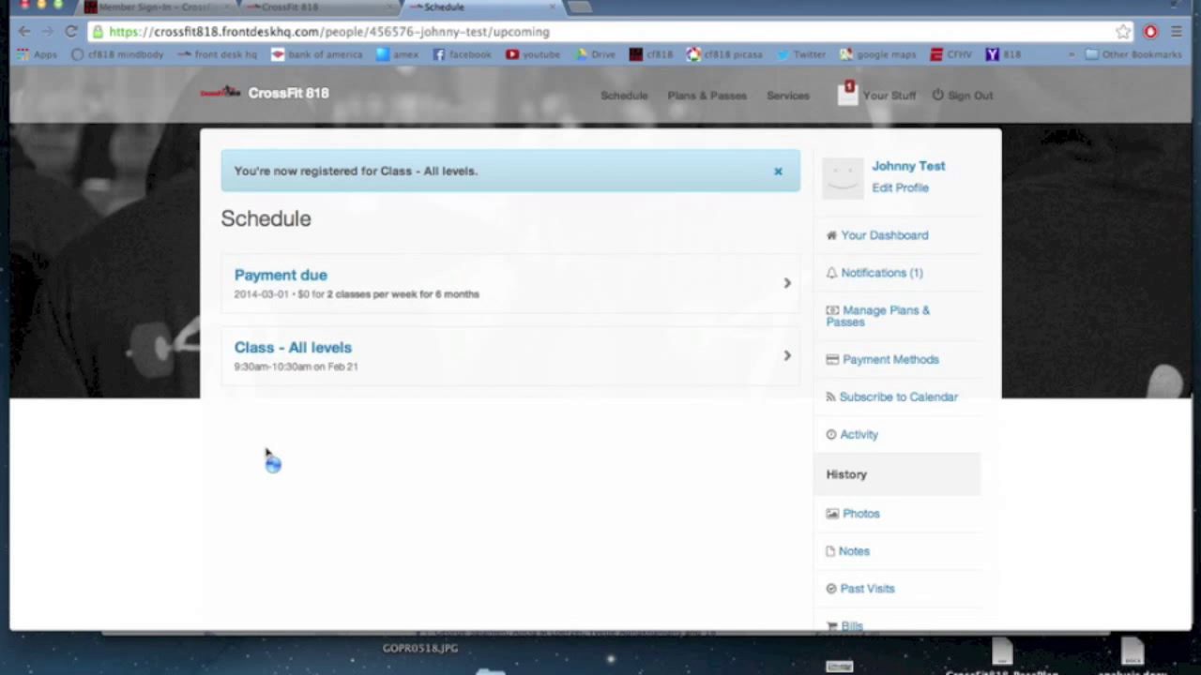
mouse_move(627, 229)
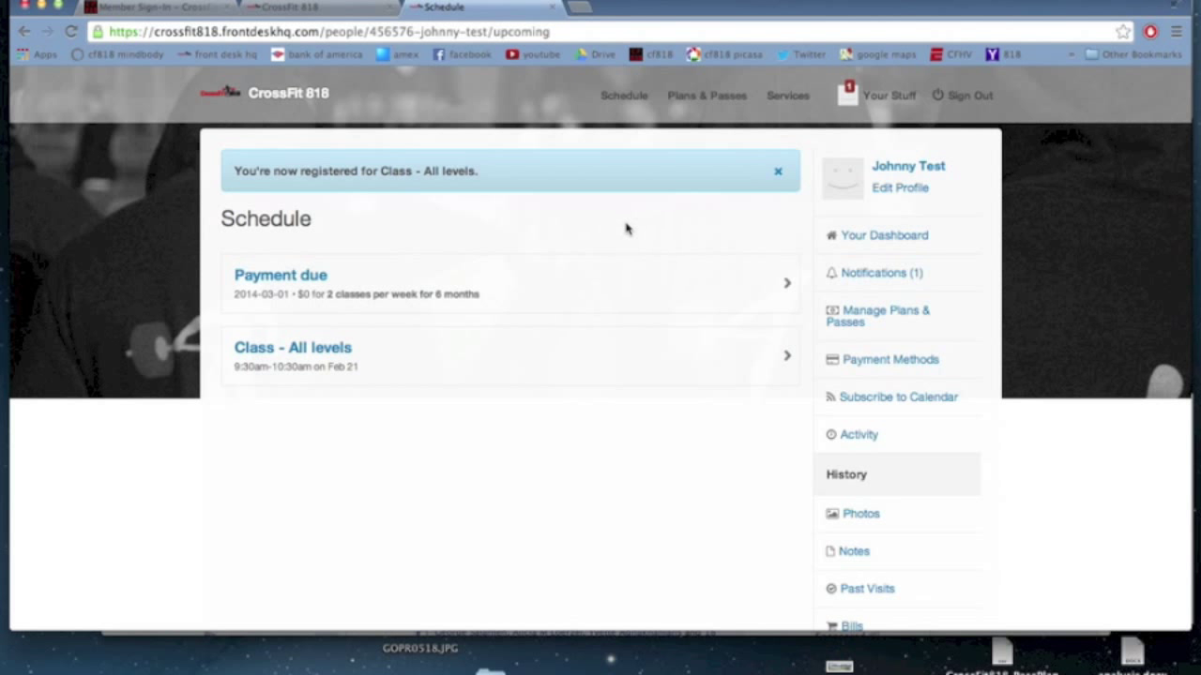
mouse_move(888, 172)
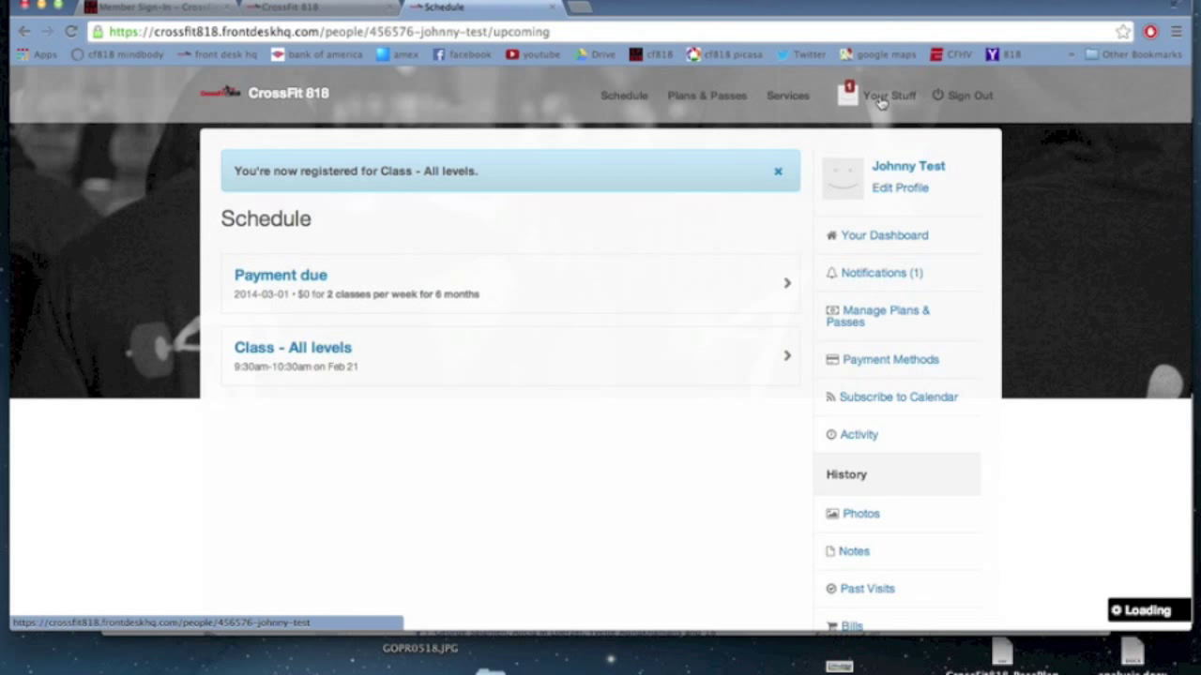
click(883, 235)
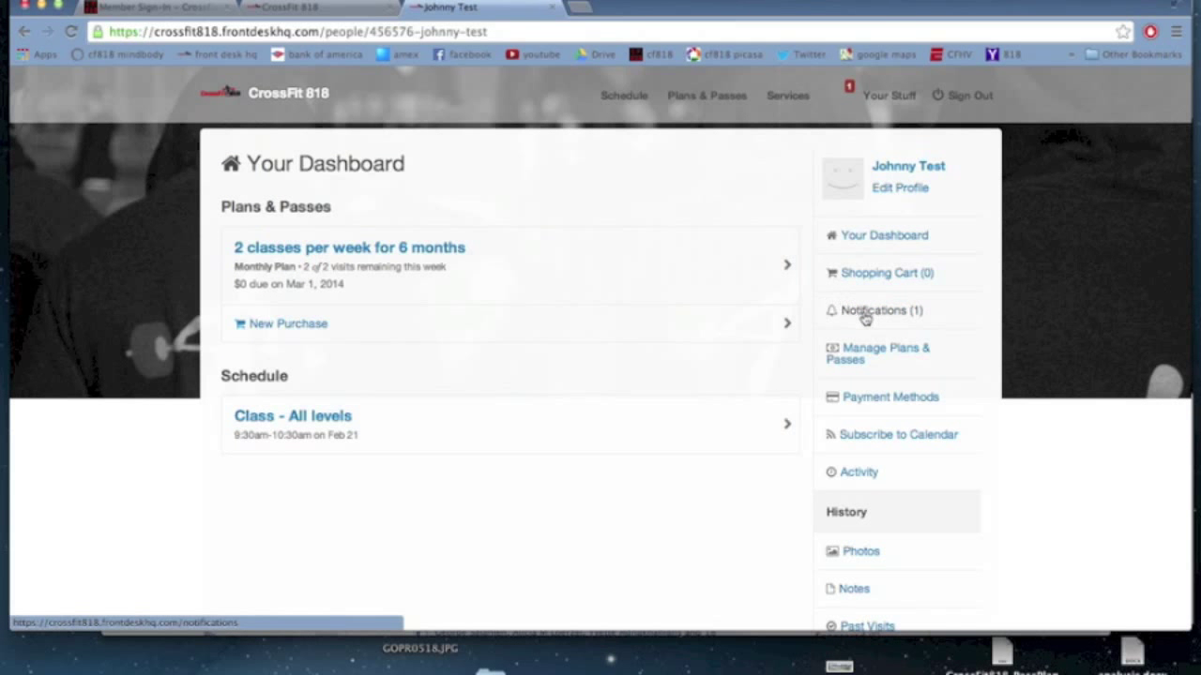
click(879, 310)
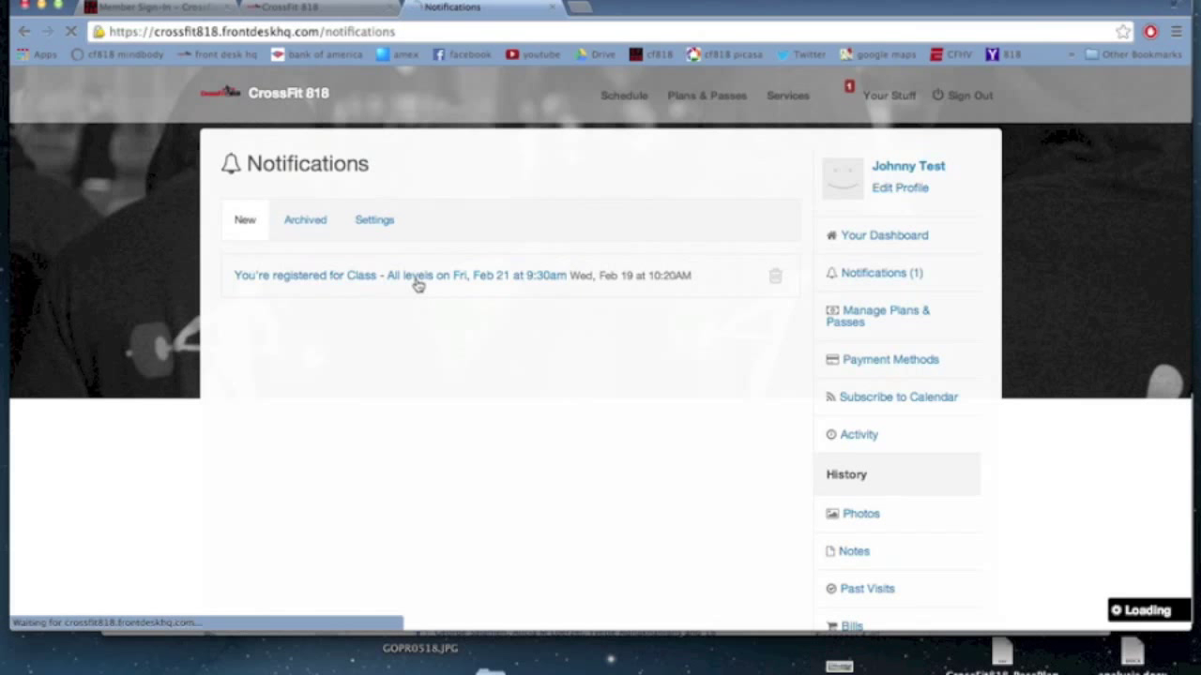
Open the Feb 21 registration notice and view My Schedule showing the payment due
click(417, 275)
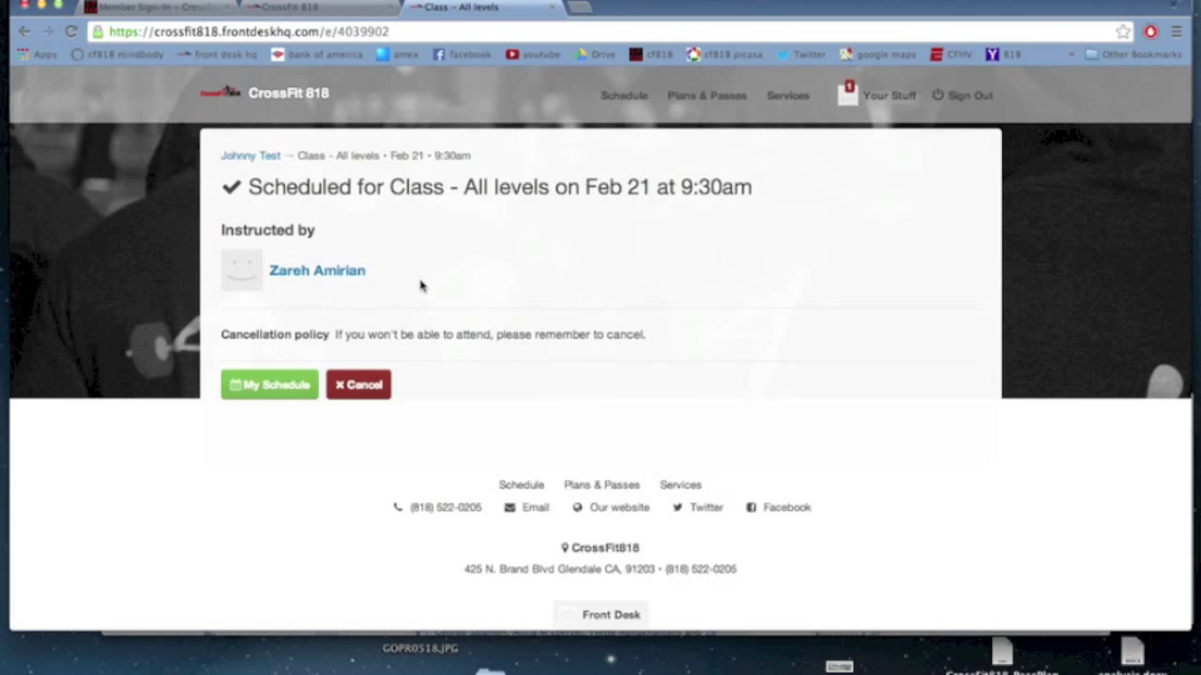
mouse_move(577, 196)
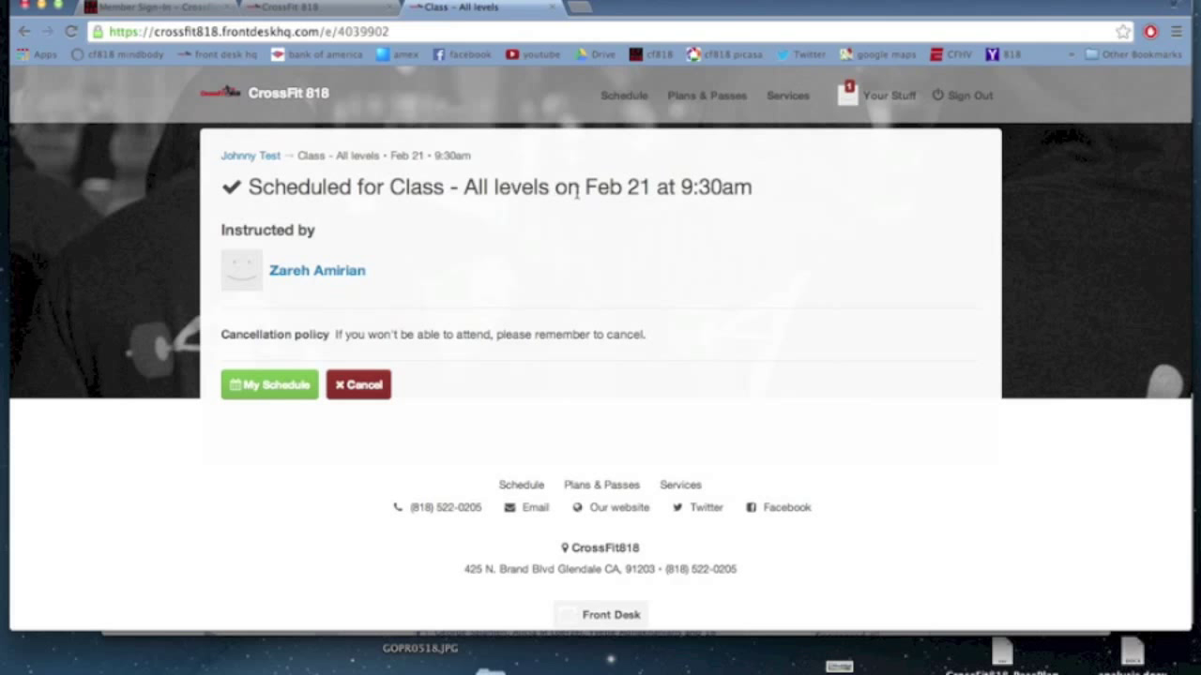
mouse_move(647, 303)
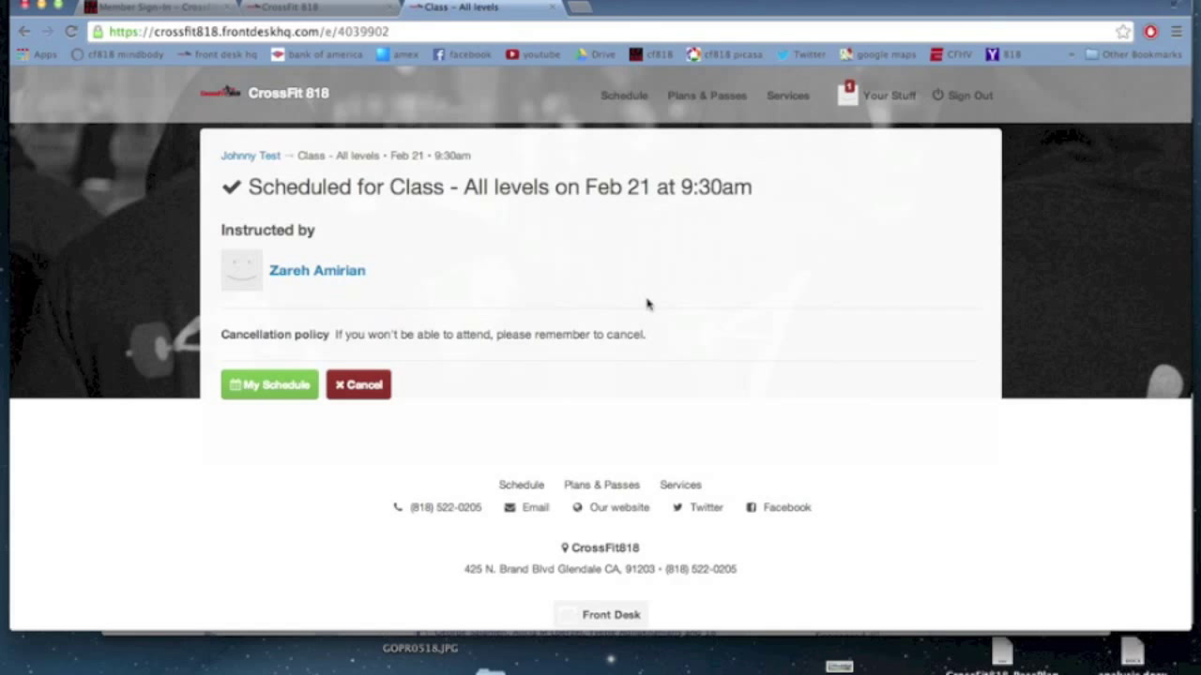
click(269, 384)
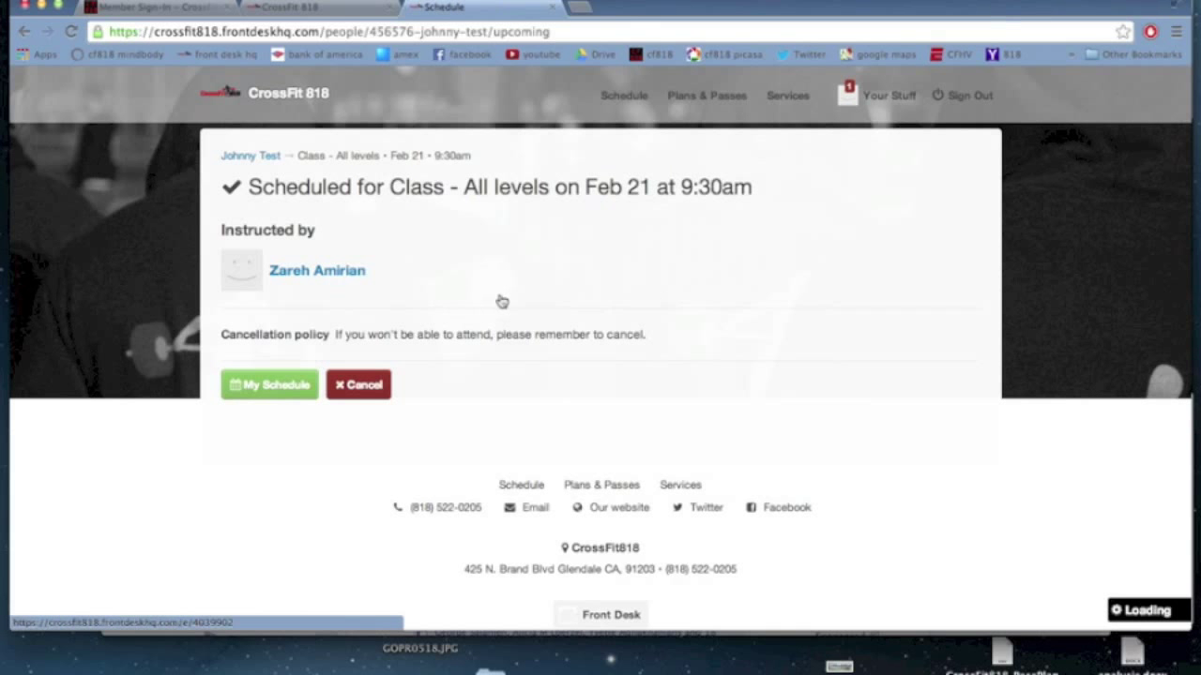
click(269, 385)
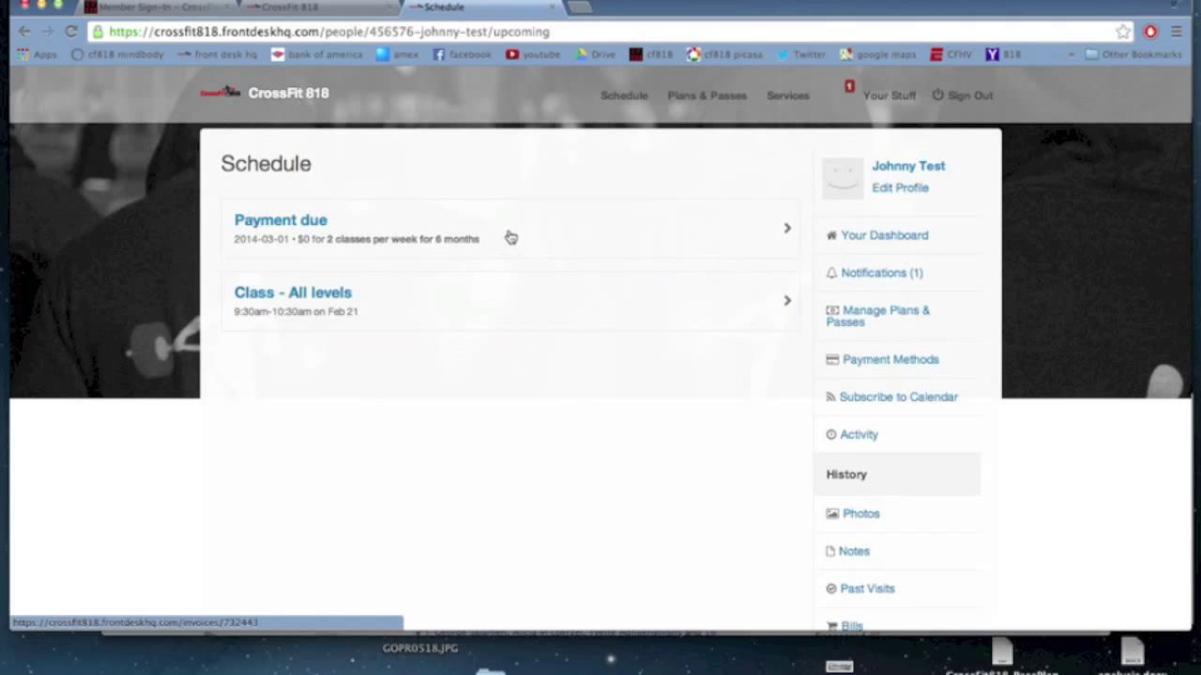
mouse_move(366, 308)
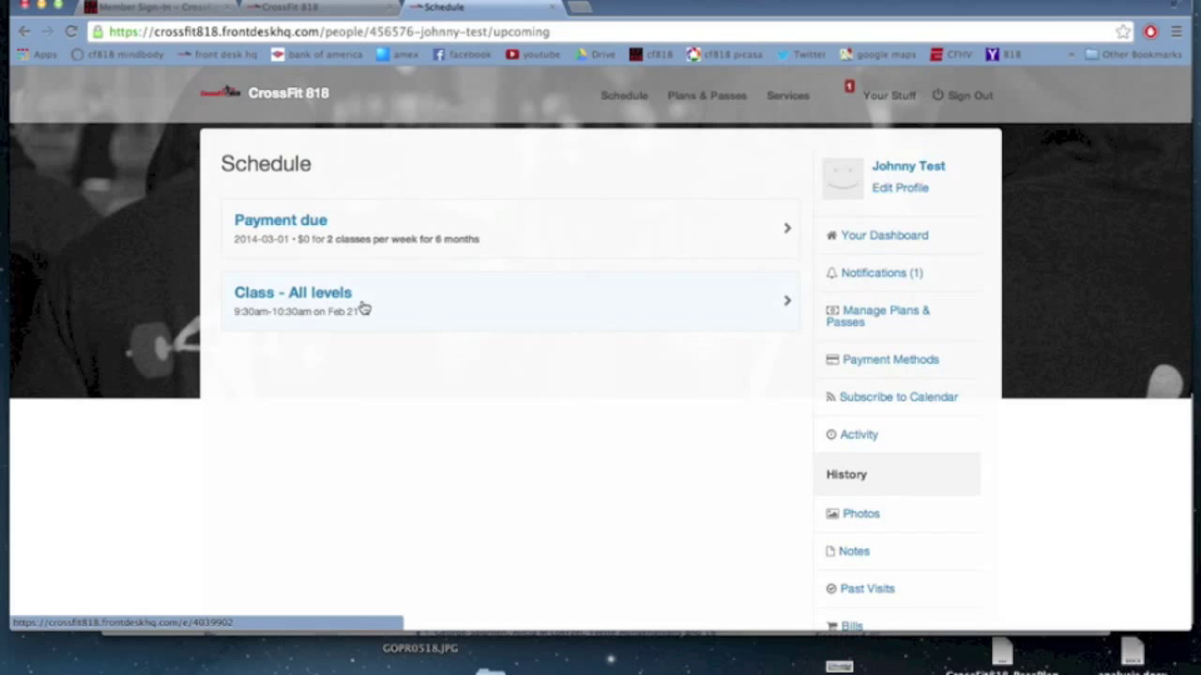
mouse_move(486, 307)
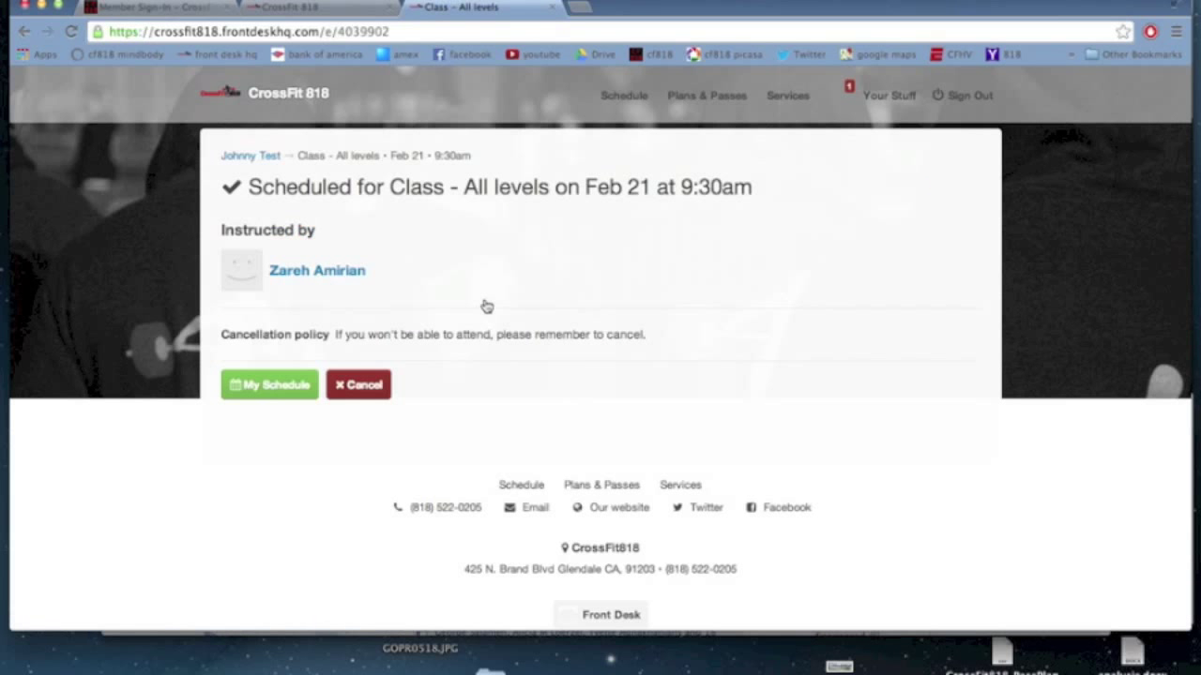
Cancel the Friday Feb 21 9:30am booking and confirm the cancellation
click(358, 384)
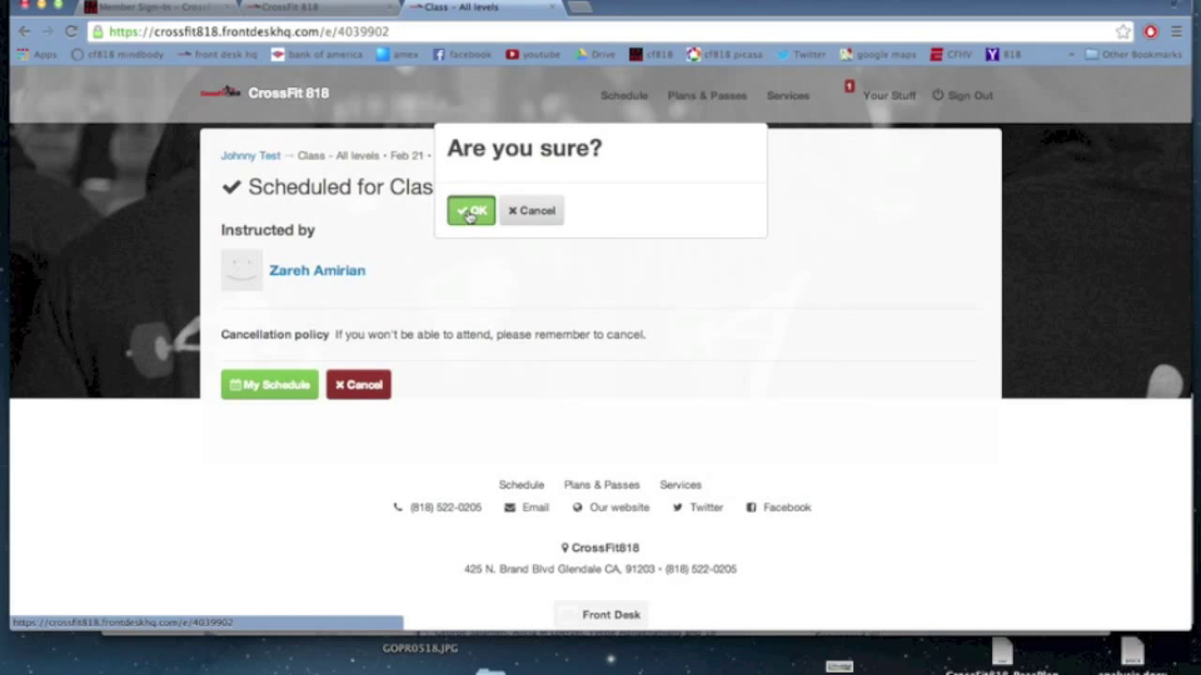
click(470, 210)
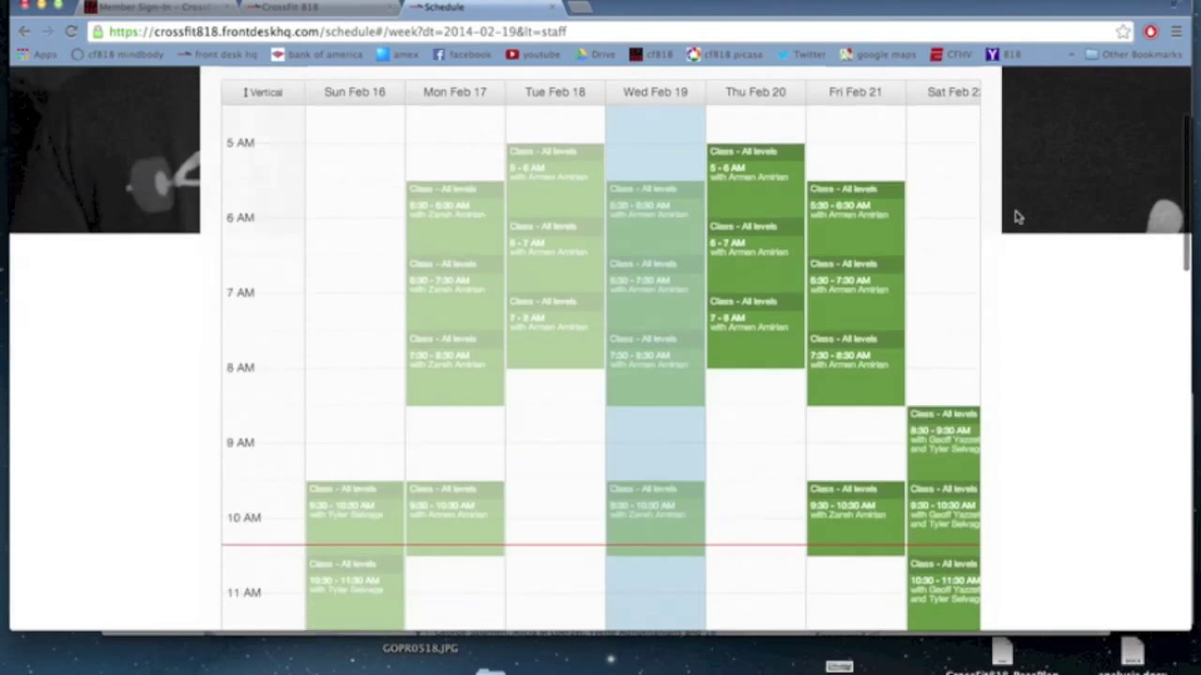
Enroll in the Saturday Feb 22 9:30am All levels class and check notifications
scroll(up, 3)
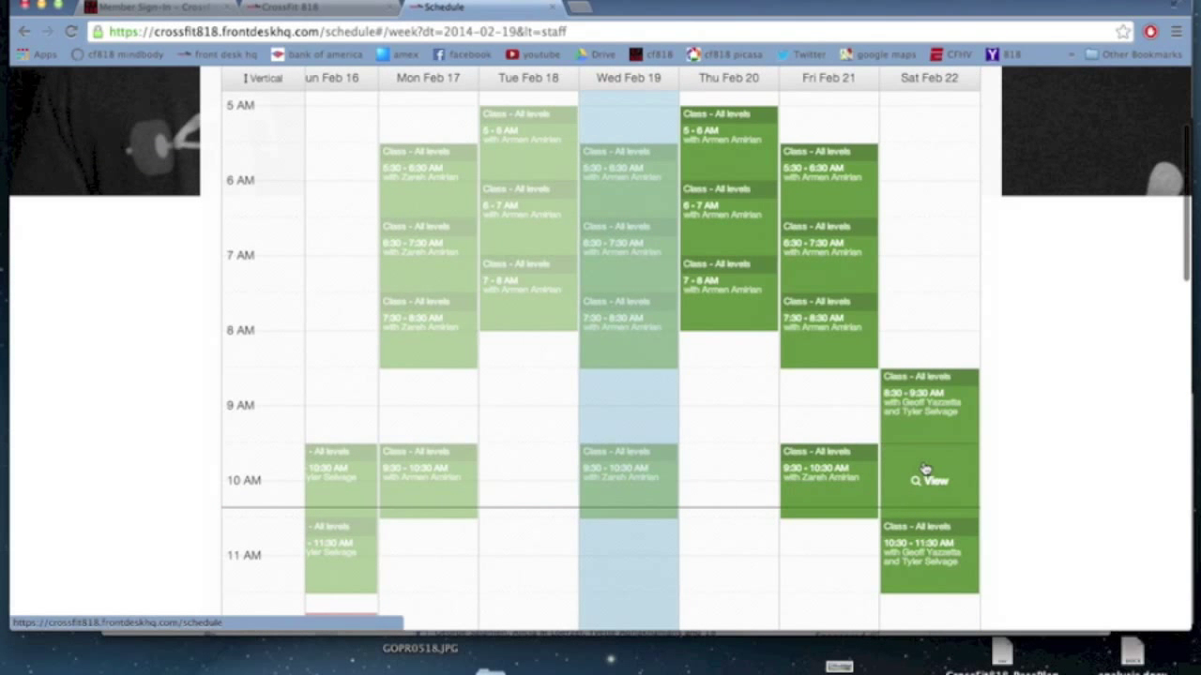
click(928, 478)
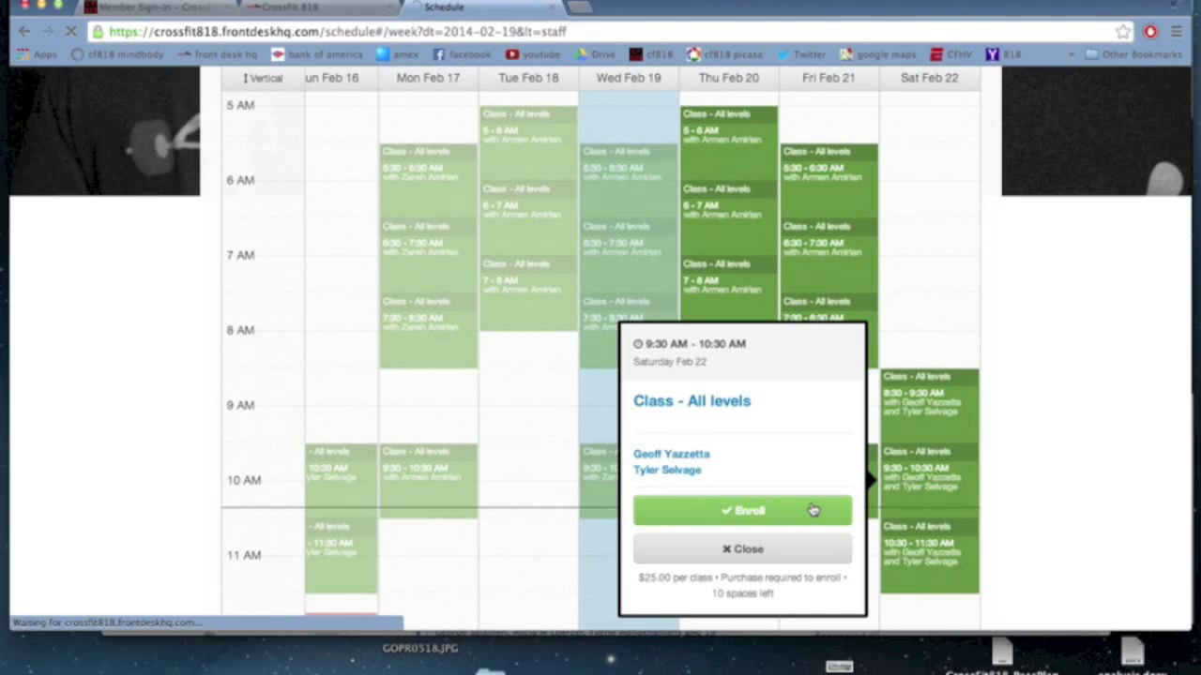
click(742, 511)
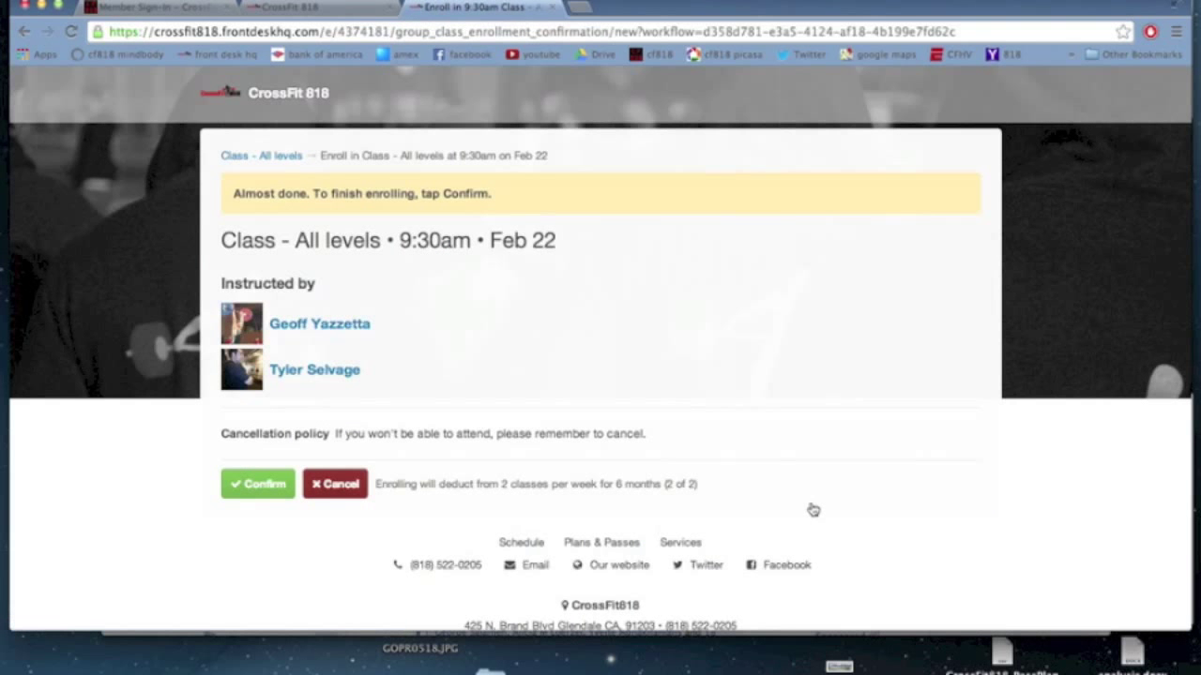
mouse_move(499, 232)
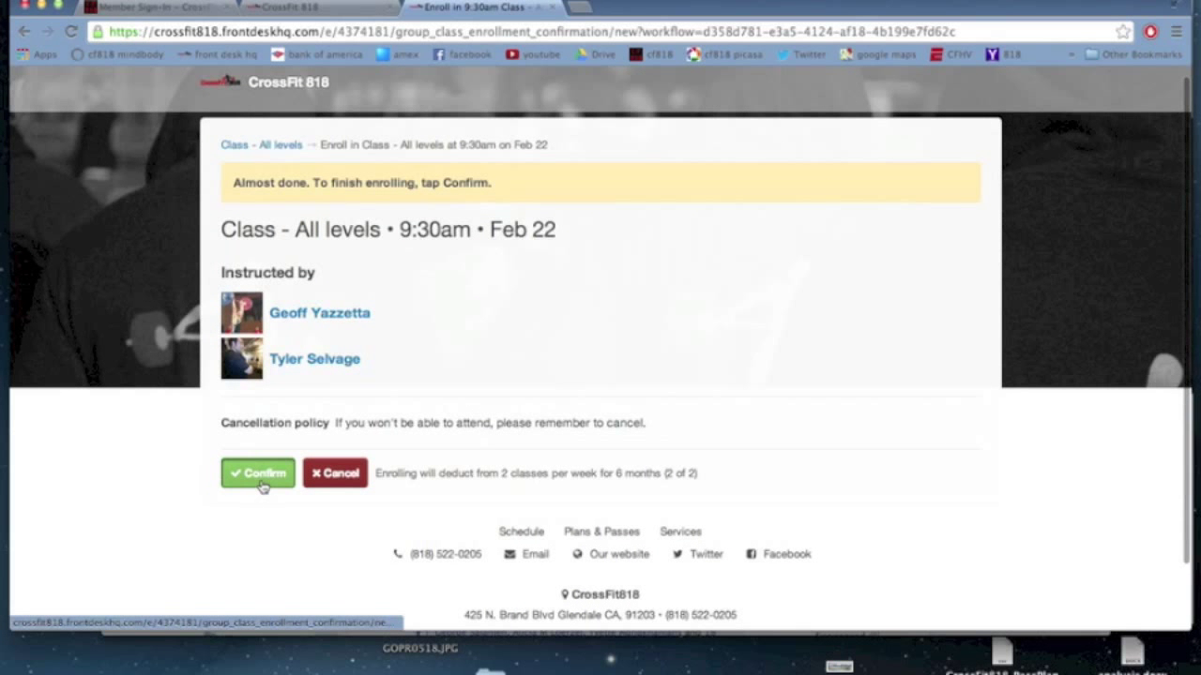
click(258, 473)
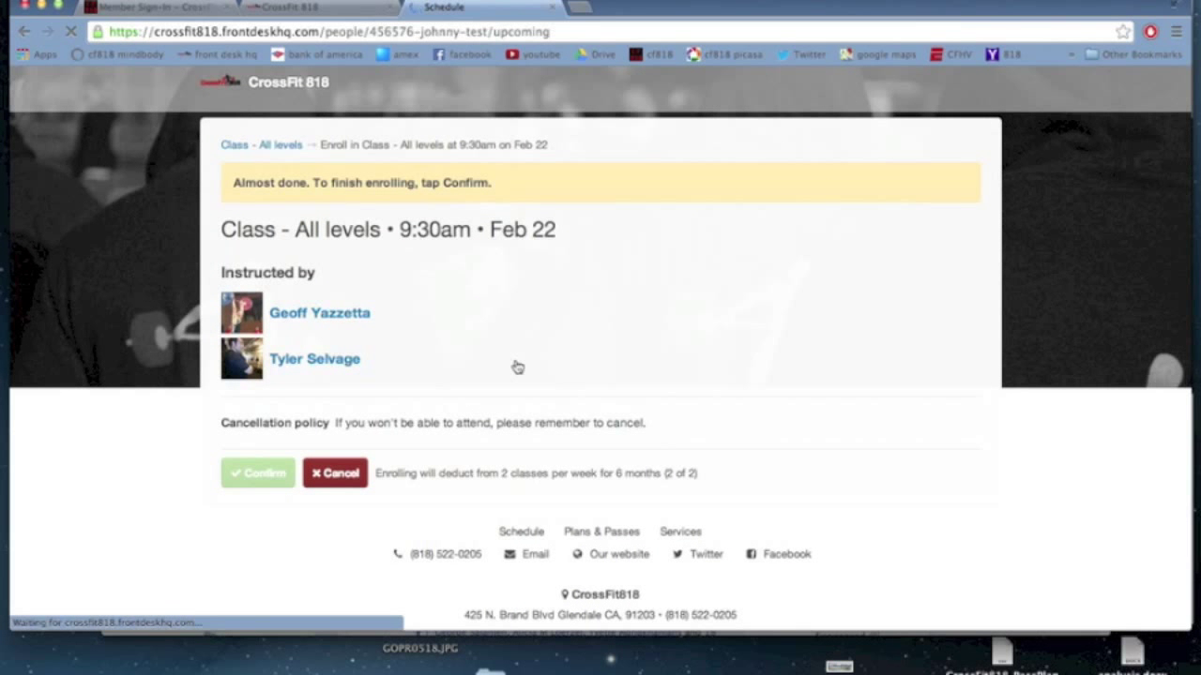
click(258, 473)
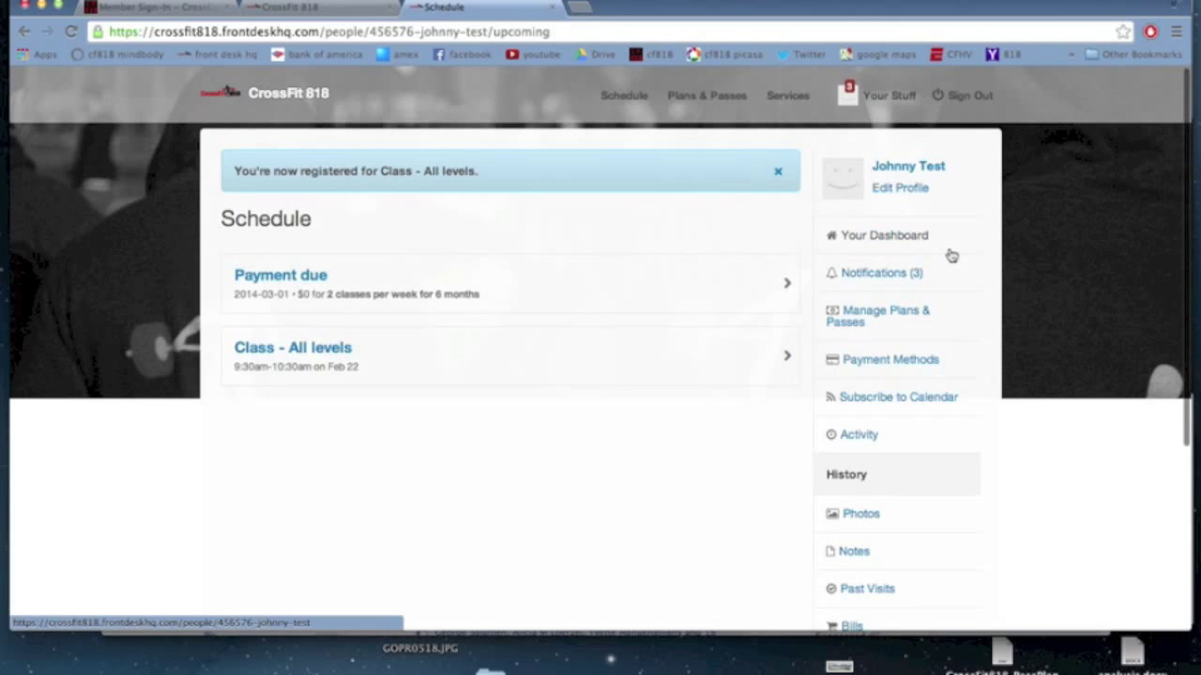
click(878, 273)
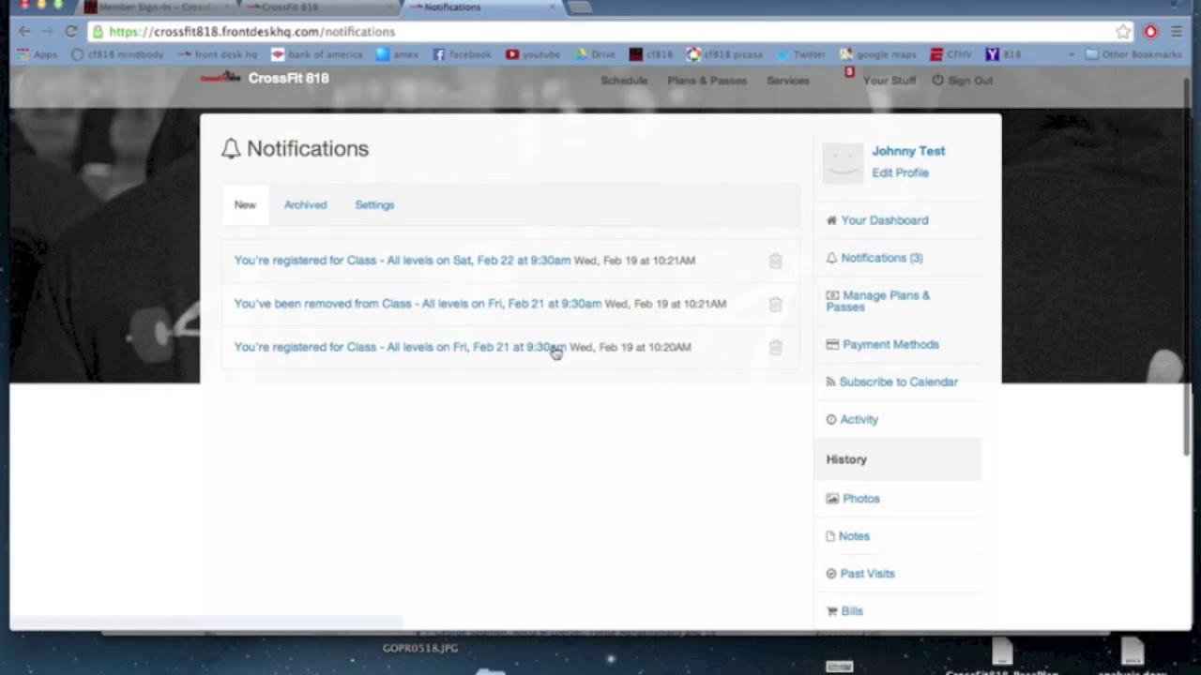
mouse_move(345, 286)
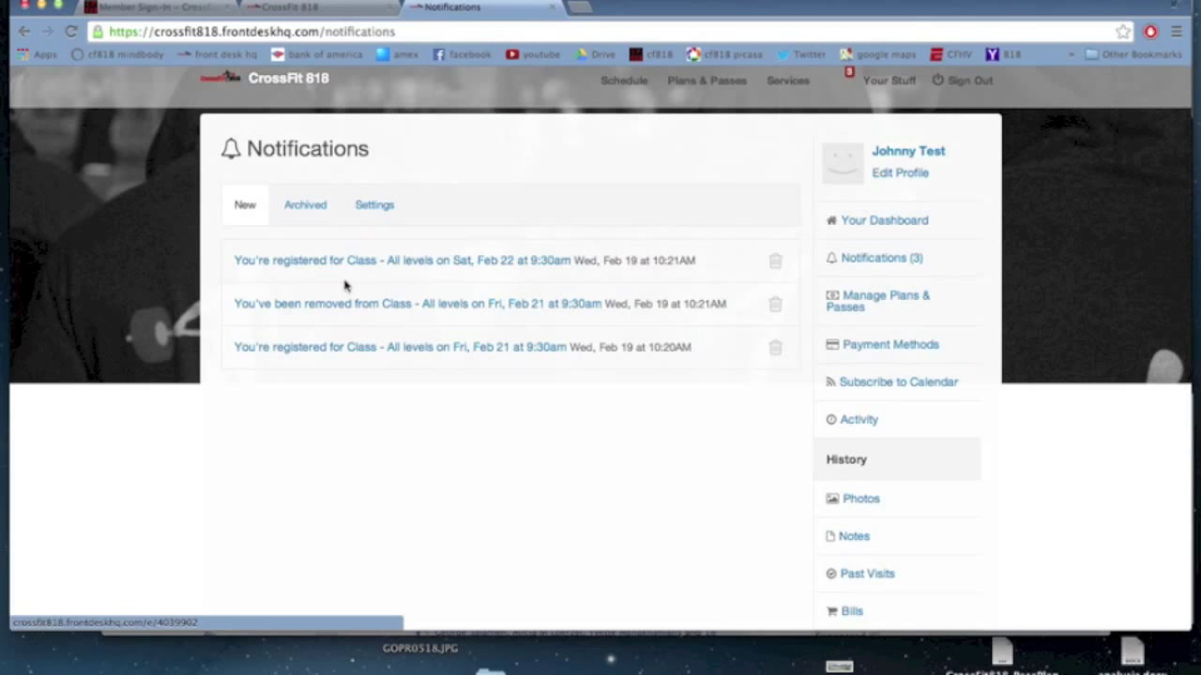
mouse_move(304, 205)
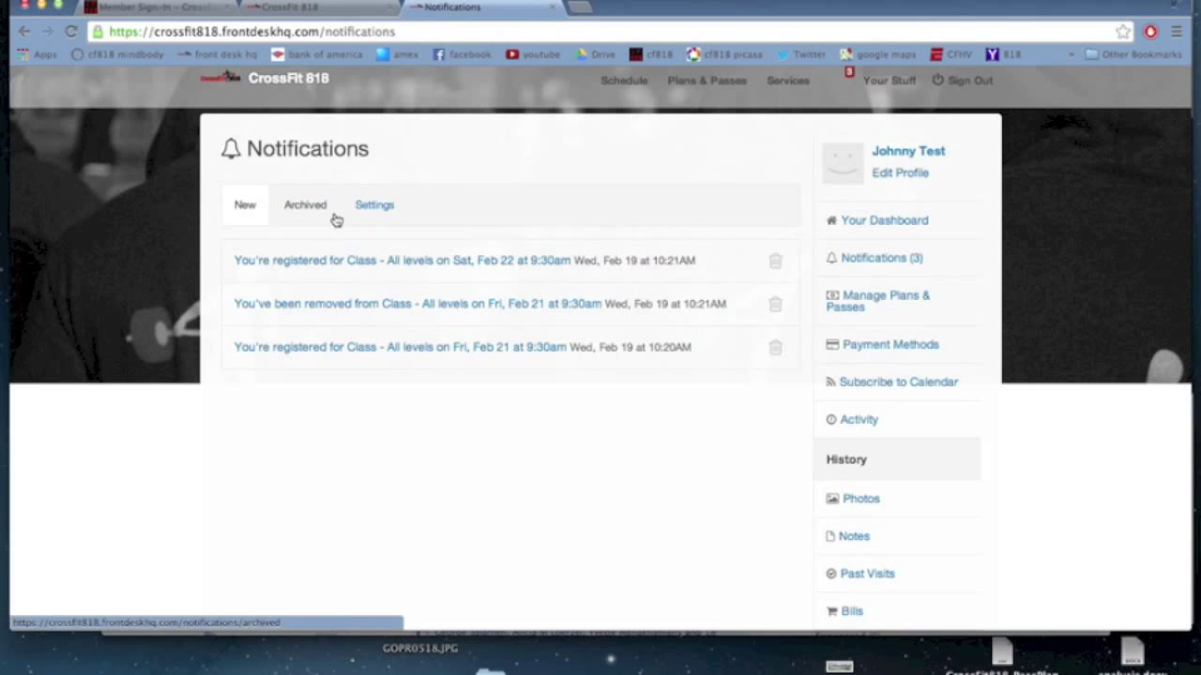
Open notification settings for billing and scheduling alerts
click(374, 205)
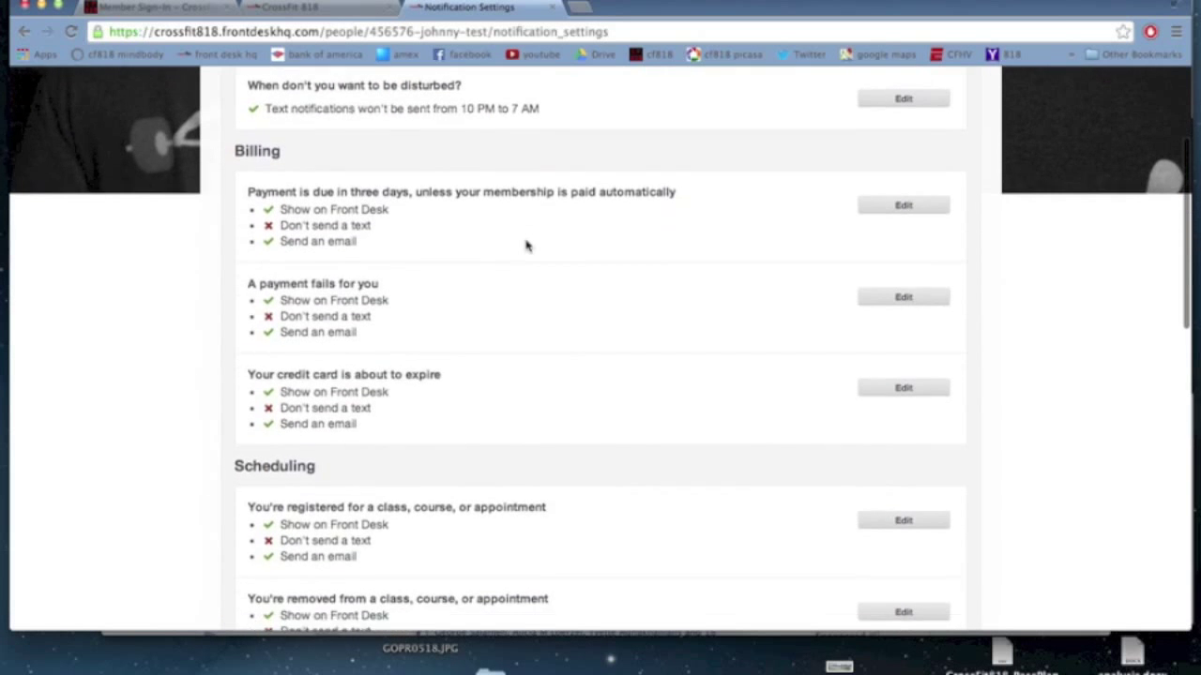
Review the notification settings, then return to the dashboard listing the Feb 22 class
scroll(down, 3)
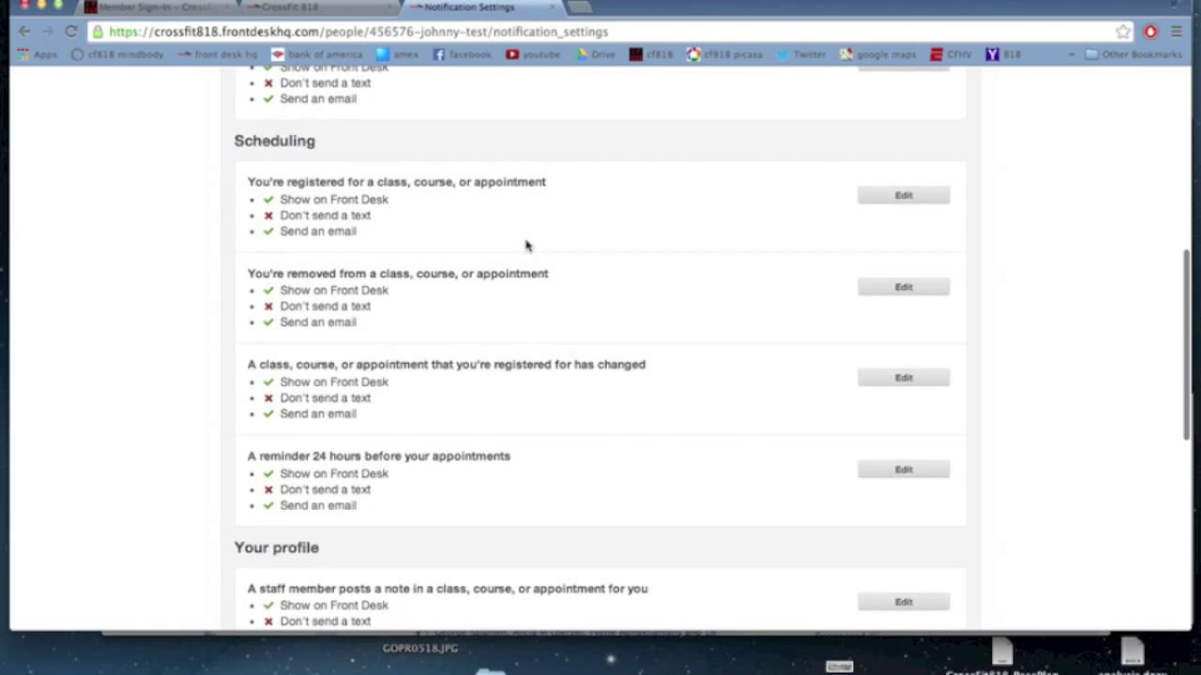
scroll(down, 3)
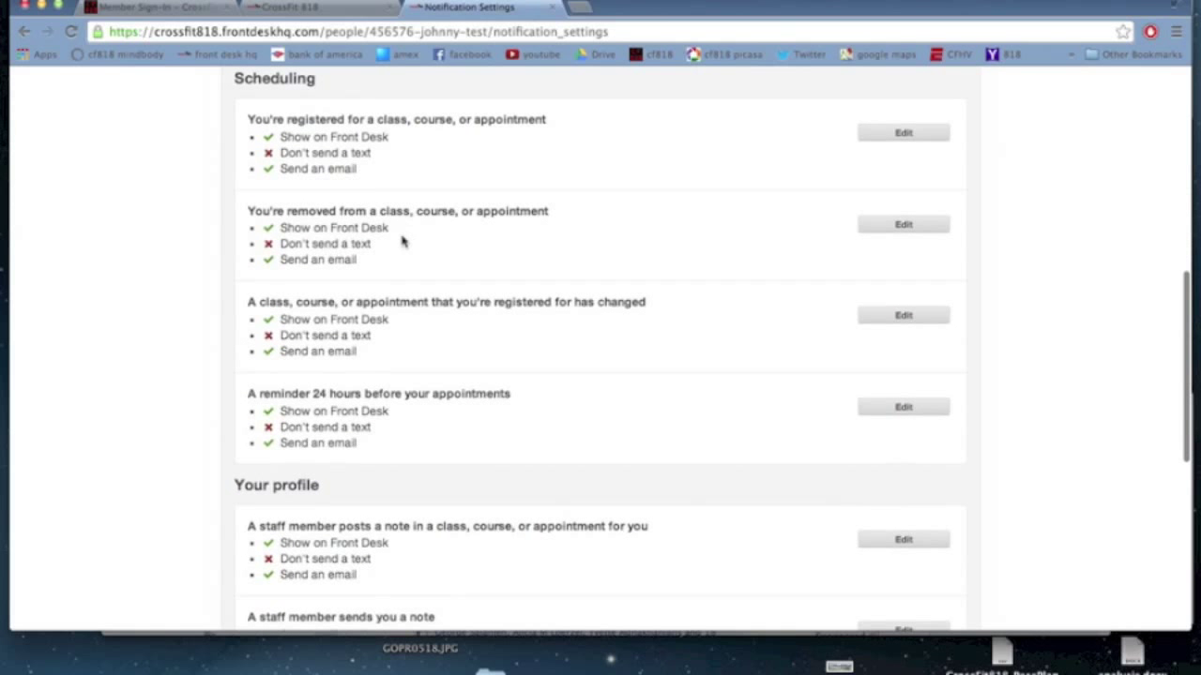
mouse_move(422, 240)
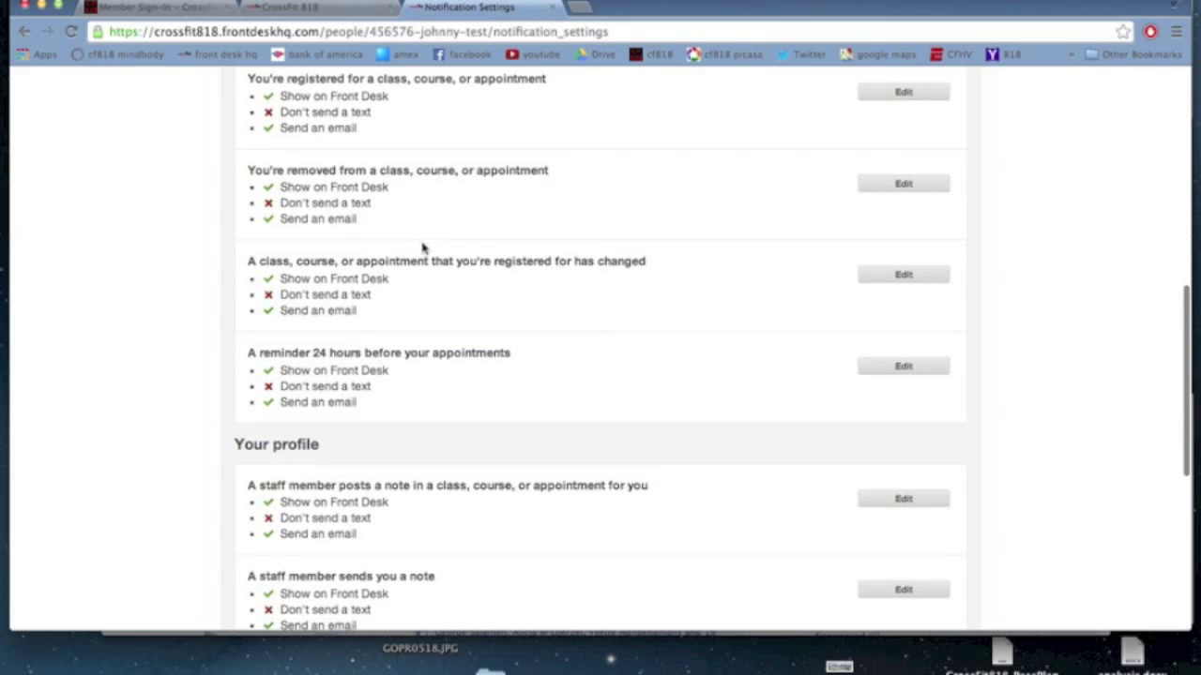
mouse_move(448, 298)
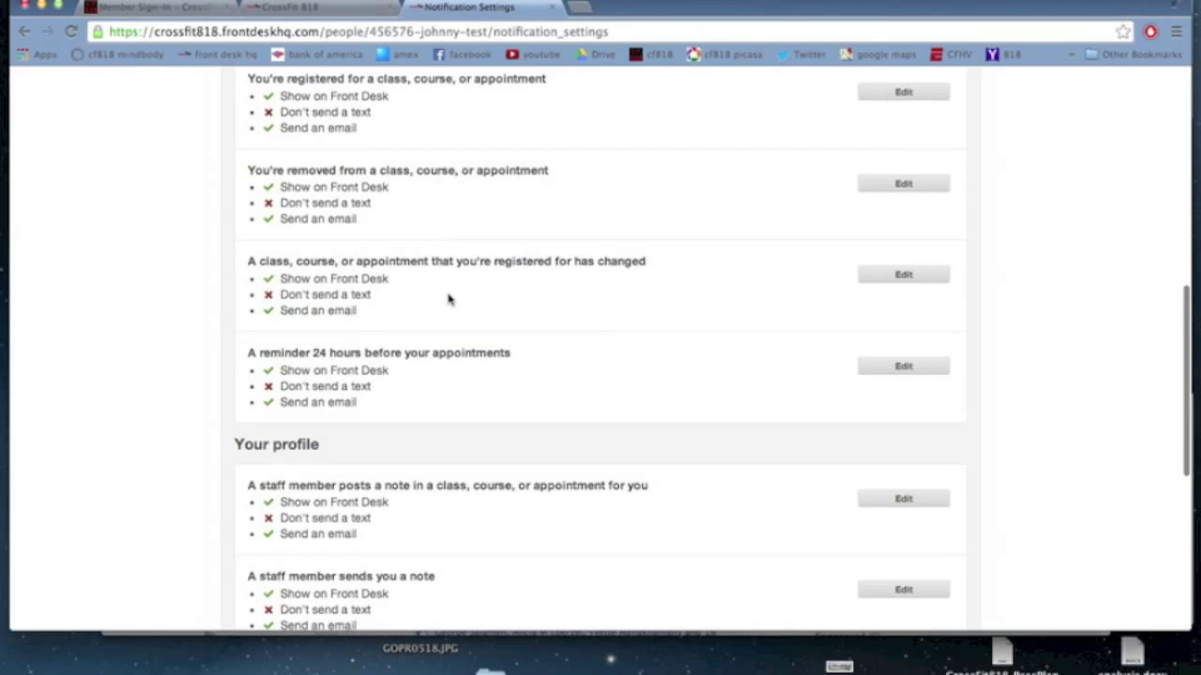
scroll(down, 3)
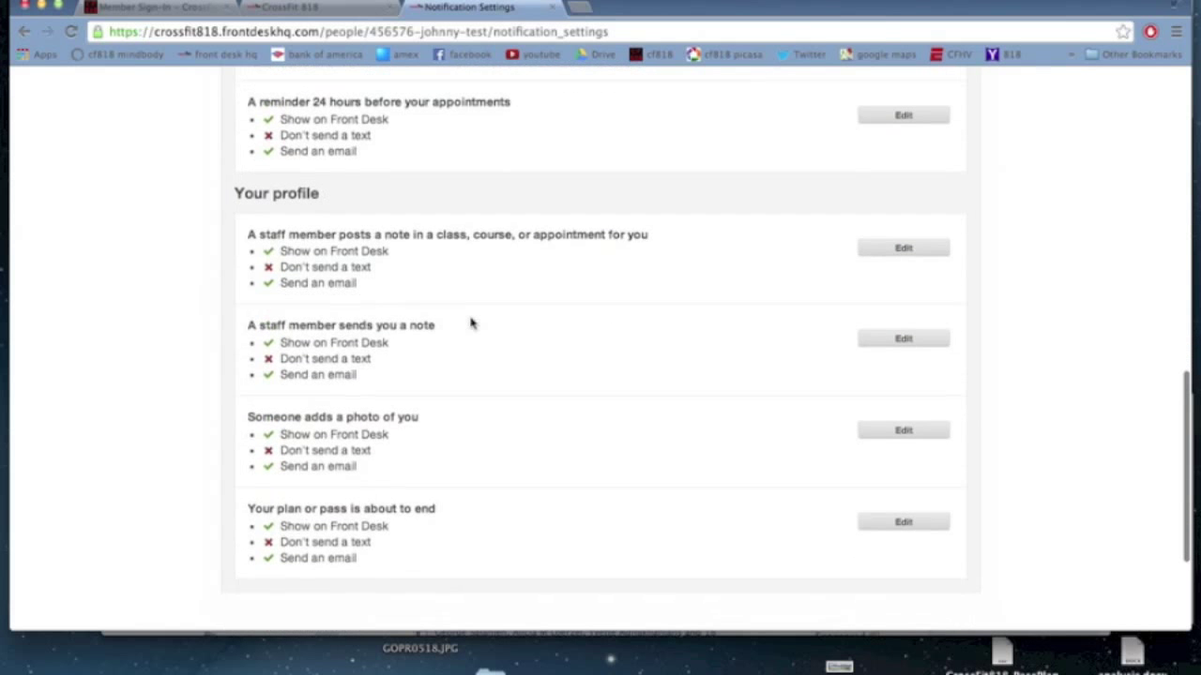
scroll(down, 3)
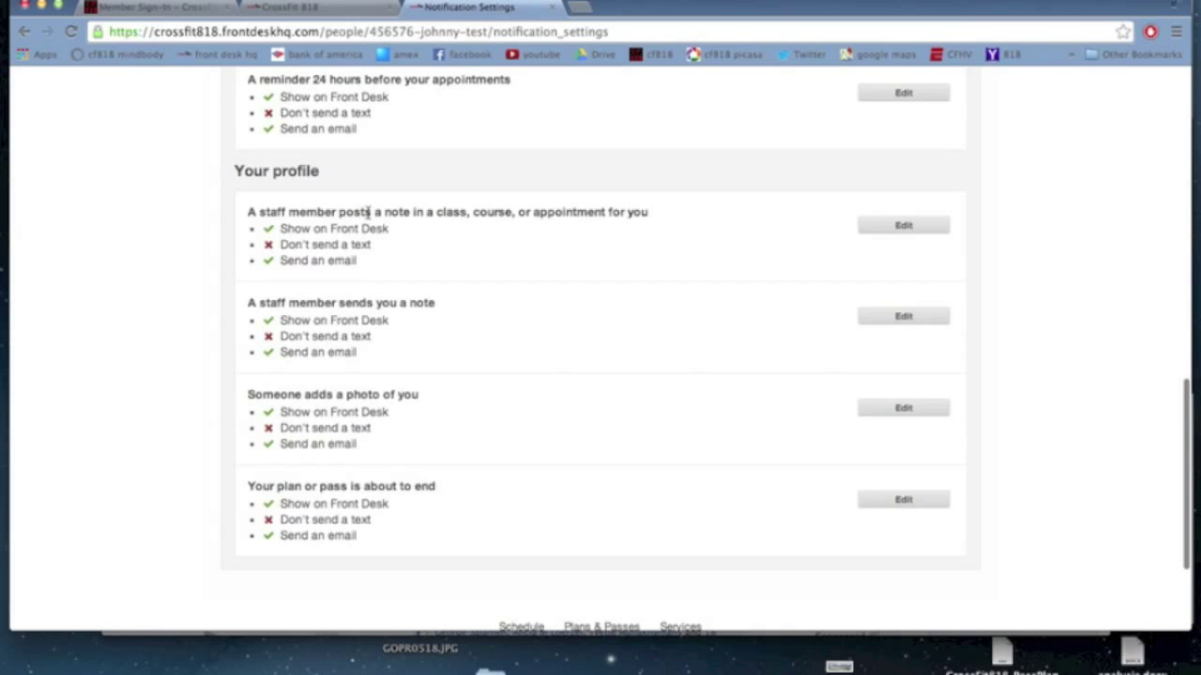
scroll(down, 3)
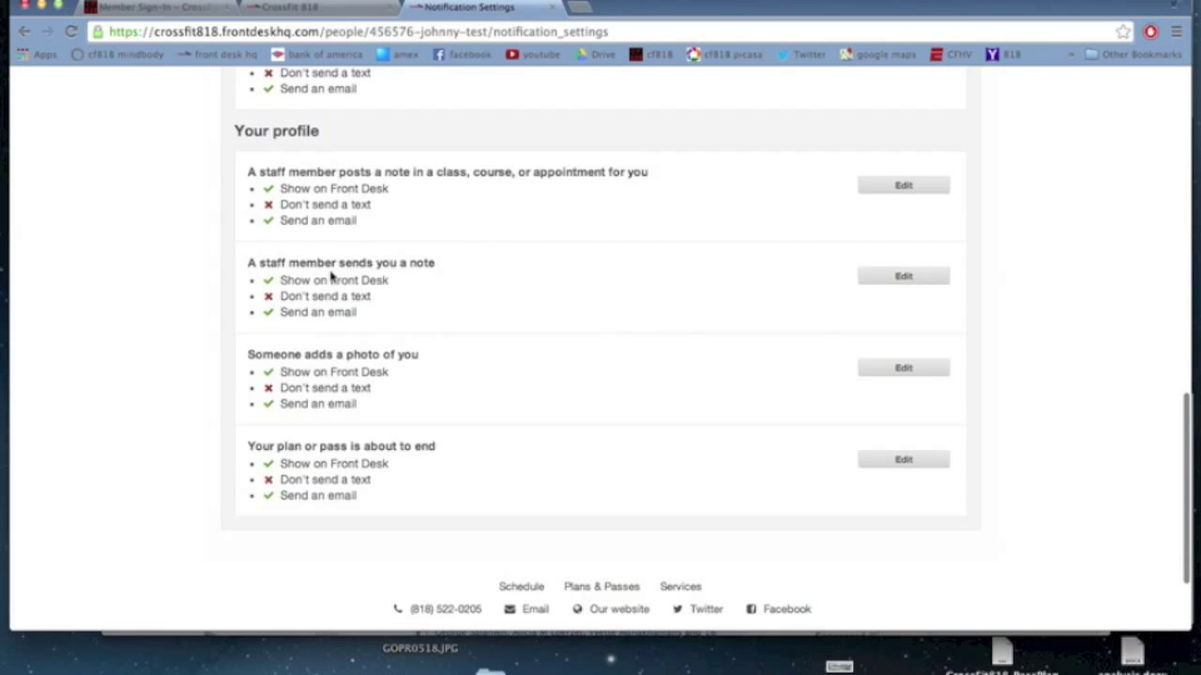
mouse_move(364, 458)
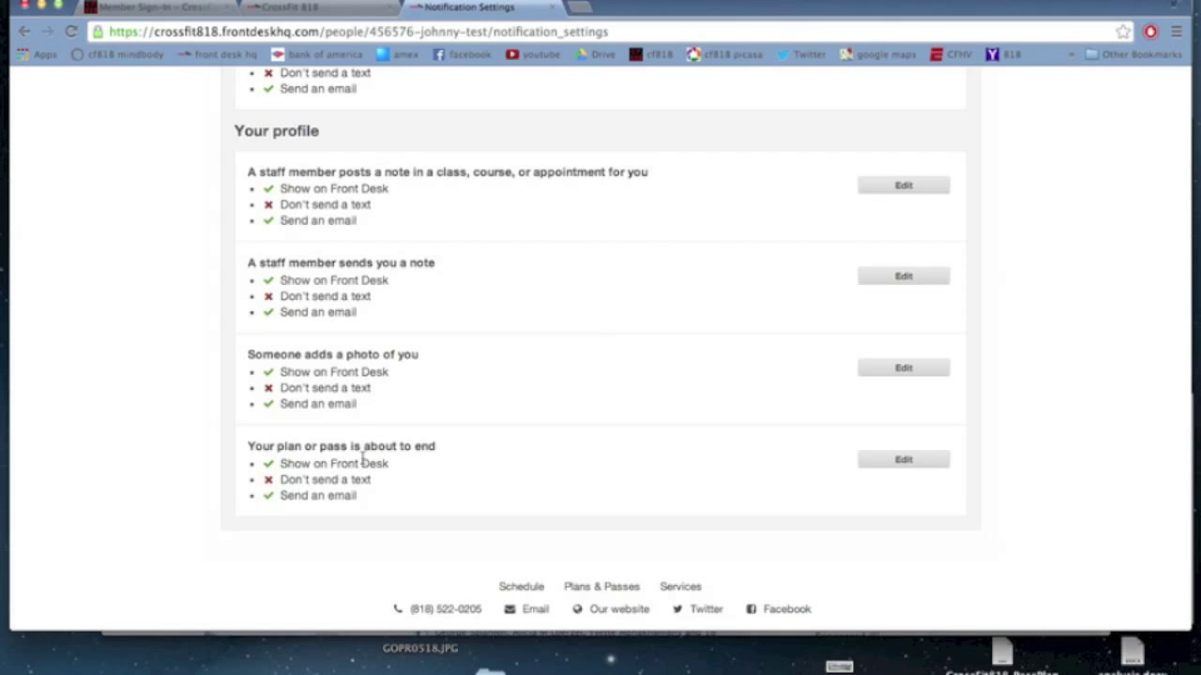
scroll(up, 3)
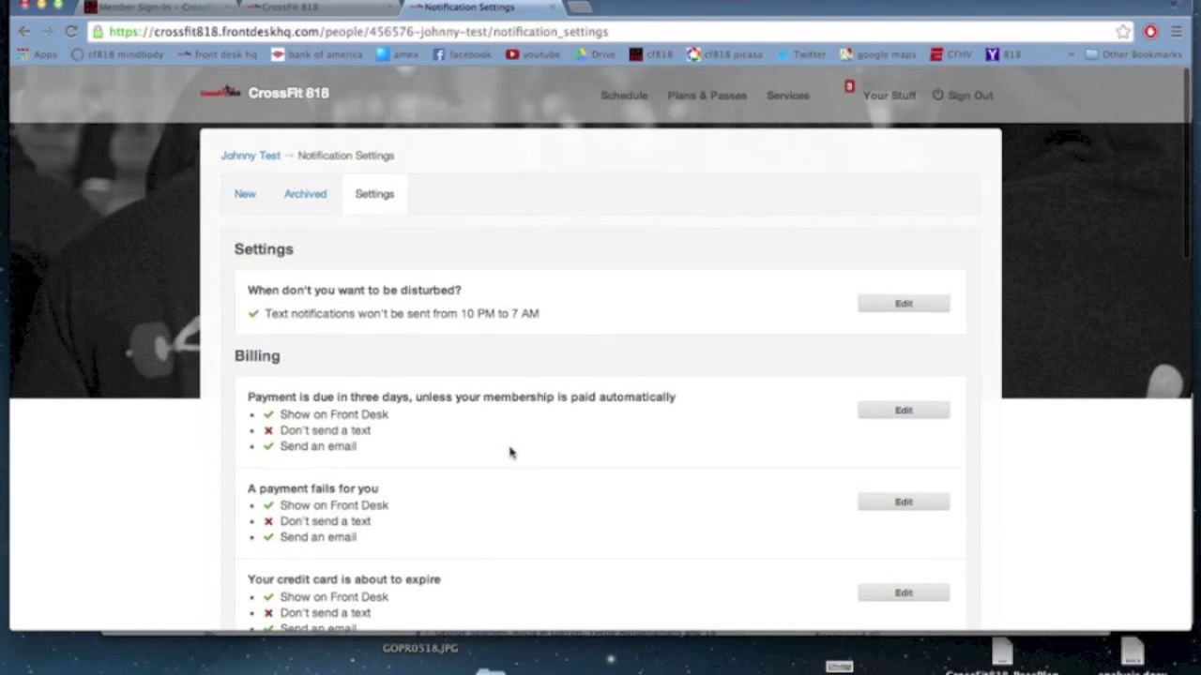
click(887, 95)
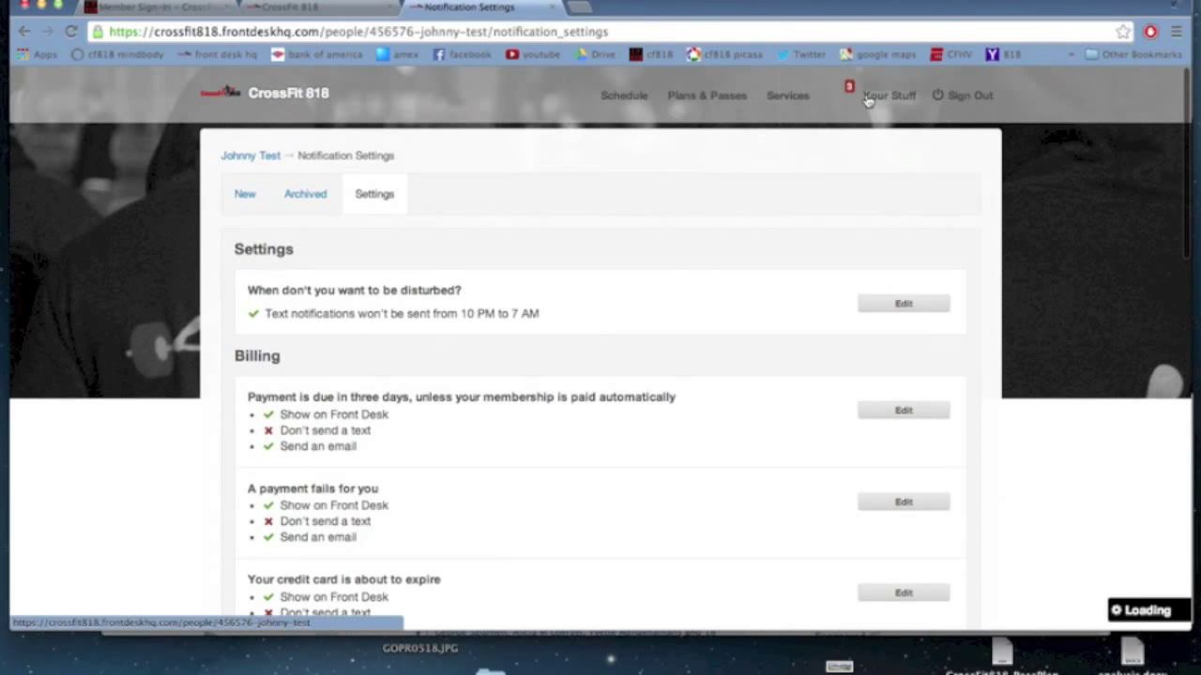
click(888, 95)
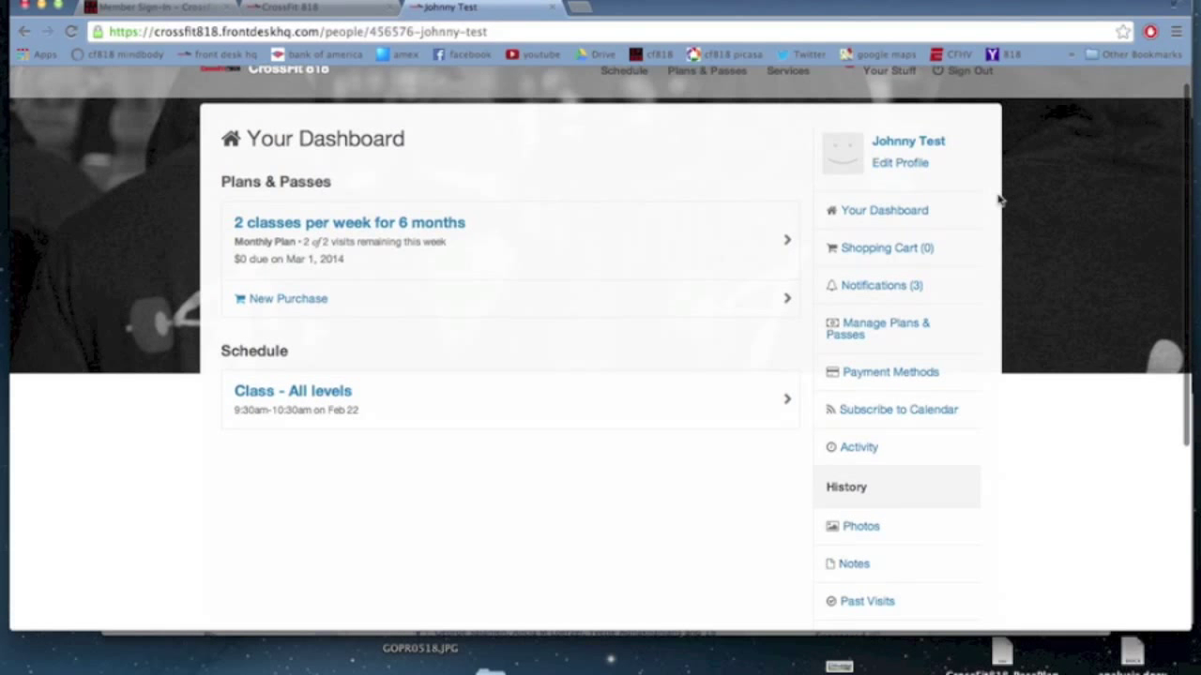
scroll(down, 3)
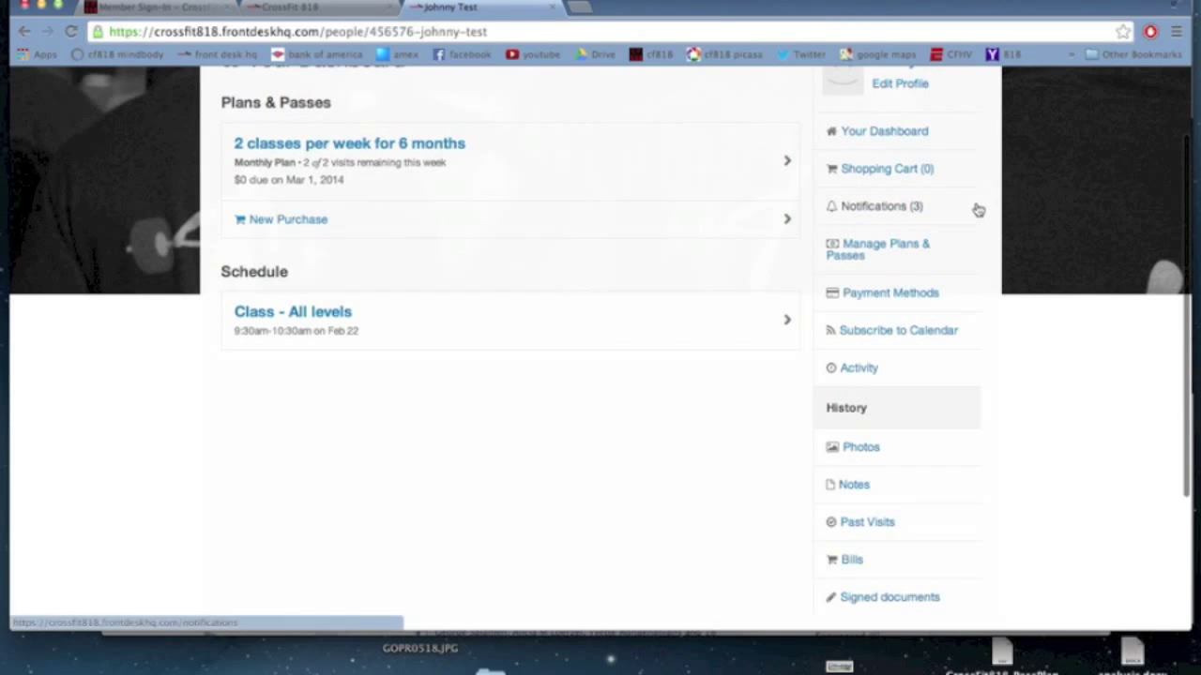
click(890, 292)
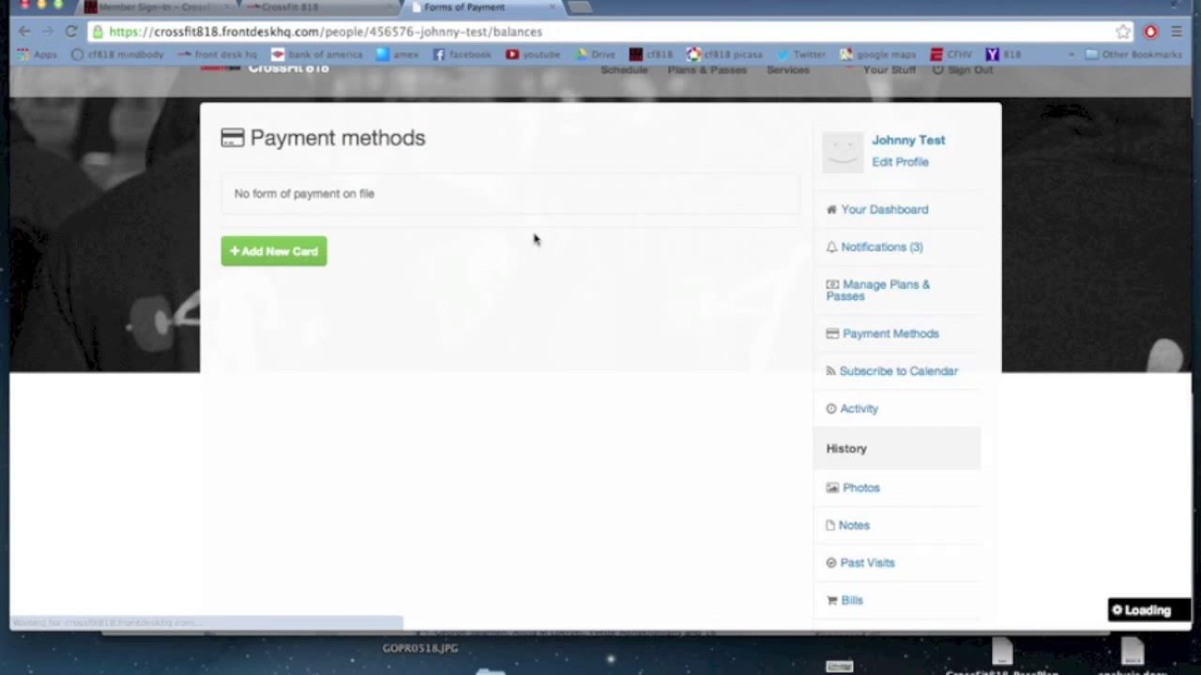
click(883, 290)
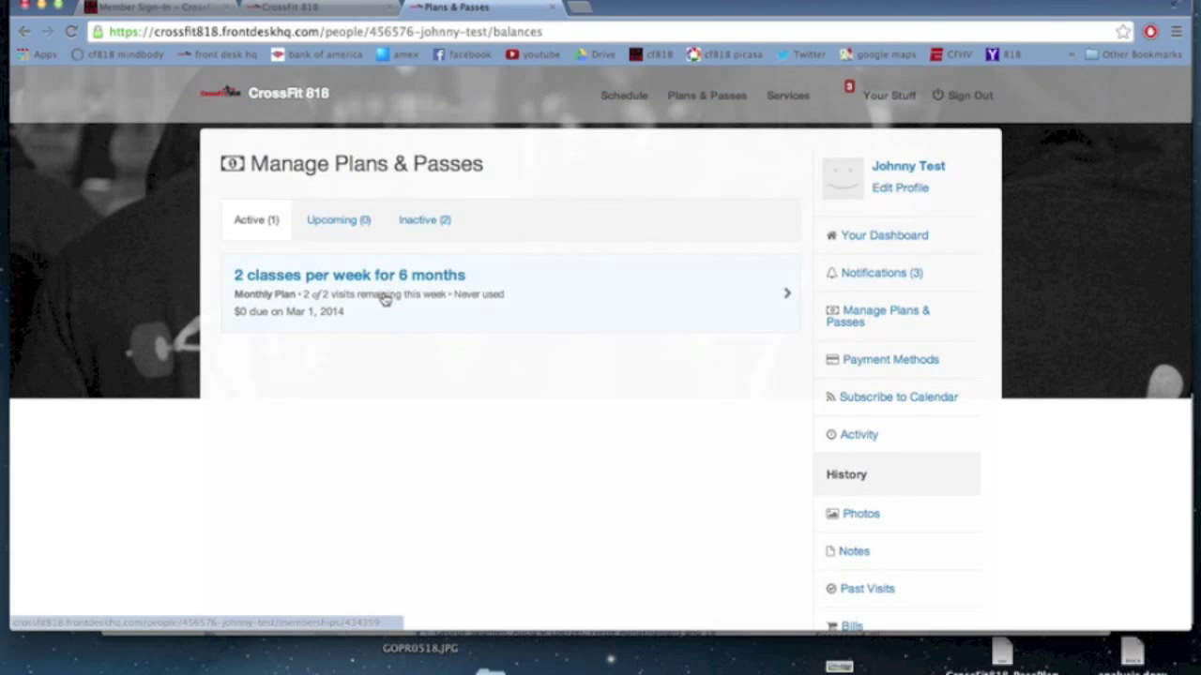
scroll(up, 3)
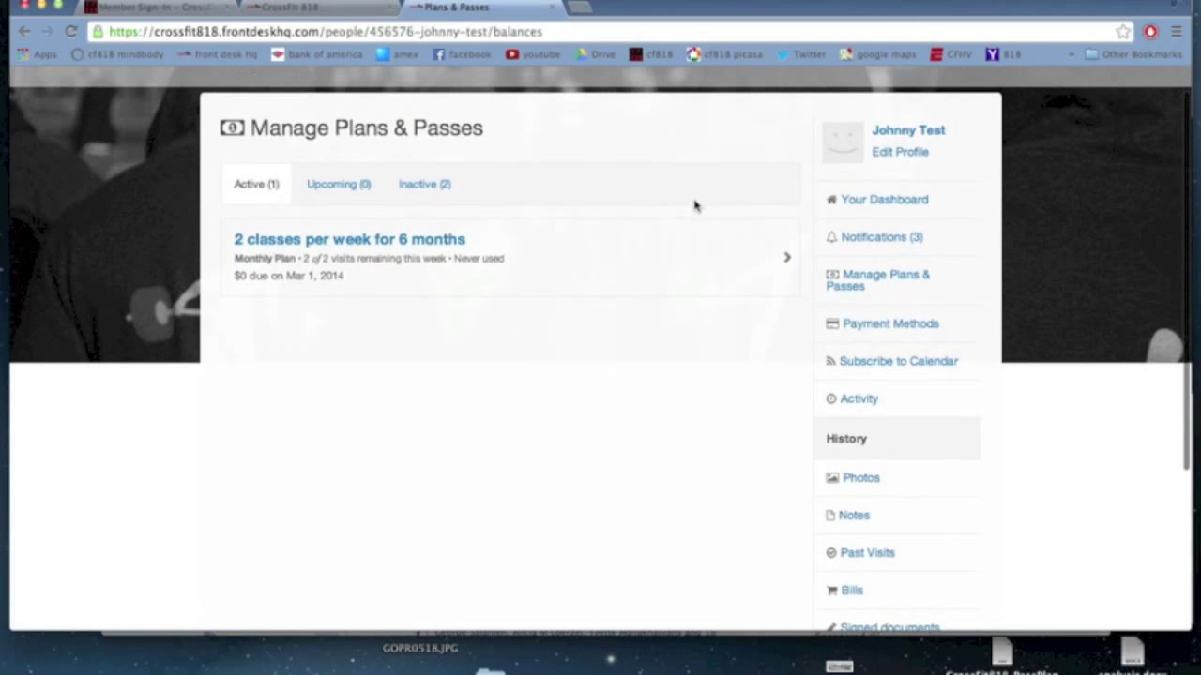
scroll(down, 3)
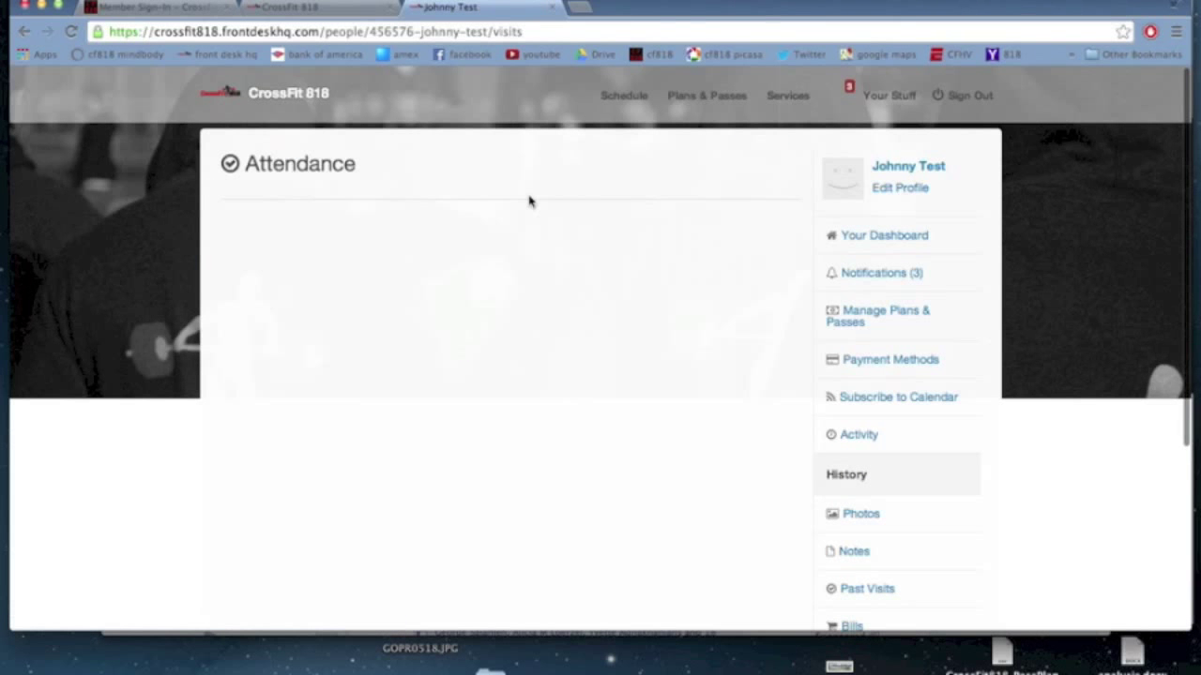
scroll(down, 3)
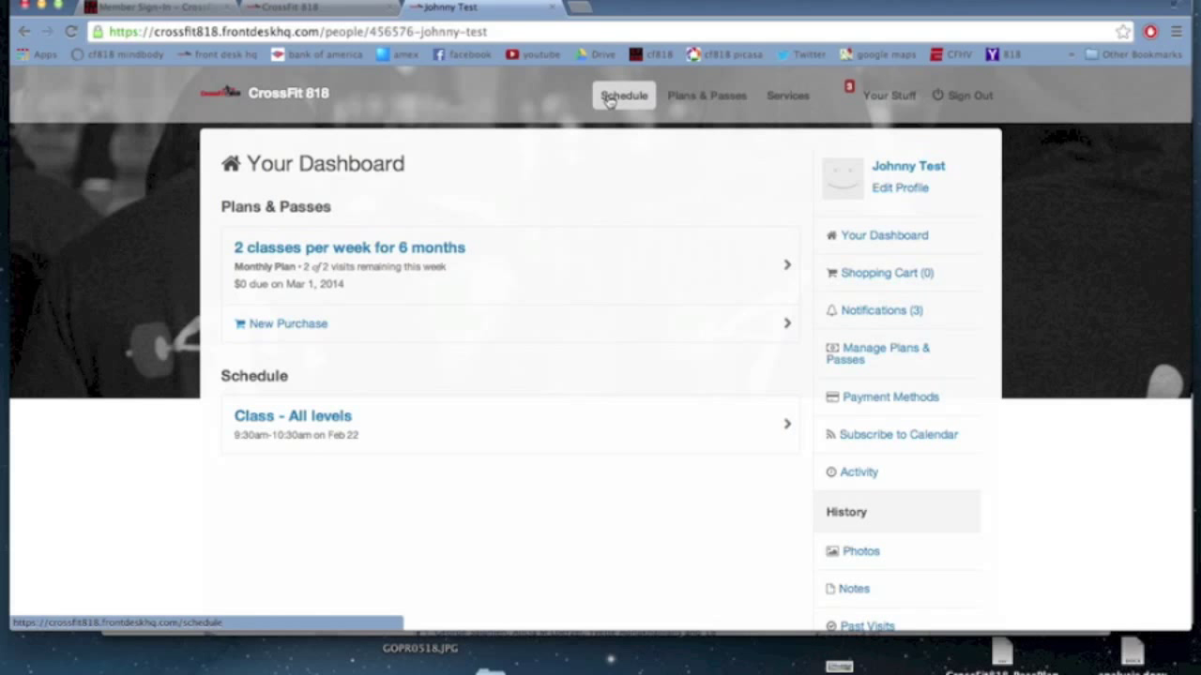
mouse_move(631, 198)
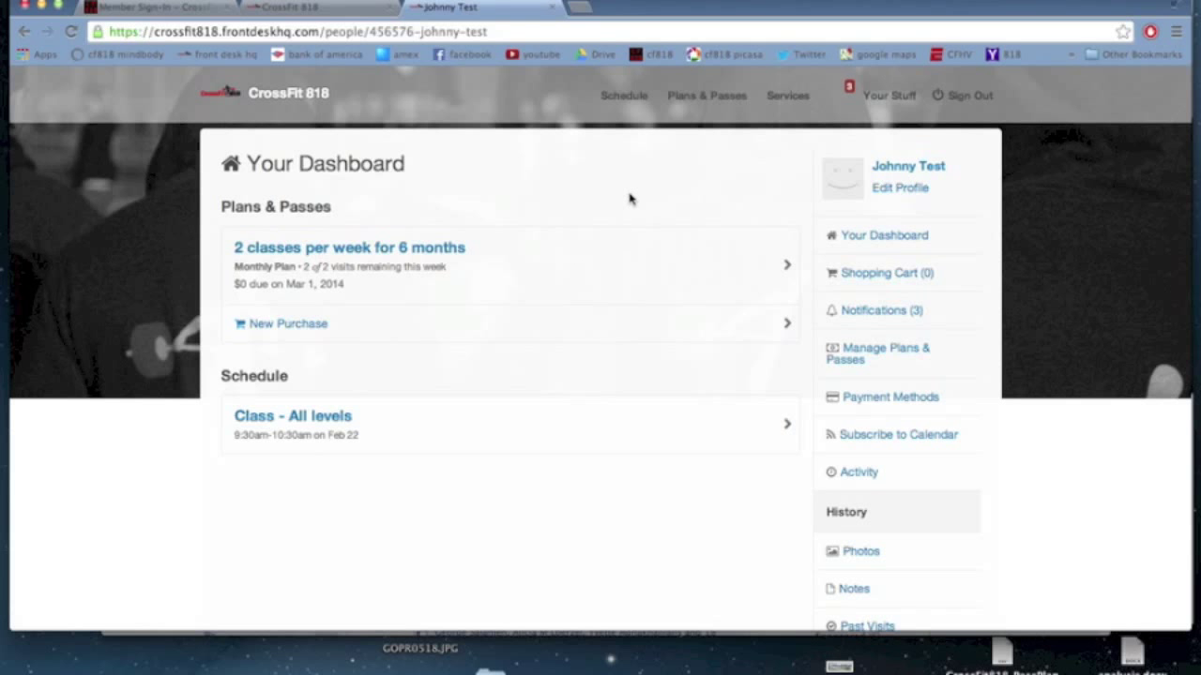
mouse_move(752, 155)
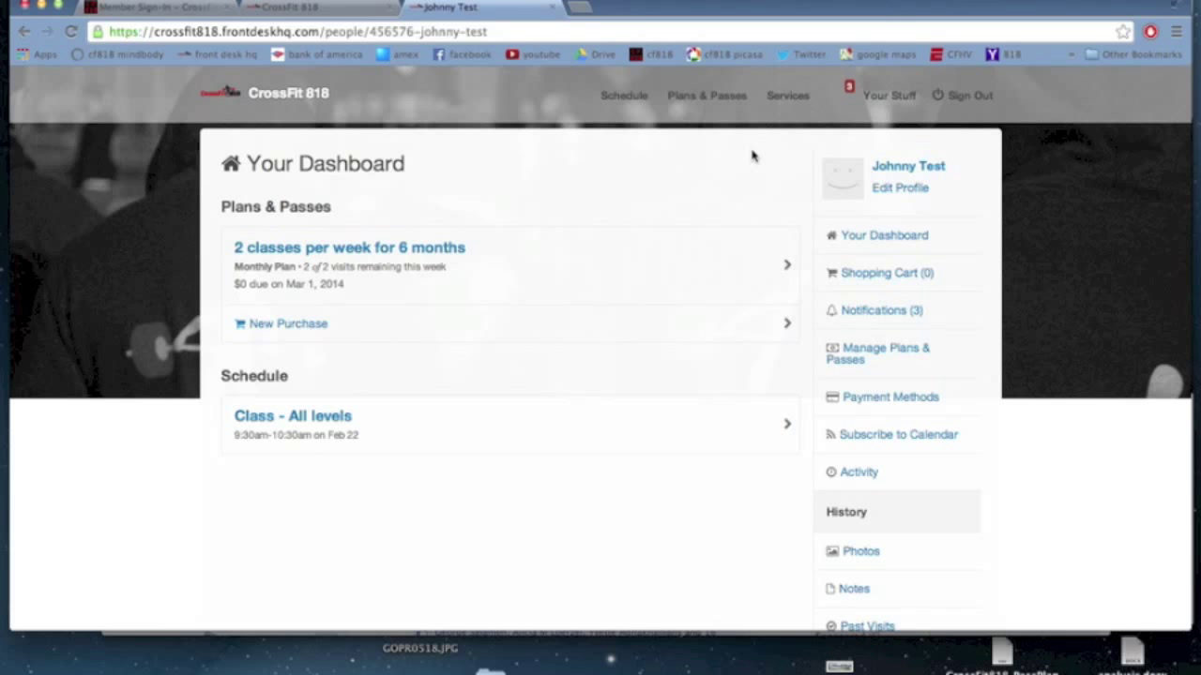
mouse_move(656, 505)
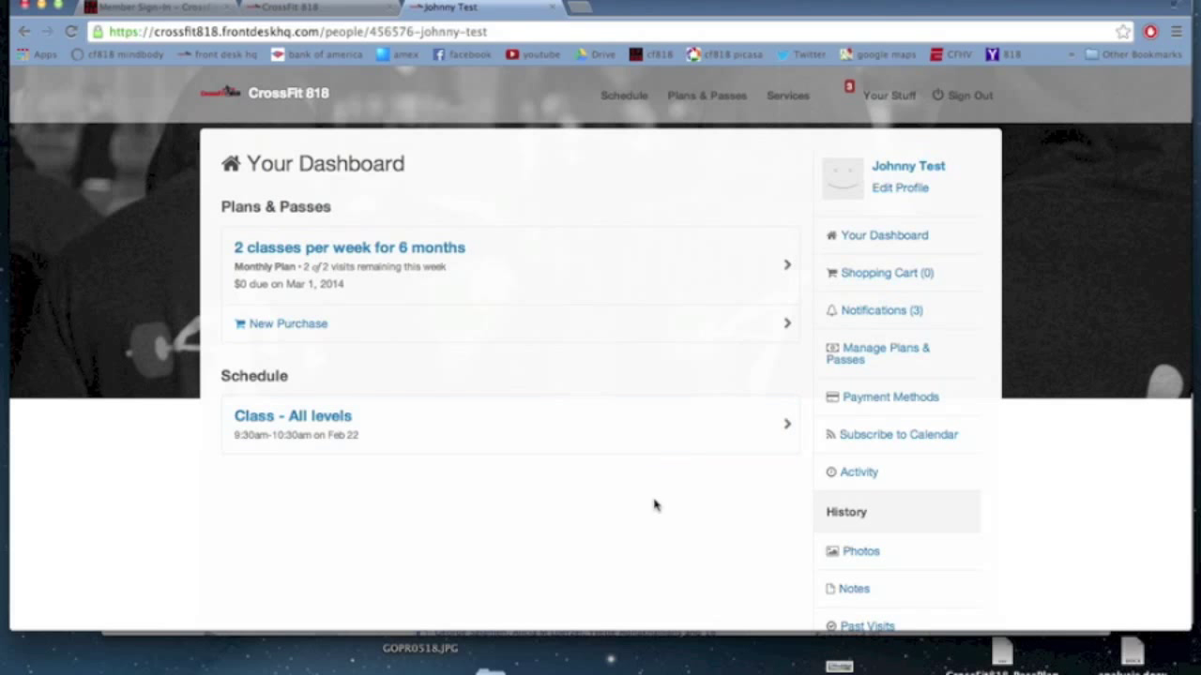
mouse_move(650, 509)
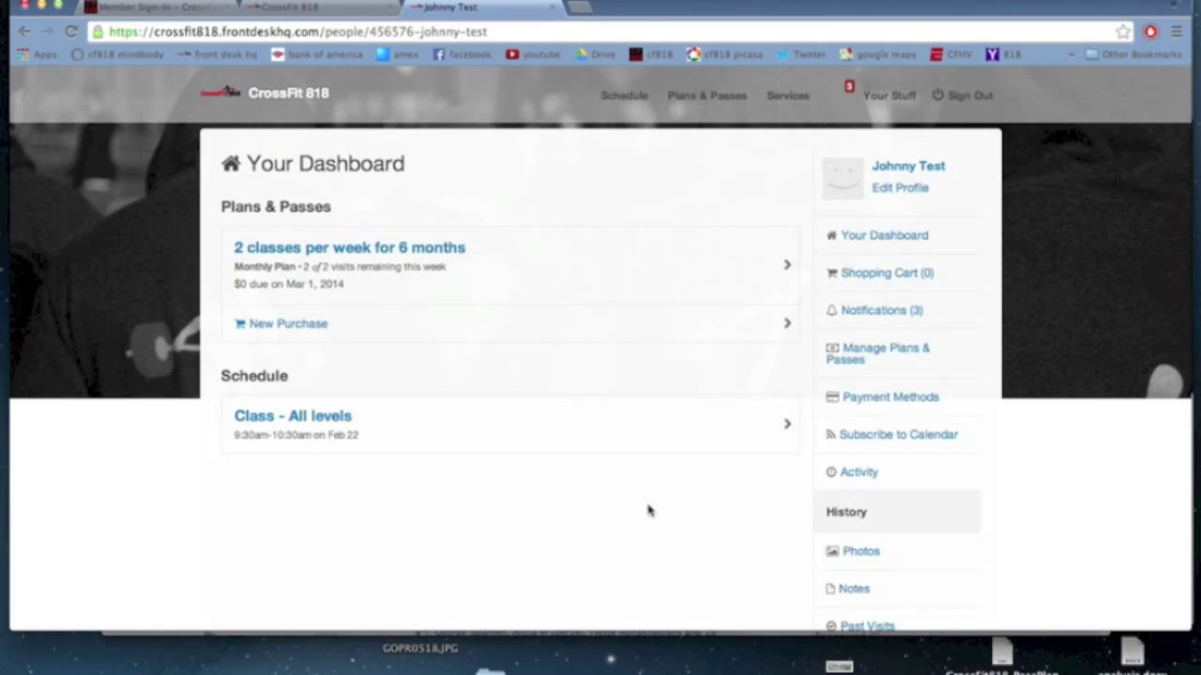